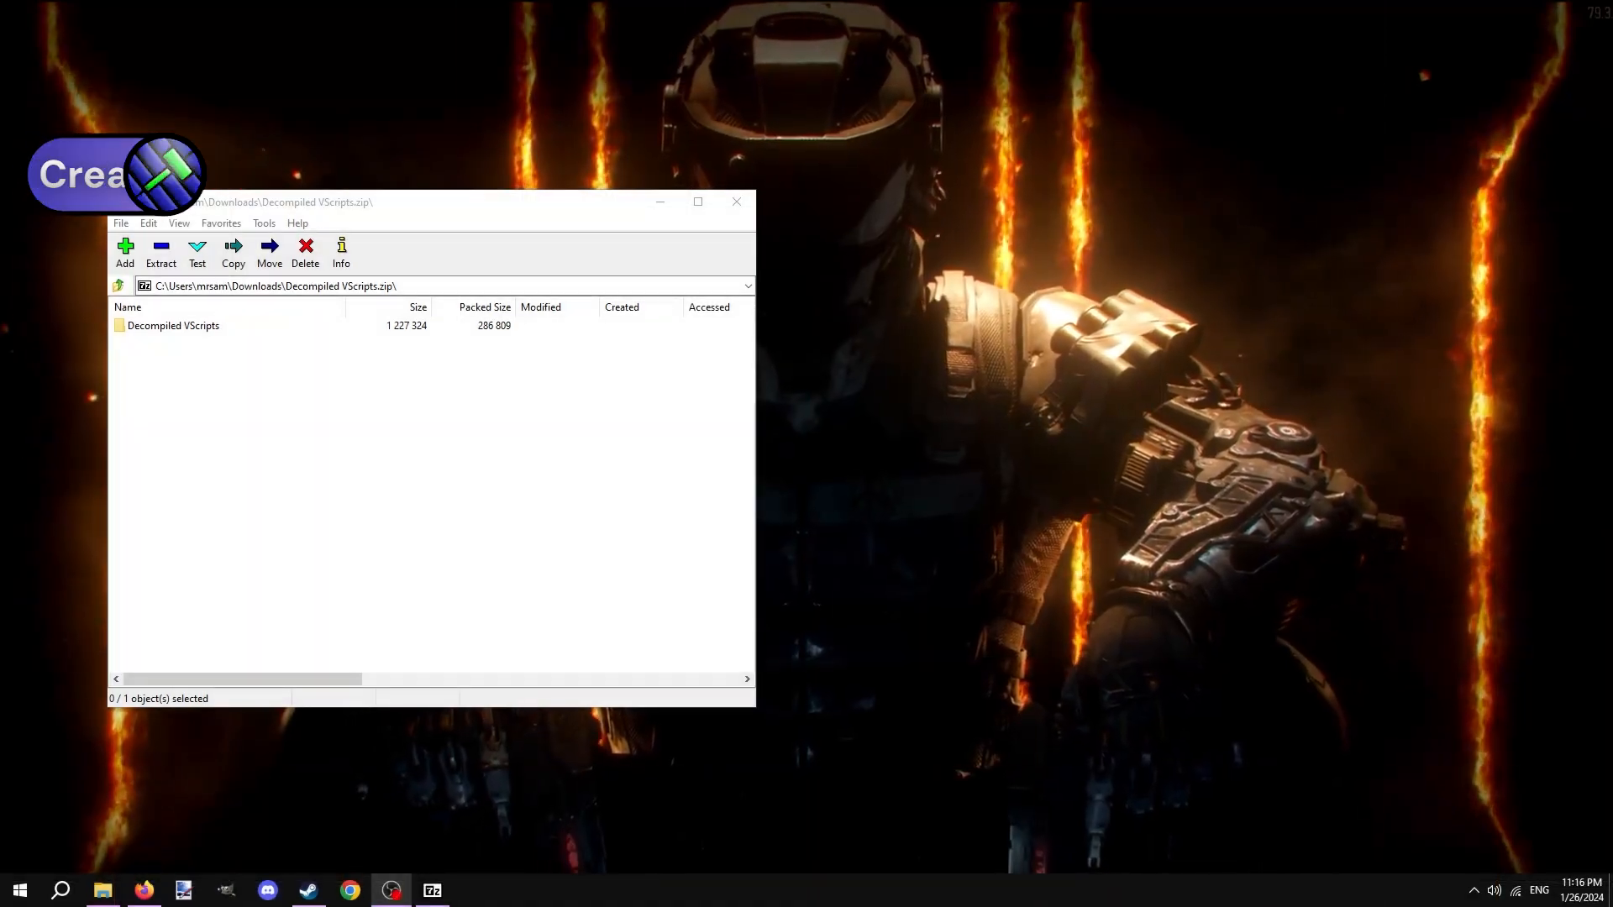
Enter the Decompiled VScripts folder and try opening c3m1_swamp_fog_spawn.nut from it.
{"action": "left_click", "coordinate": [173, 325]}
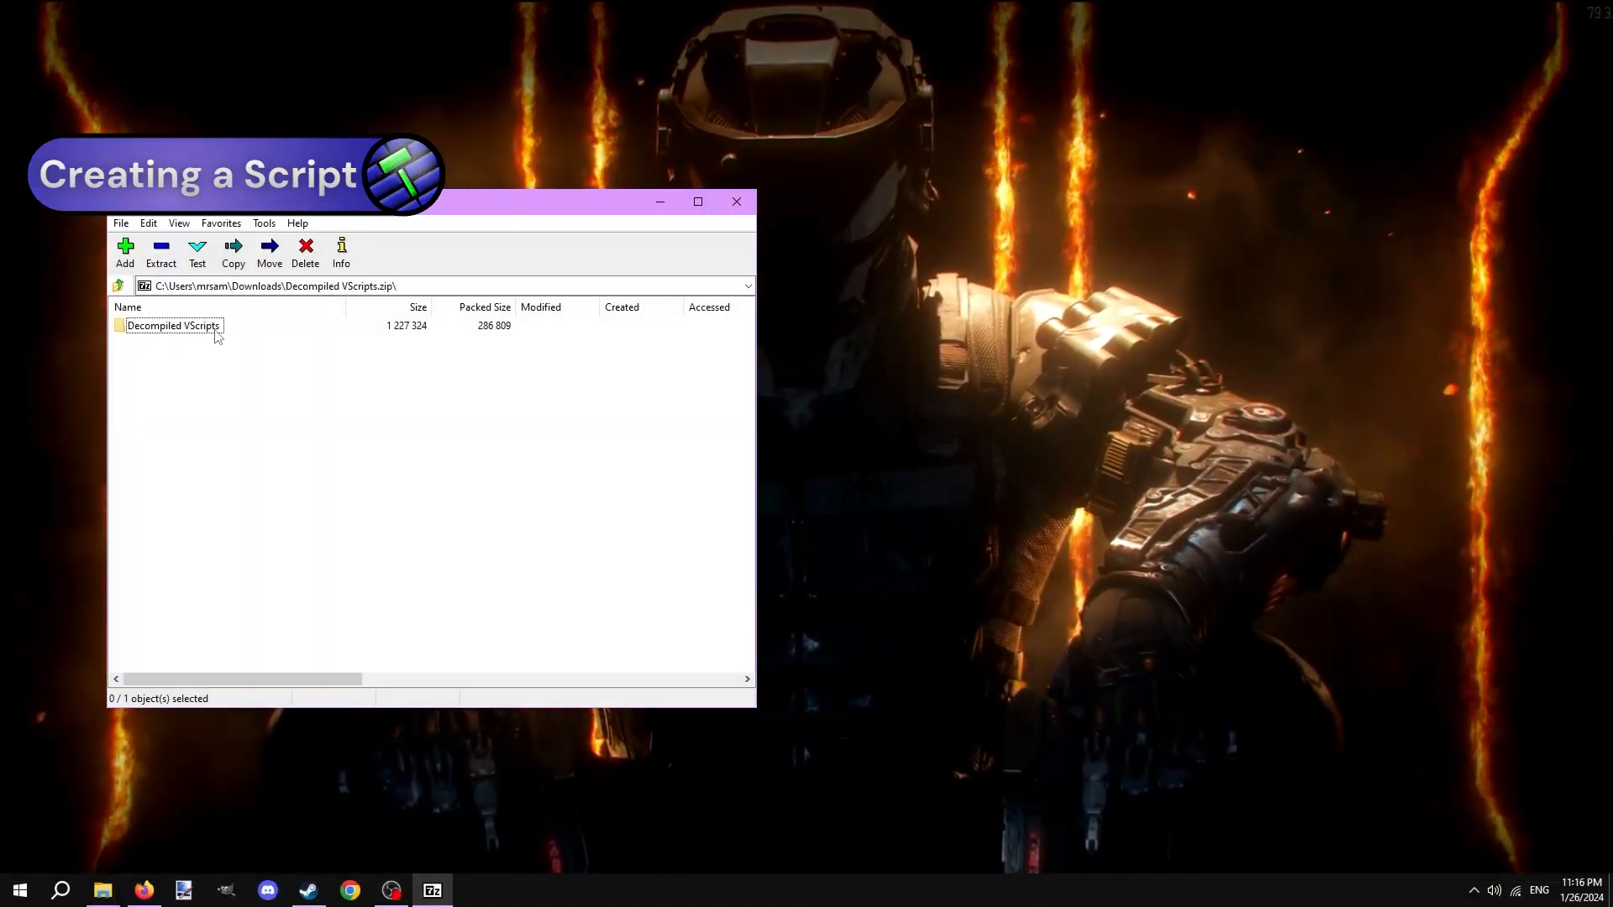
{"action": "double_click", "coordinate": [173, 325]}
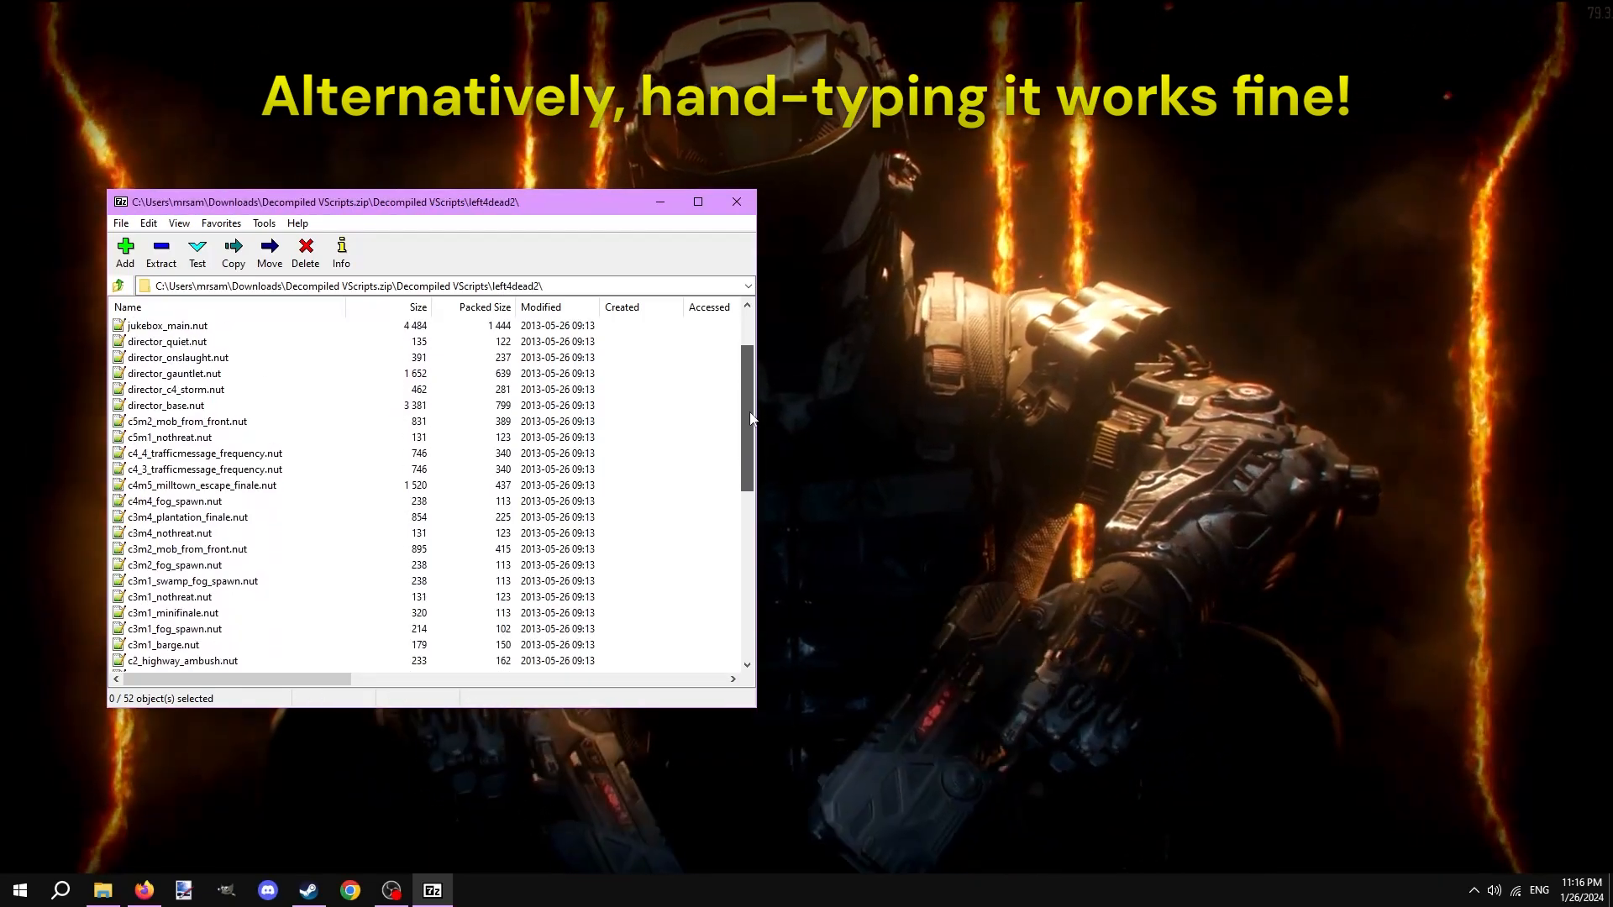
{"action": "left_click", "coordinate": [191, 485]}
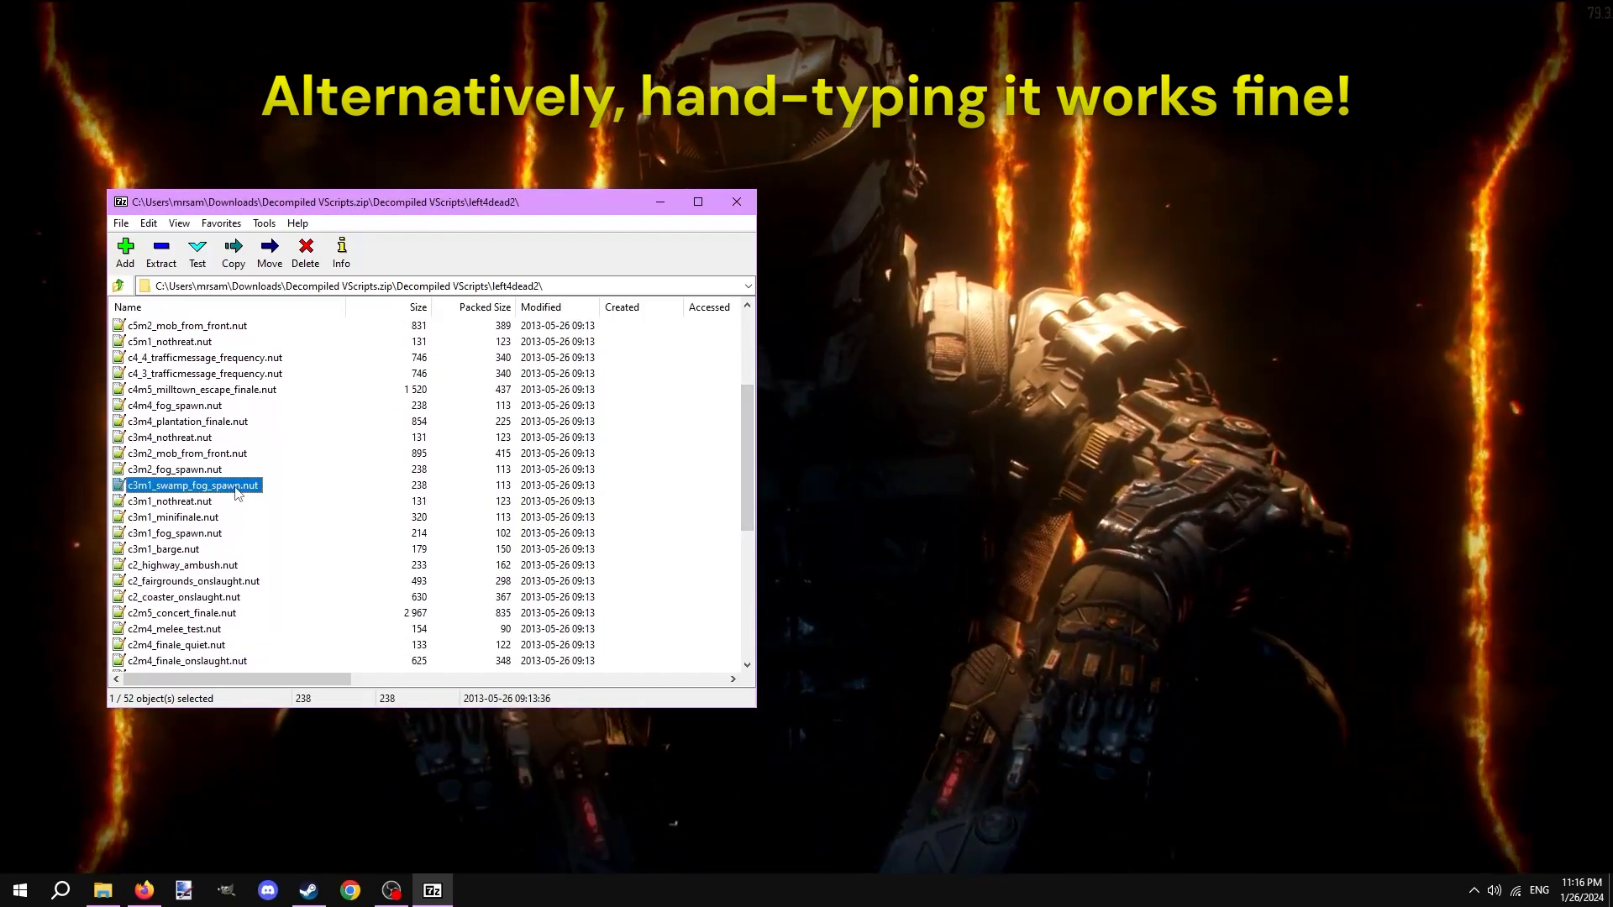
{"action": "double_click", "coordinate": [191, 484]}
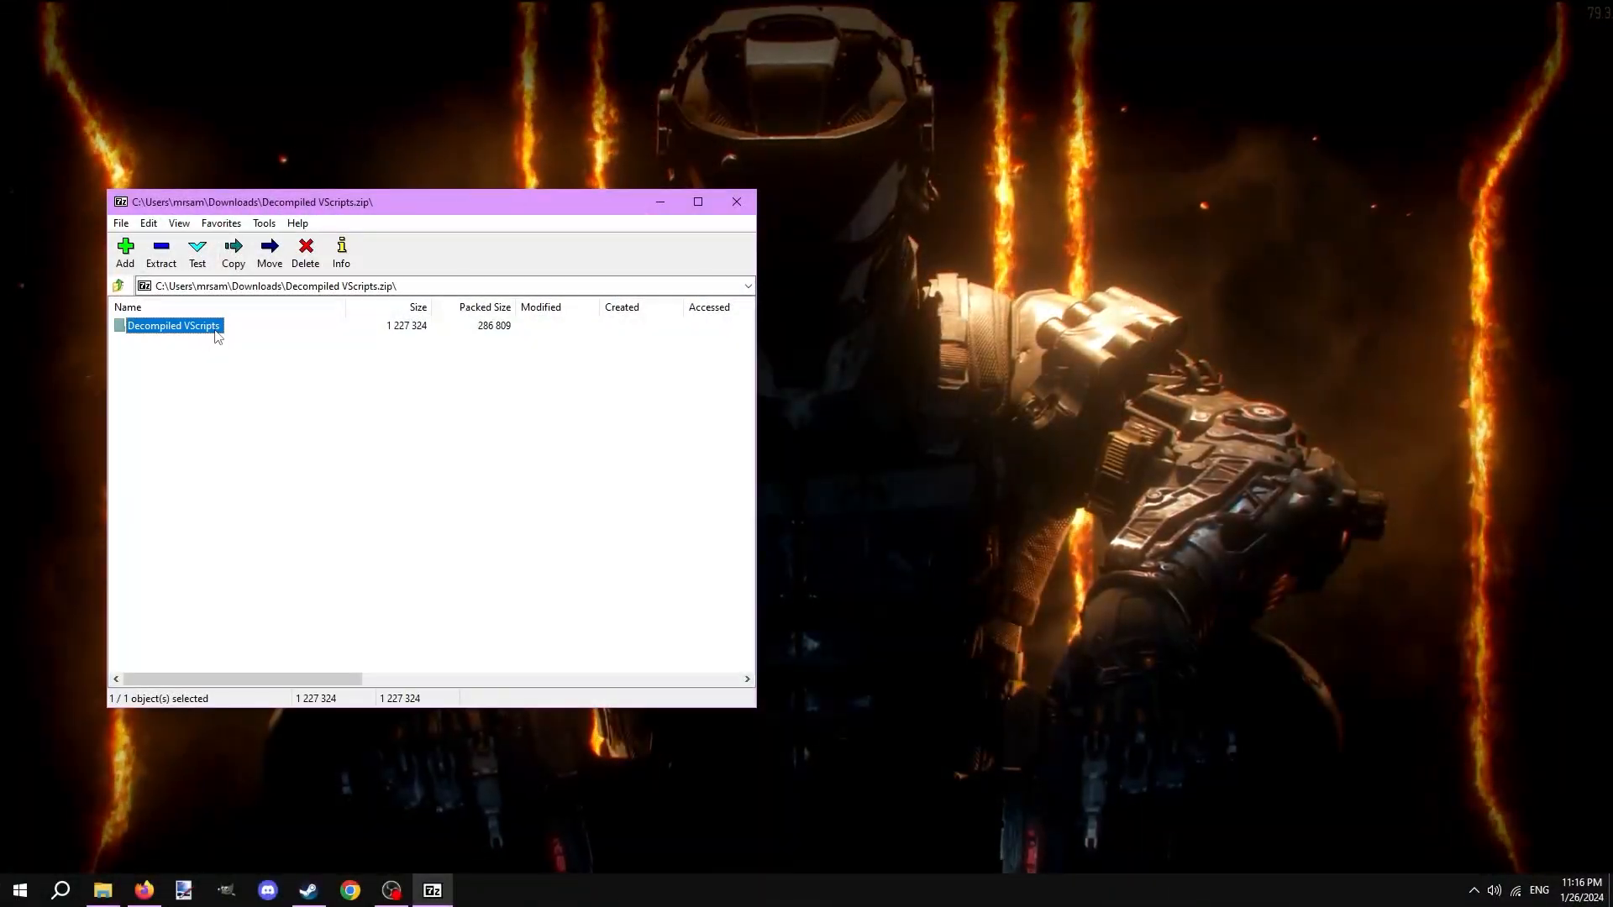
Re-enter the left4dead2 scripts list and pick out c3m1_swamp_fog_spawn.nut.
{"action": "double_click", "coordinate": [173, 325]}
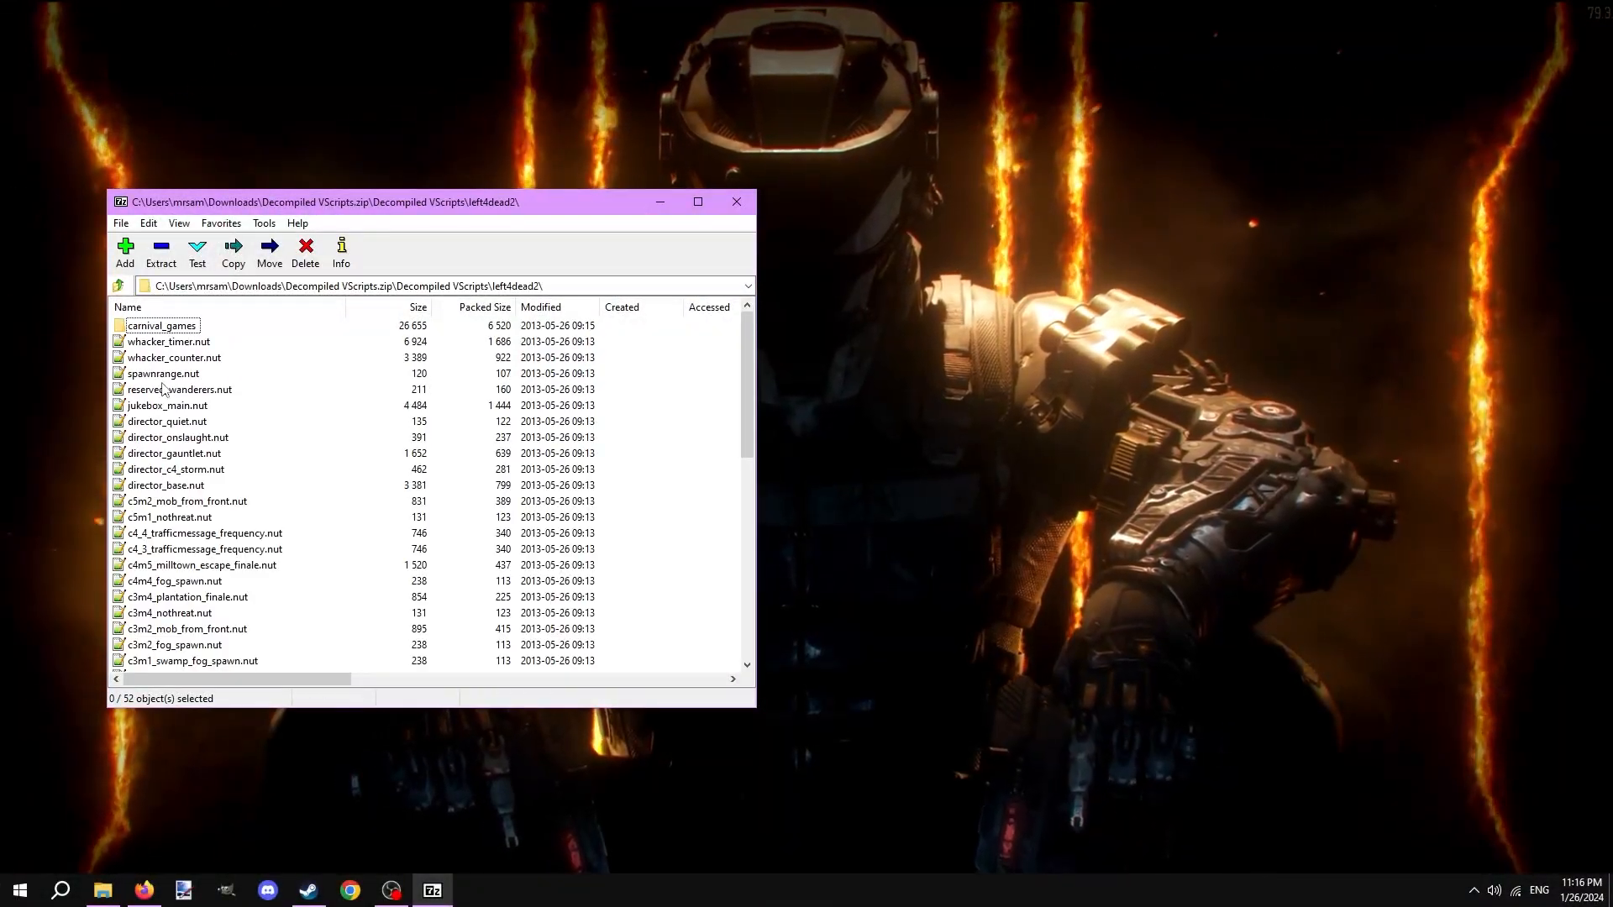
{"action": "scroll", "scroll_direction": "down", "scroll_amount": 3}
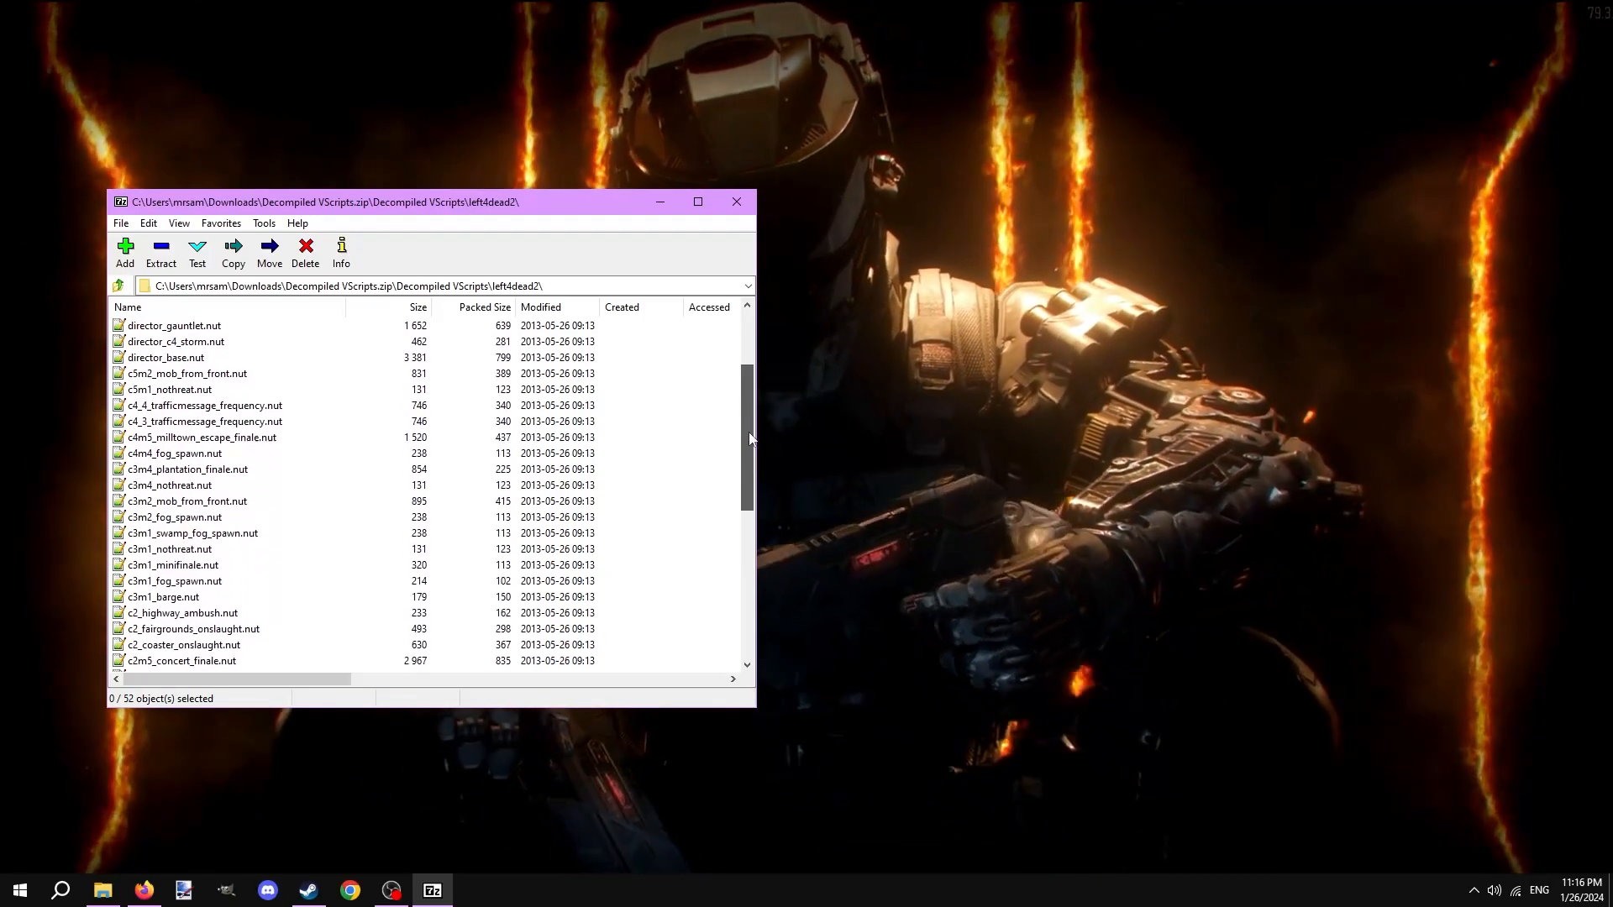
{"action": "left_click", "coordinate": [192, 485]}
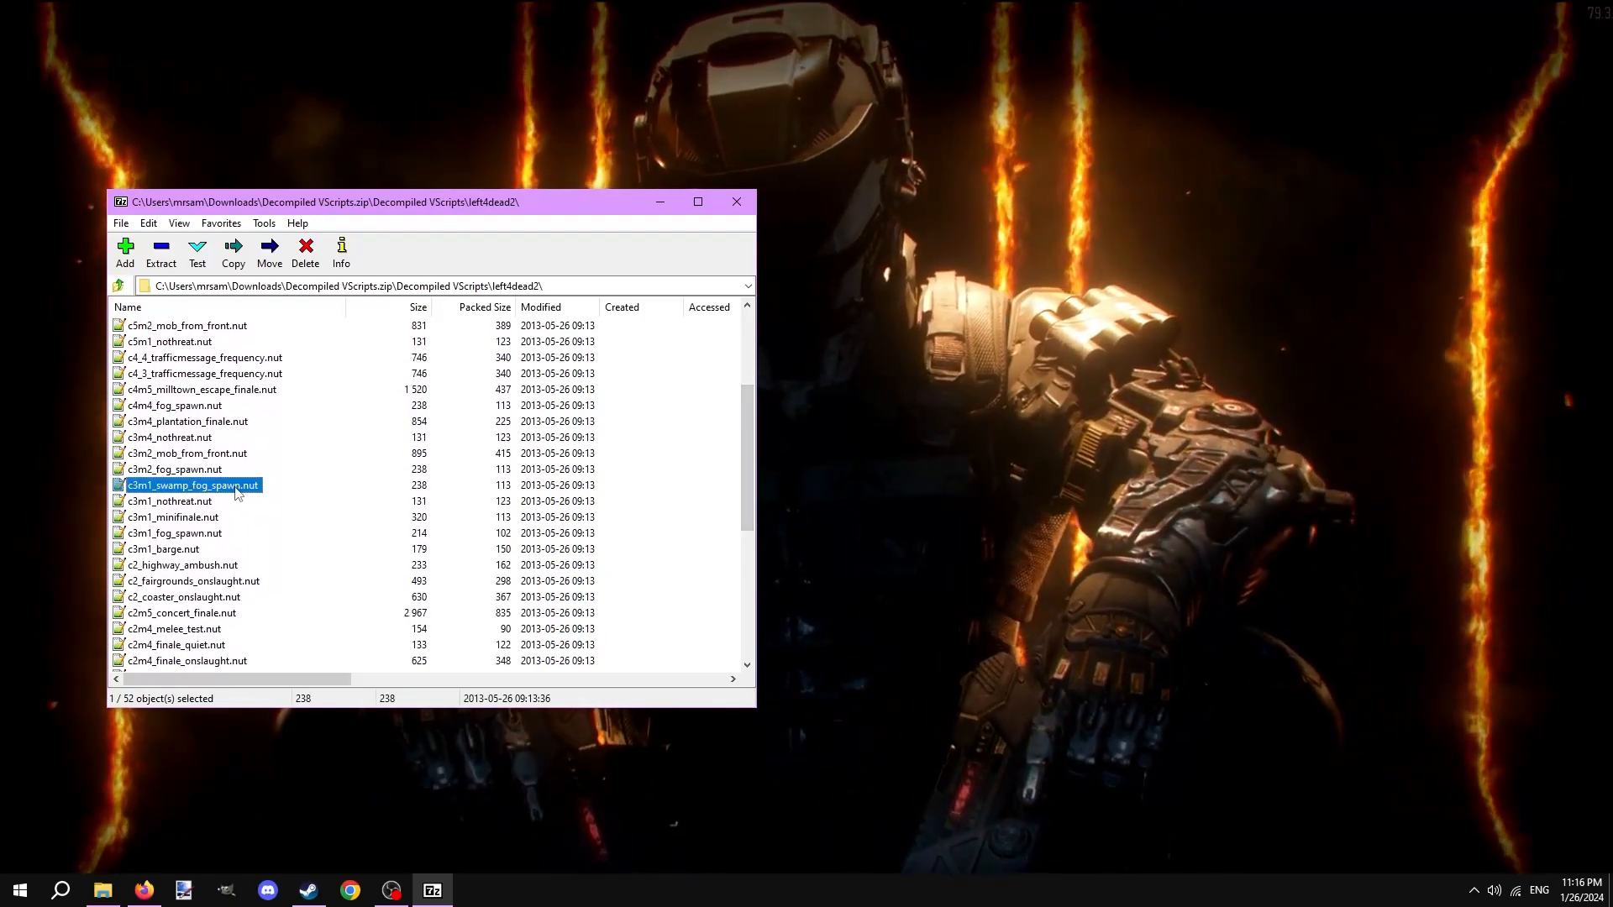
Open c3m1_swamp_fog_spawn.nut from 7-Zip into Notepad++.
{"action": "double_click", "coordinate": [191, 484]}
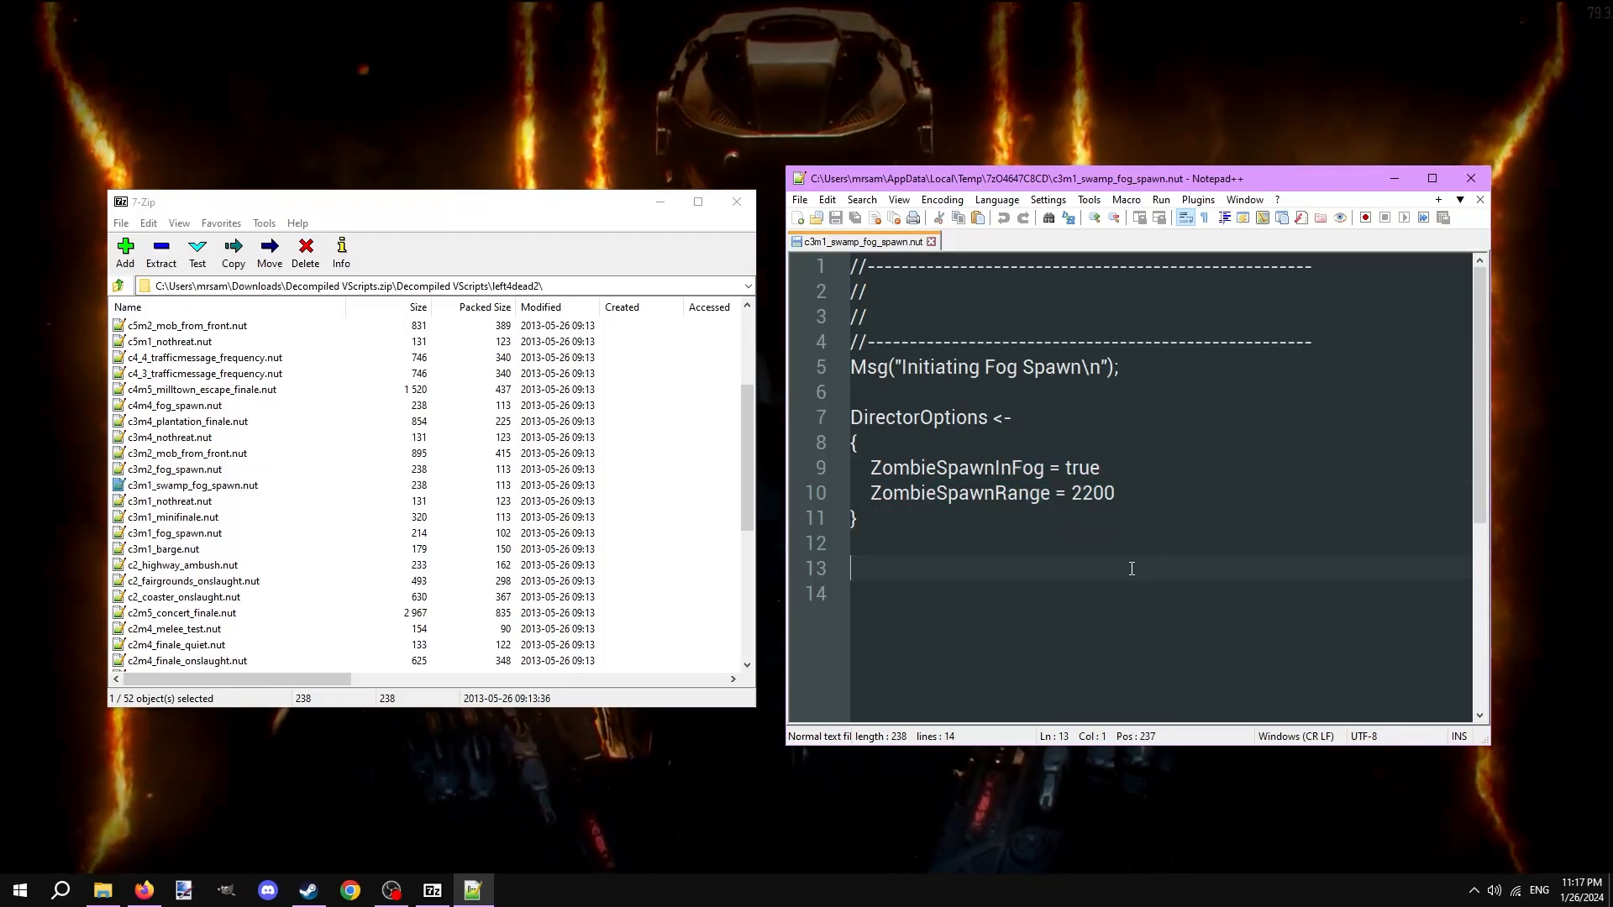
Show Left 4 Dead 2's Steam library page and bring up its right-click options.
{"action": "left_click", "coordinate": [389, 890]}
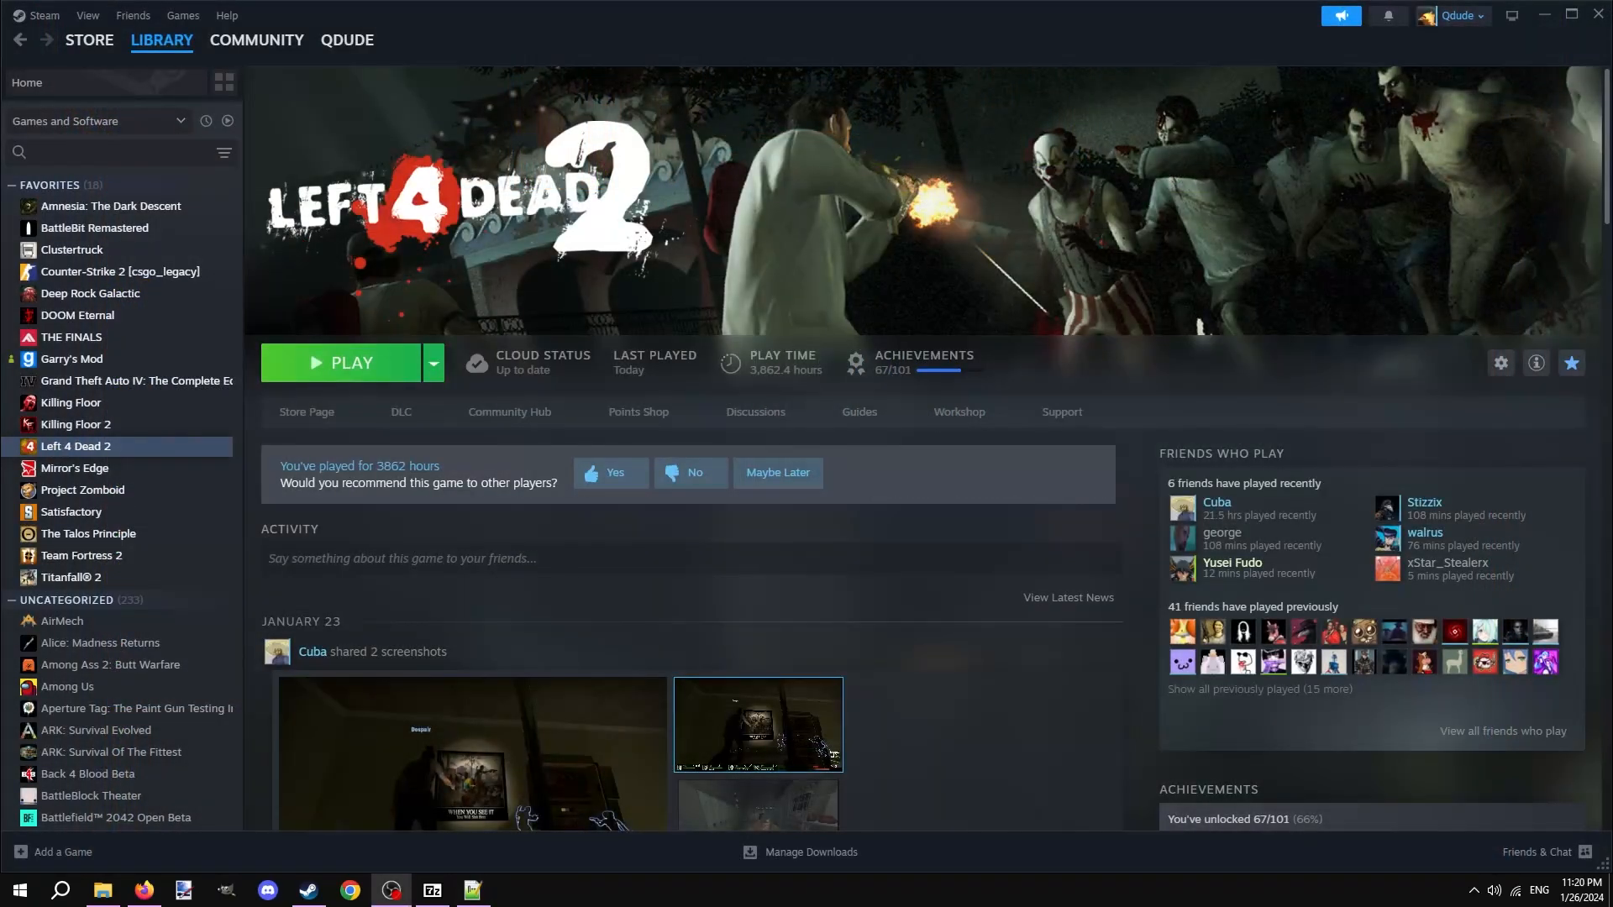
{"action": "right_click", "coordinate": [74, 446]}
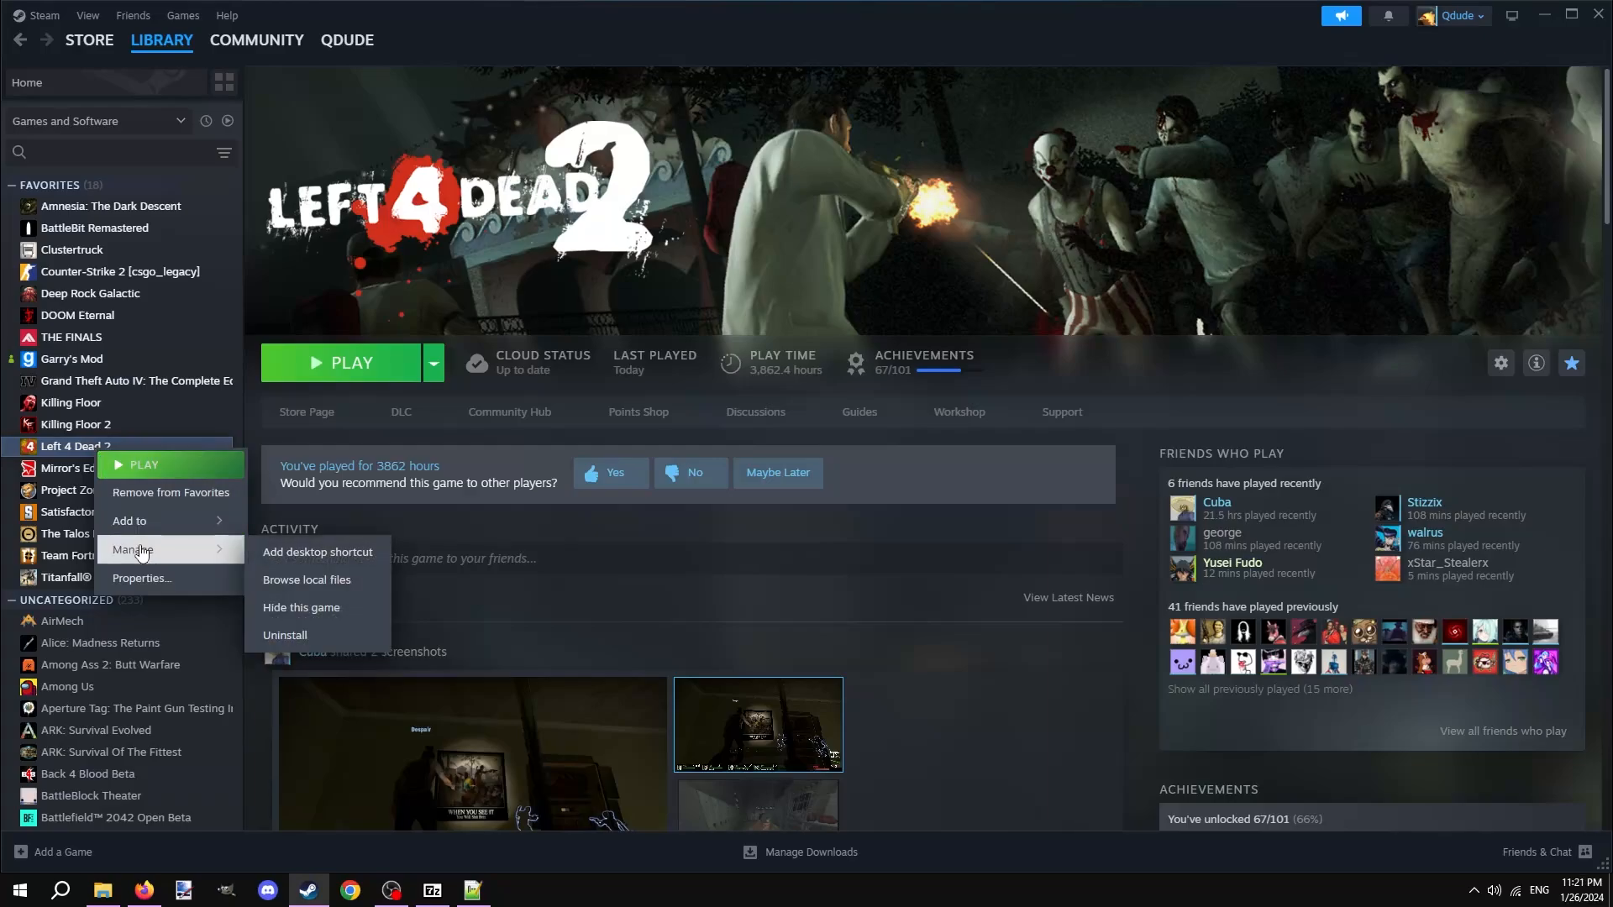
Browse the game's local files into left4dead2\scripts and create a vscripts folder there.
{"action": "left_click", "coordinate": [307, 579]}
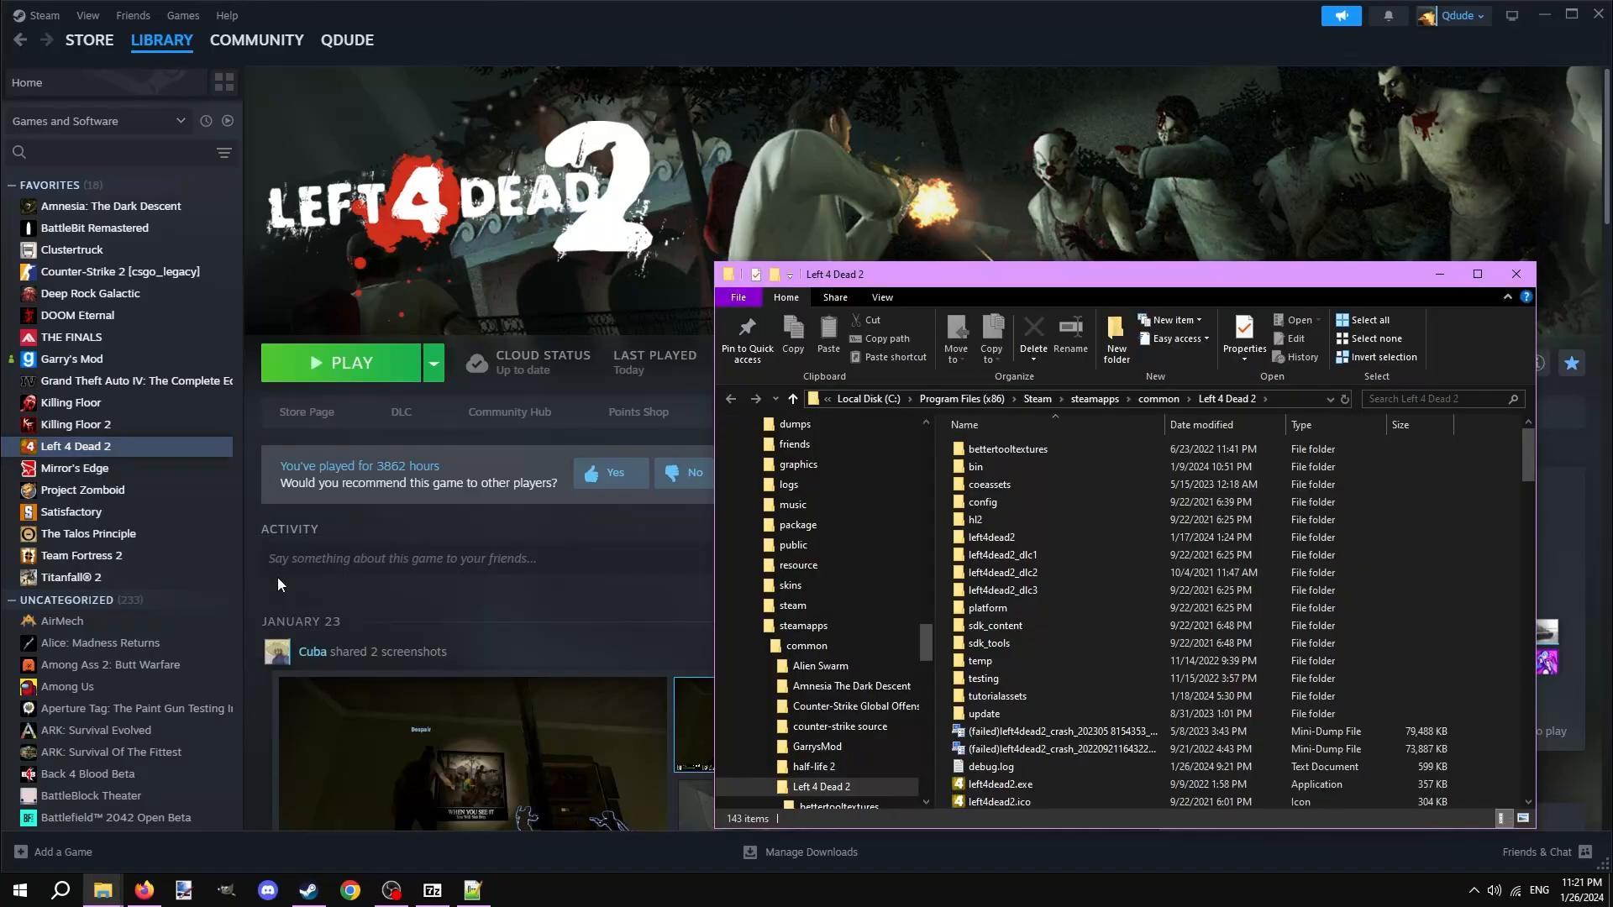
{"action": "left_click", "coordinate": [990, 536]}
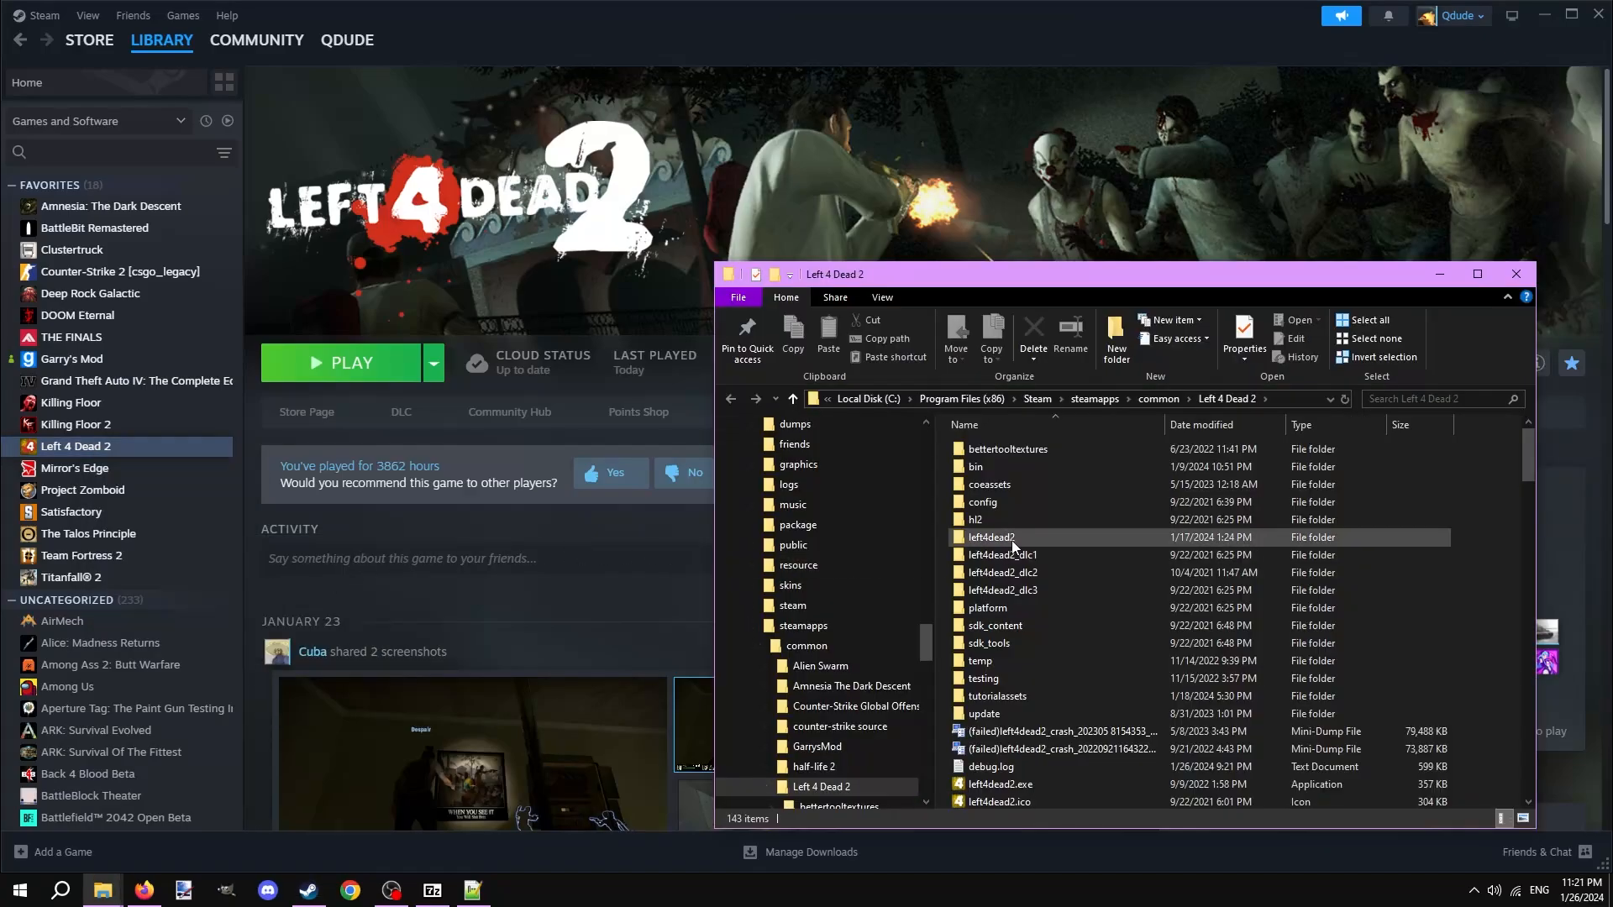
{"action": "double_click", "coordinate": [991, 537]}
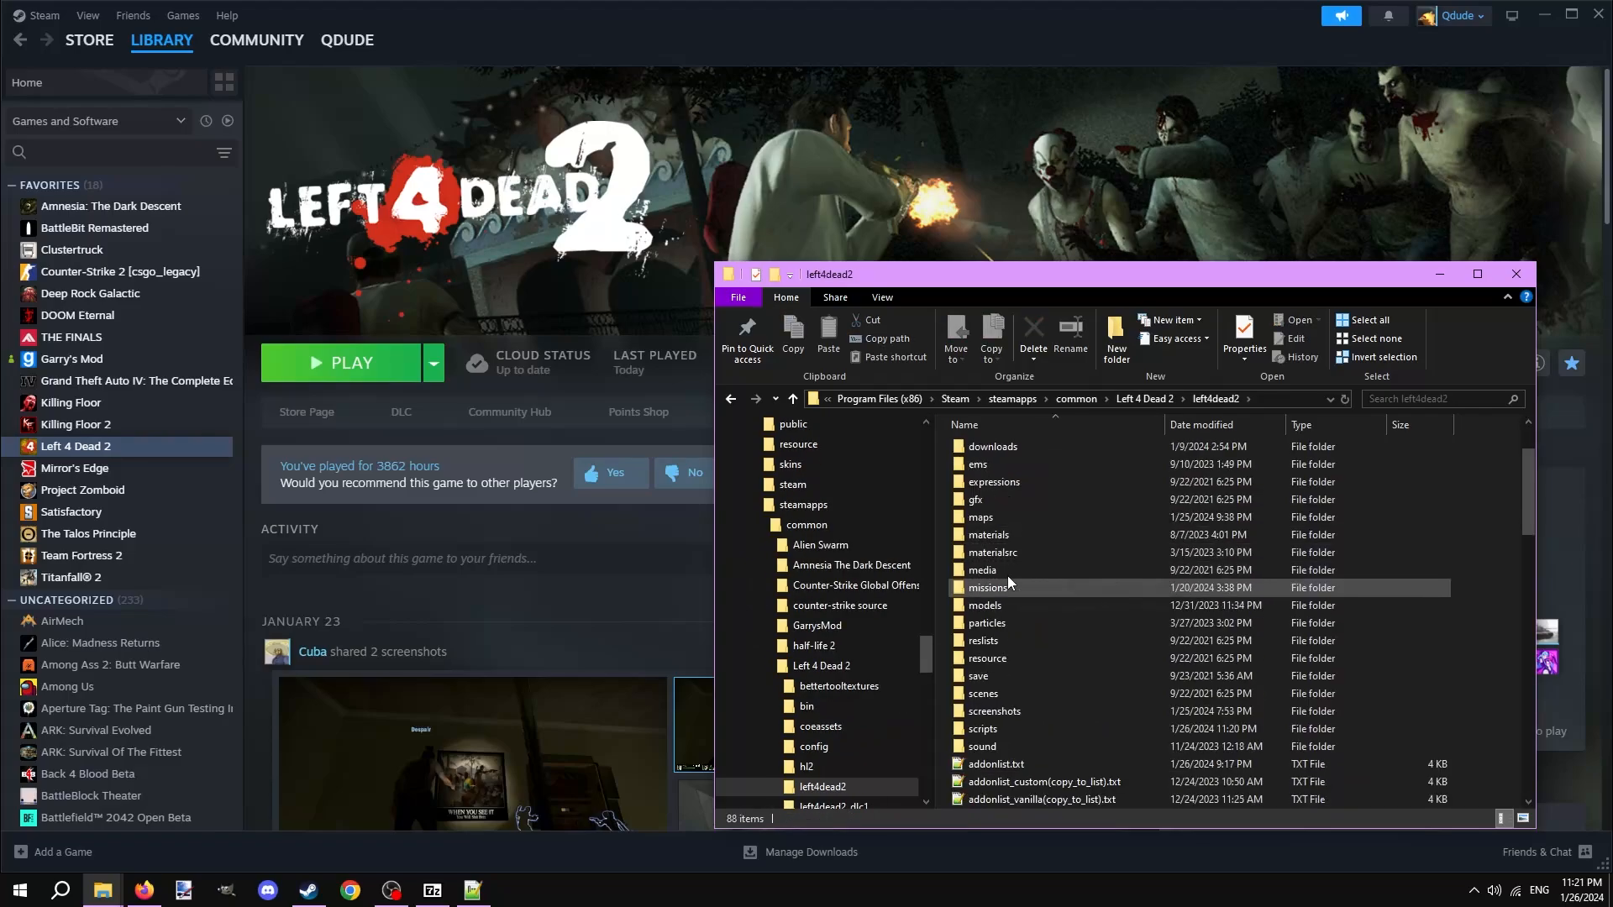
{"action": "double_click", "coordinate": [982, 729]}
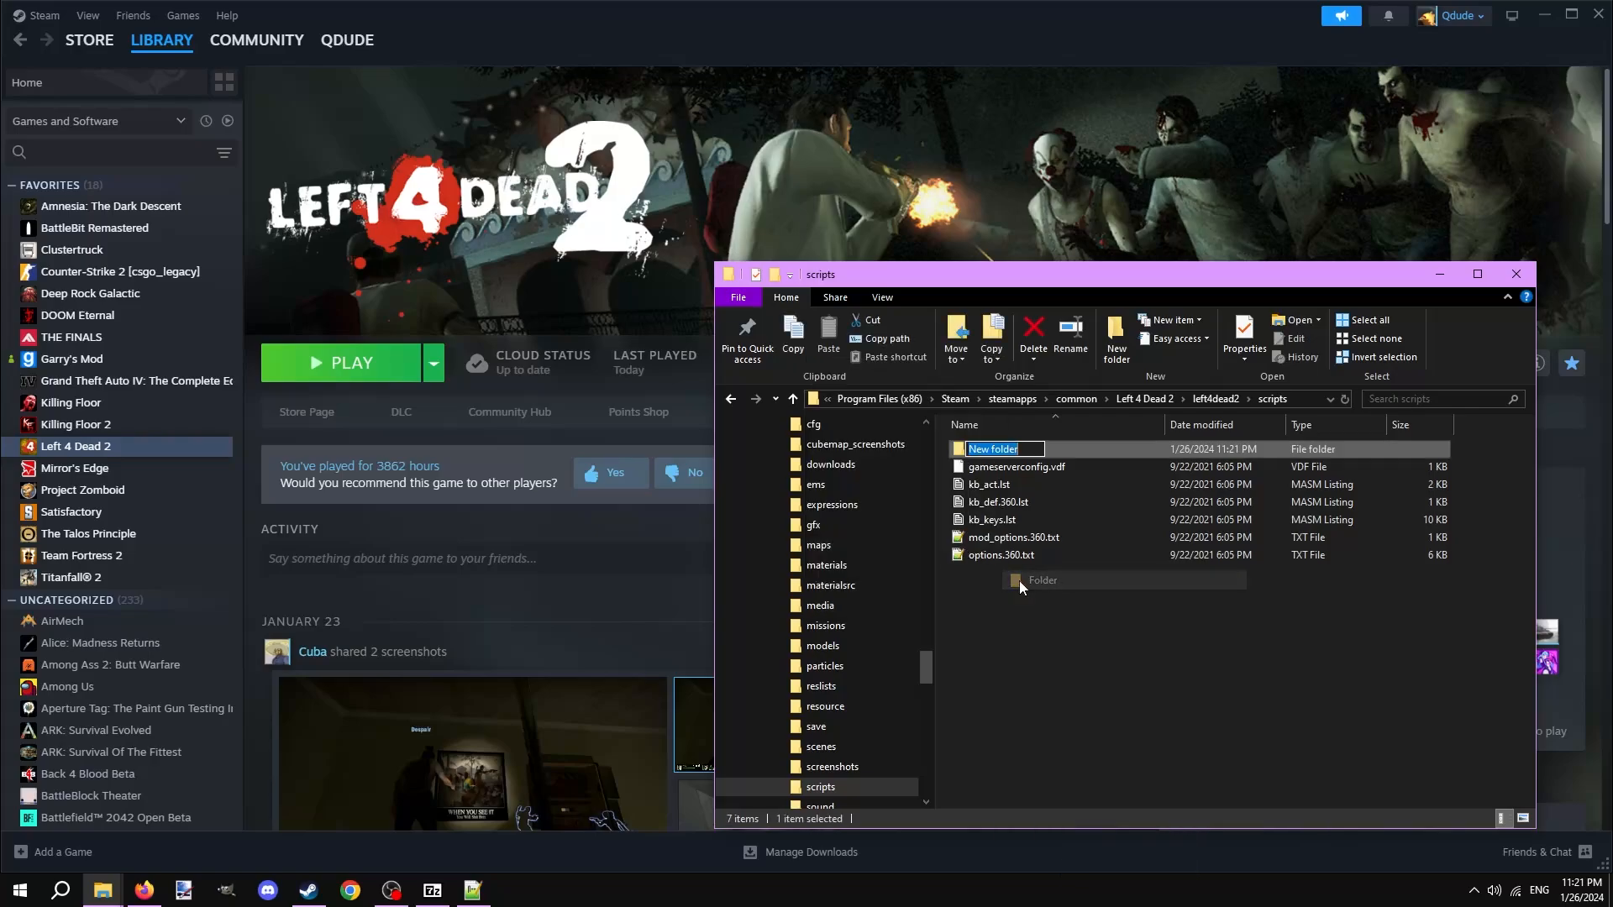
{"action": "type", "text": "vscripts"}
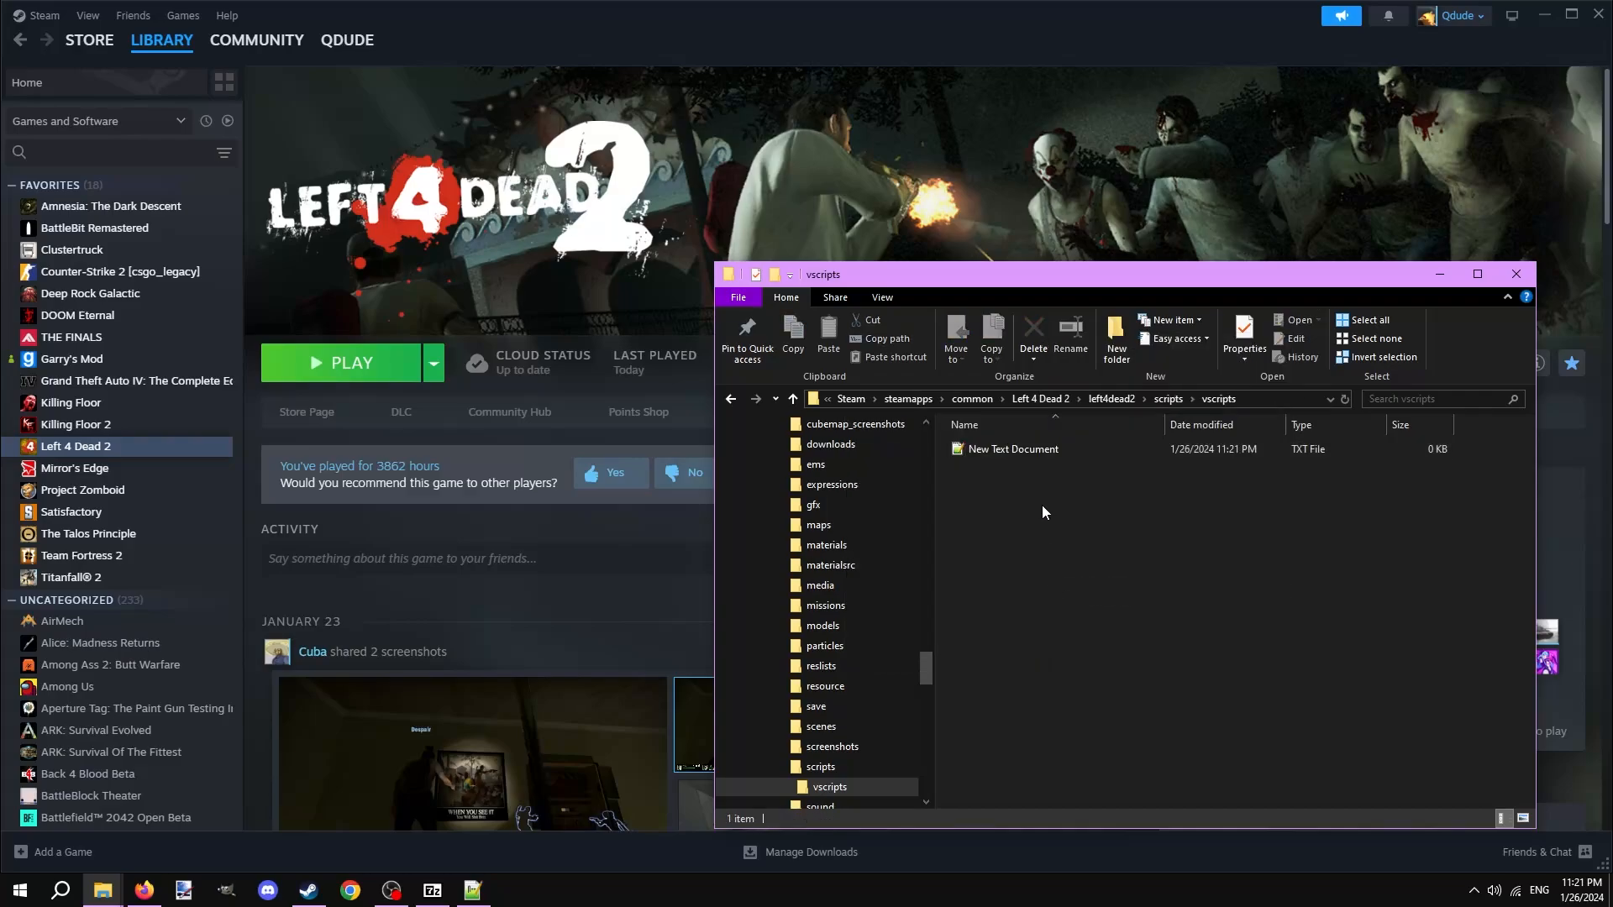
With file extensions shown, name the new text file tutorial_script.nut and open it for editing.
{"action": "left_click", "coordinate": [1012, 449]}
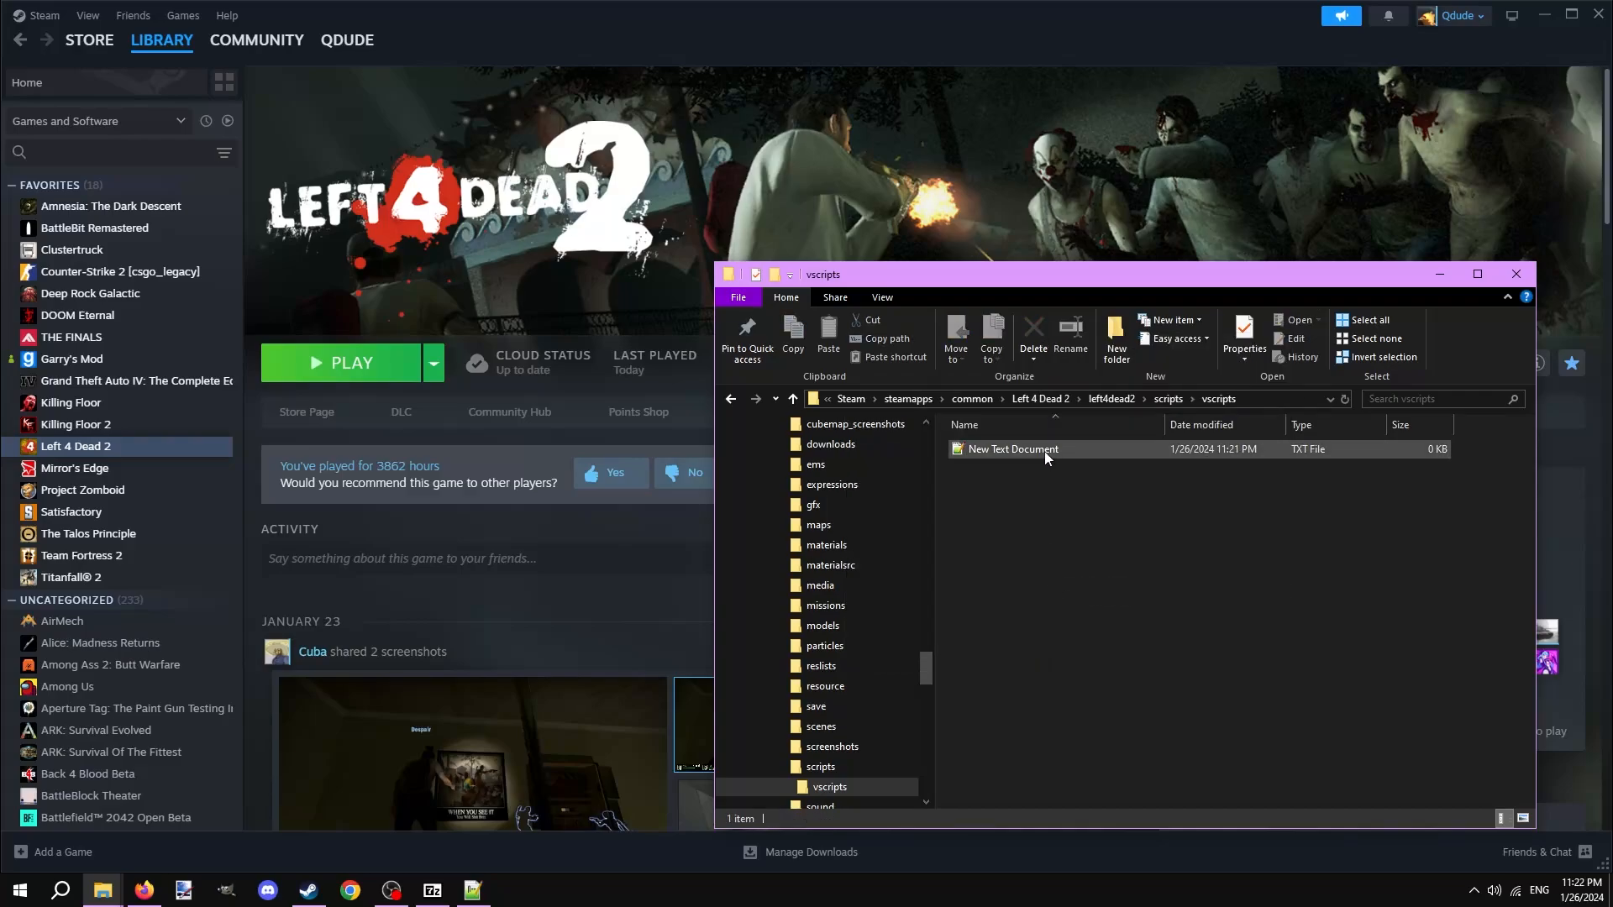
{"action": "left_click", "coordinate": [880, 298]}
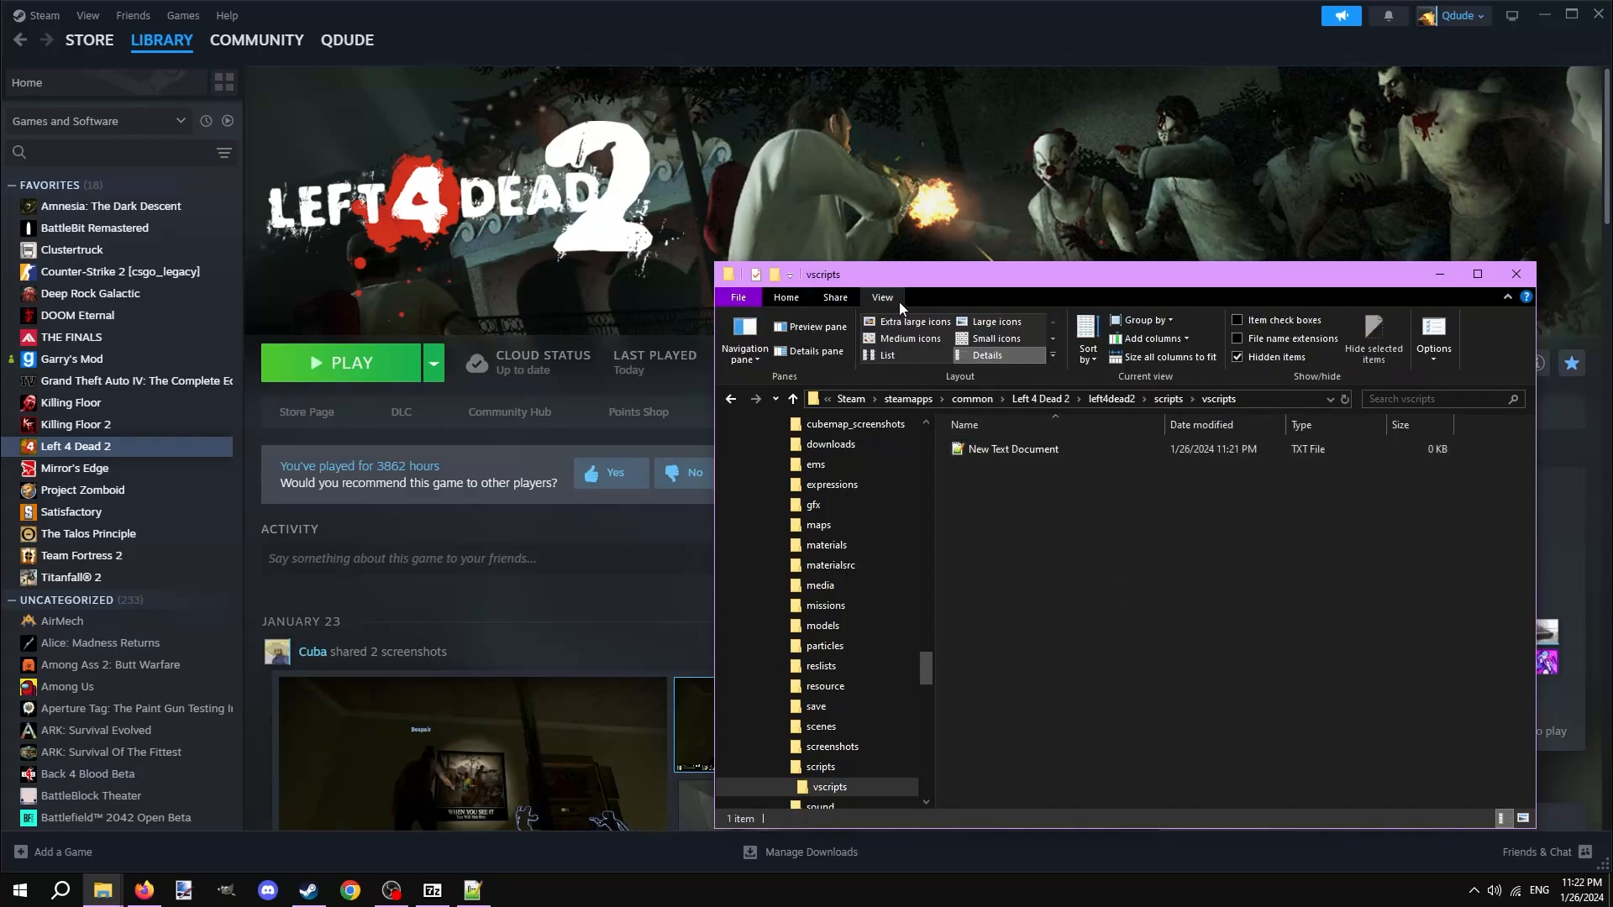
{"action": "mouse_move", "coordinate": [1240, 340]}
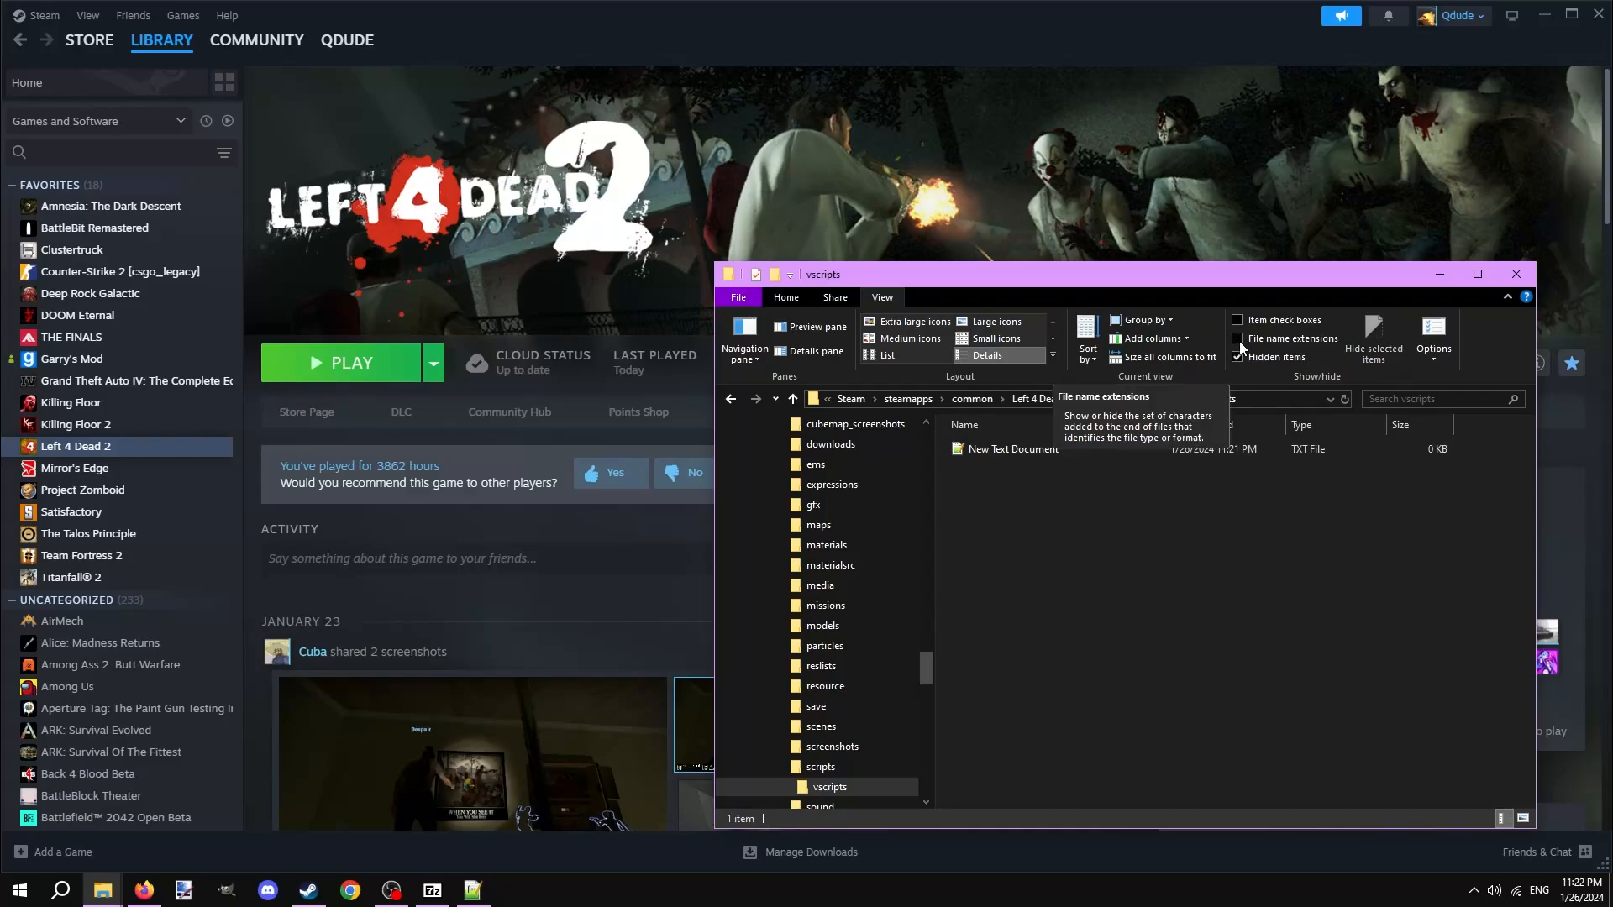
{"action": "left_click", "coordinate": [785, 298]}
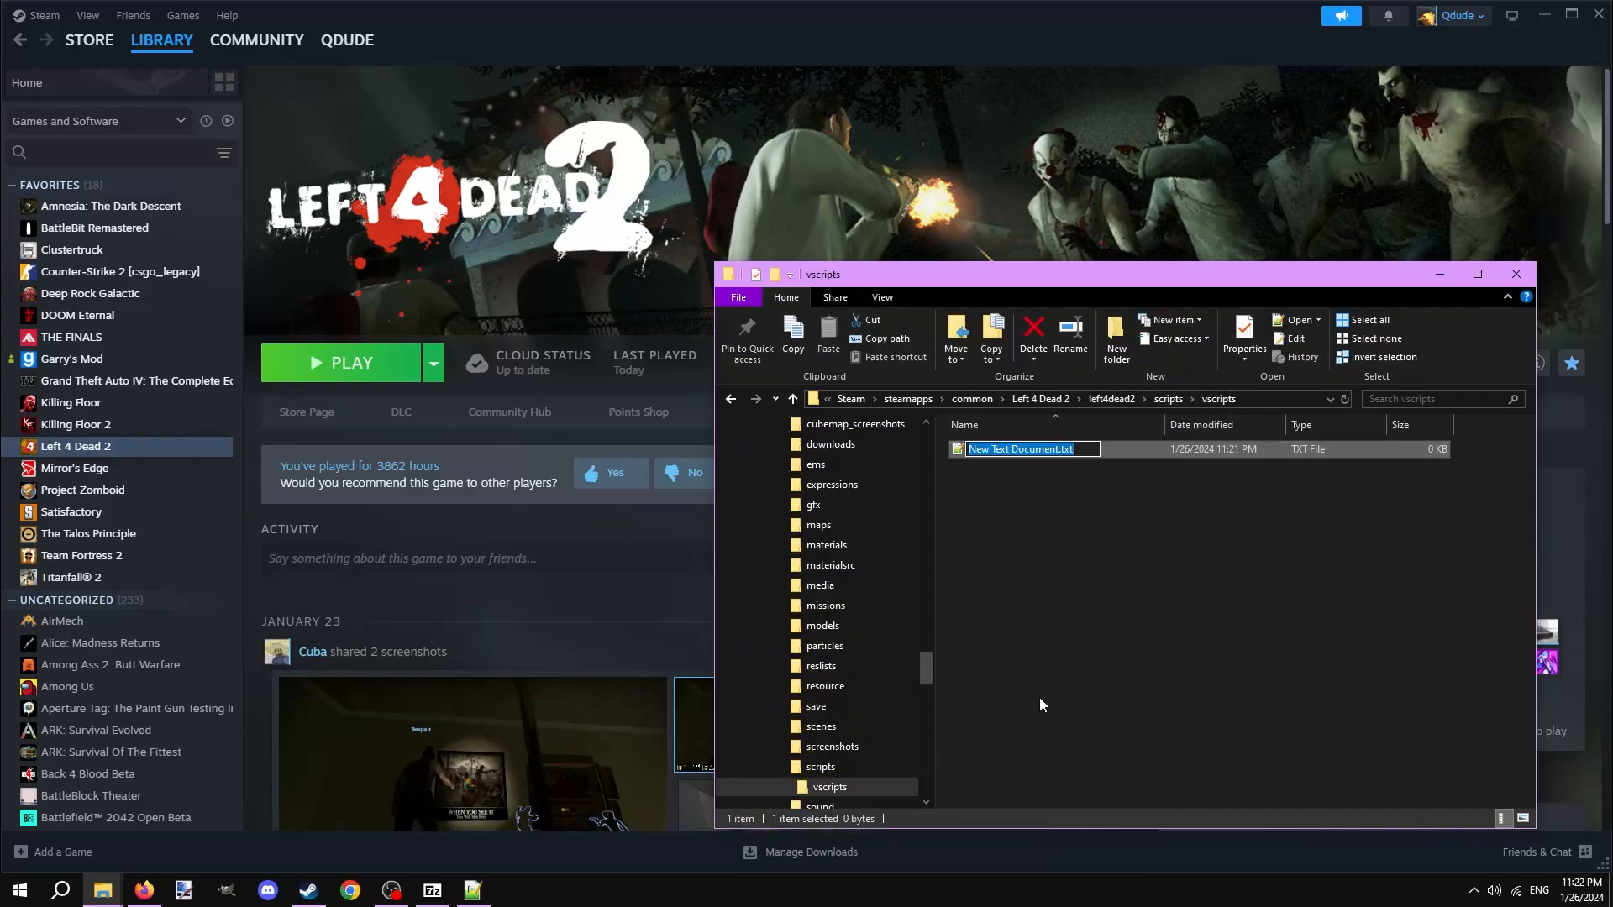
{"action": "type", "text": "tutorial_script.nut"}
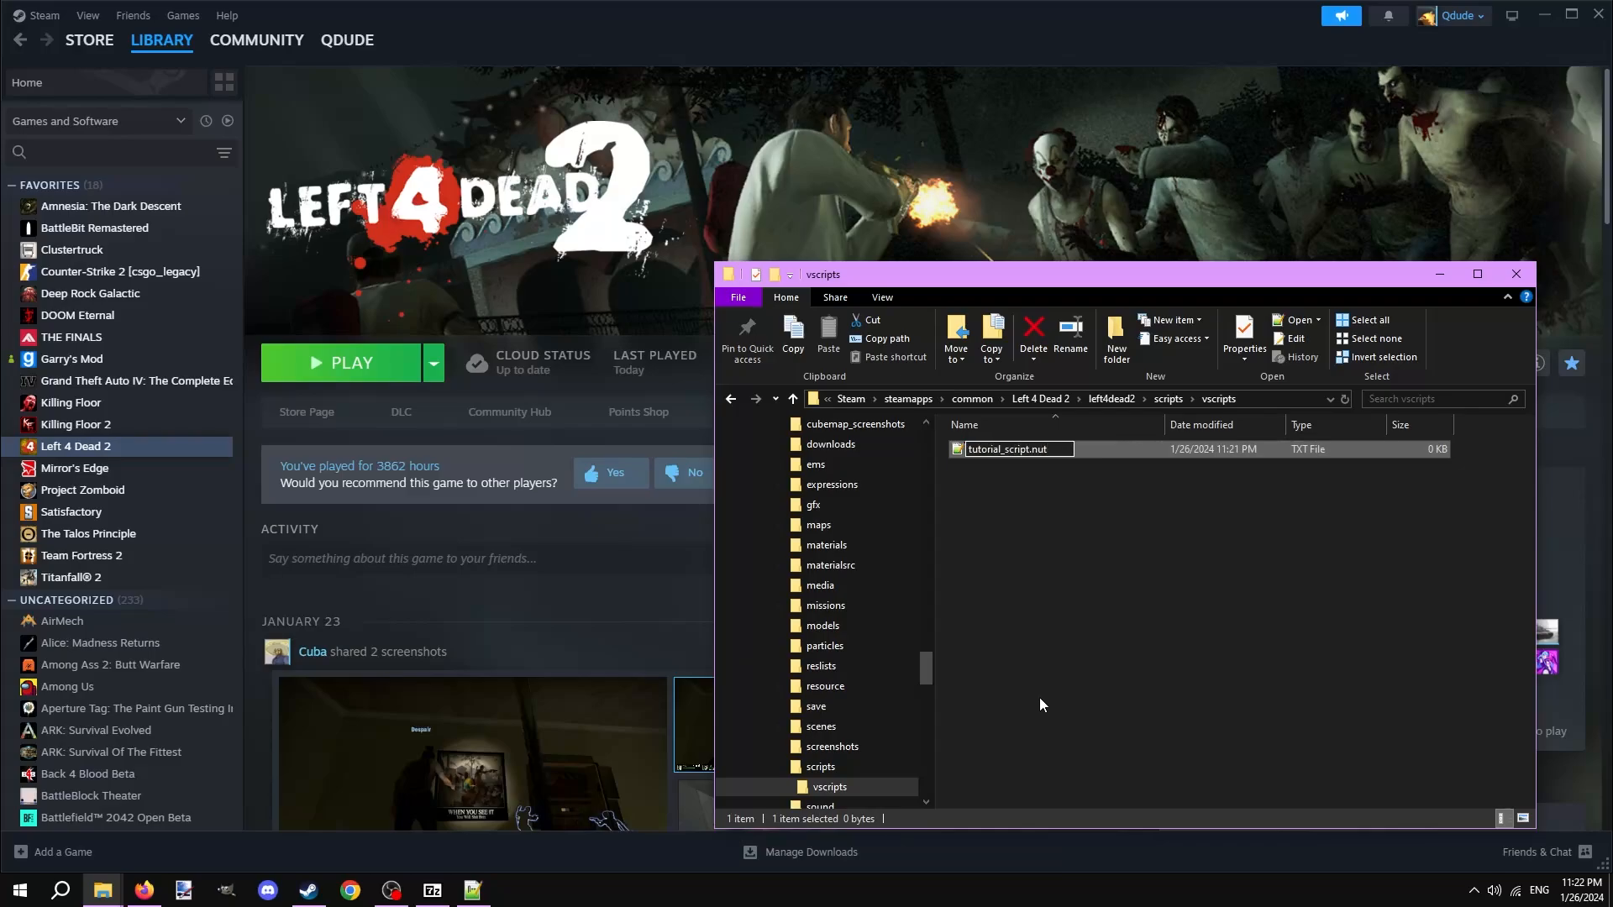
{"action": "double_click", "coordinate": [1018, 449]}
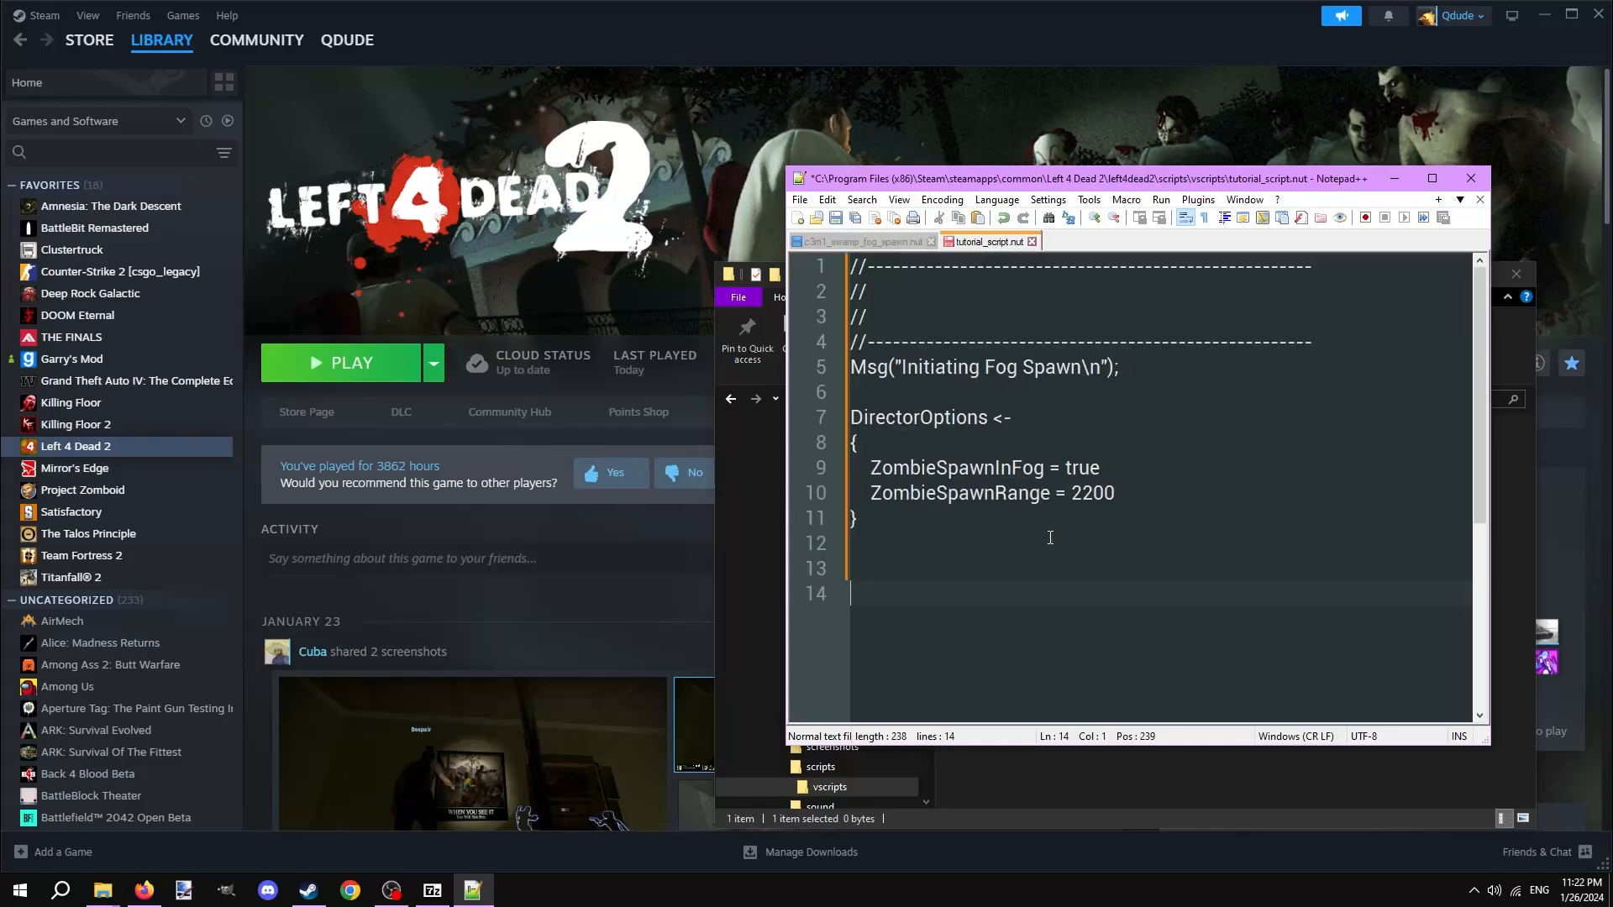
Save the pasted fog-spawn contents and change the Msg line to announce the tutorial script.
{"action": "key", "text": "ctrl+s"}
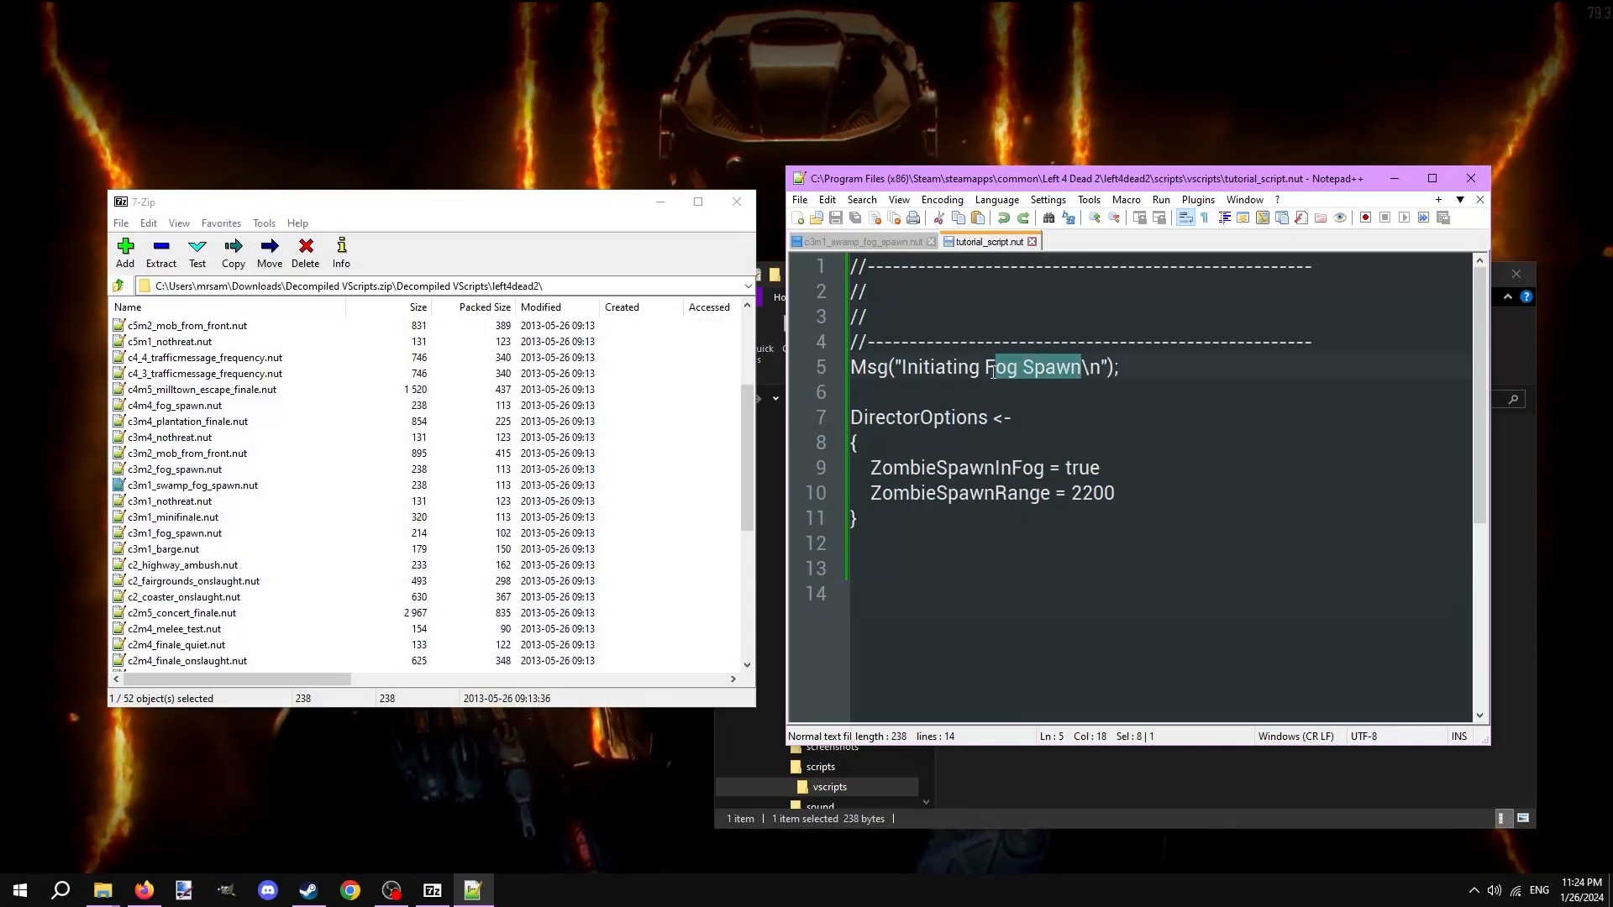
{"action": "type", "text": "tutorial"}
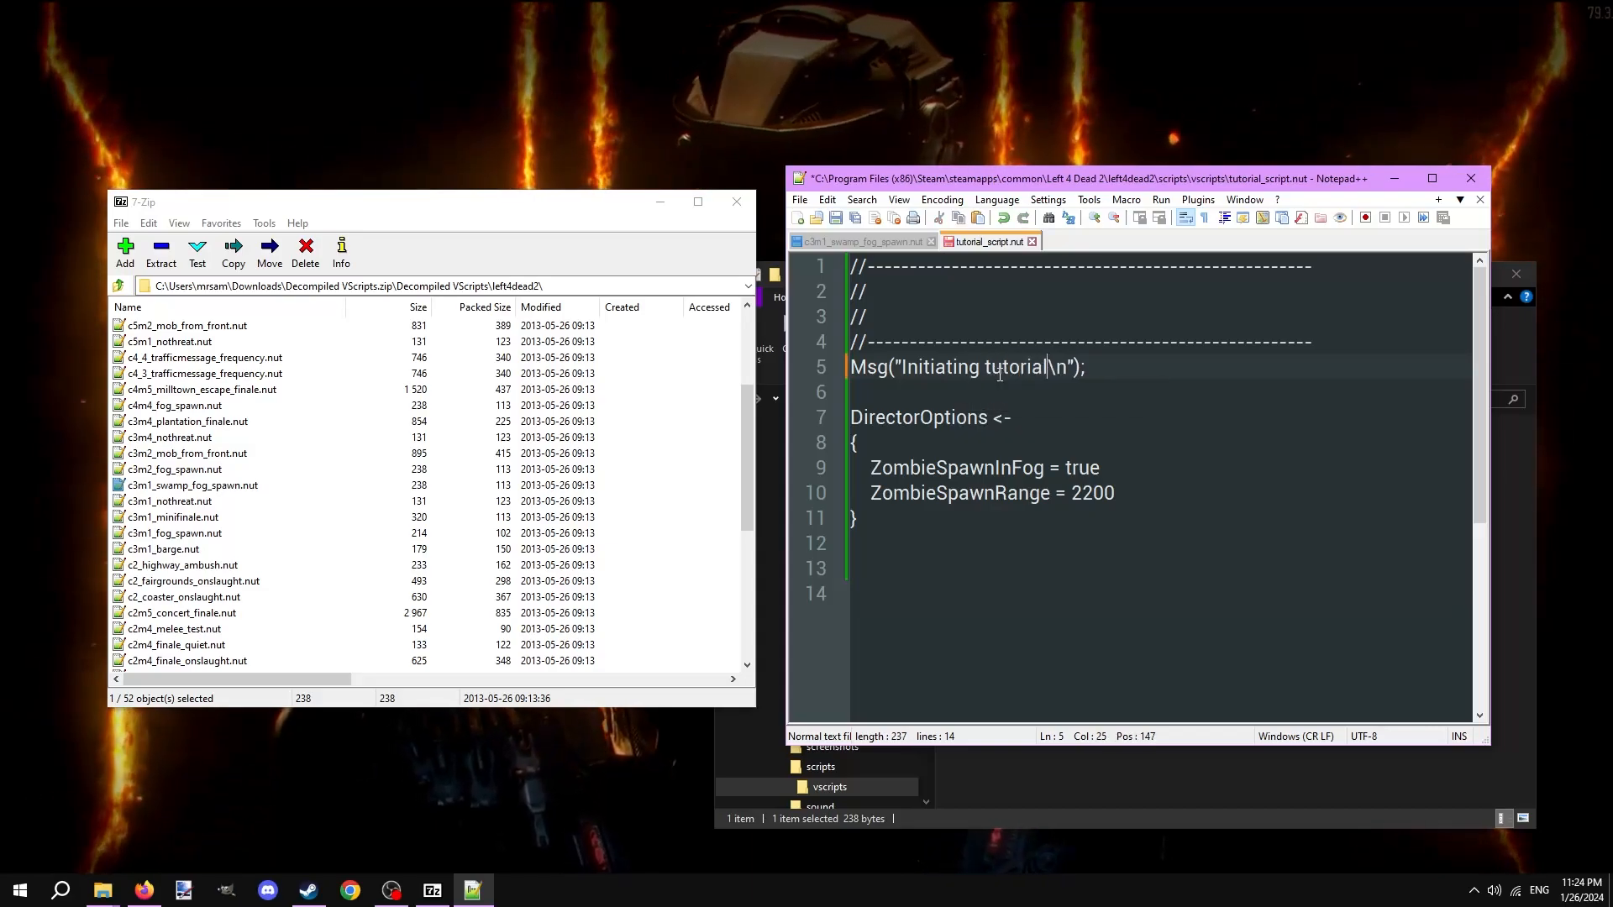
{"action": "type", "text": "script!"}
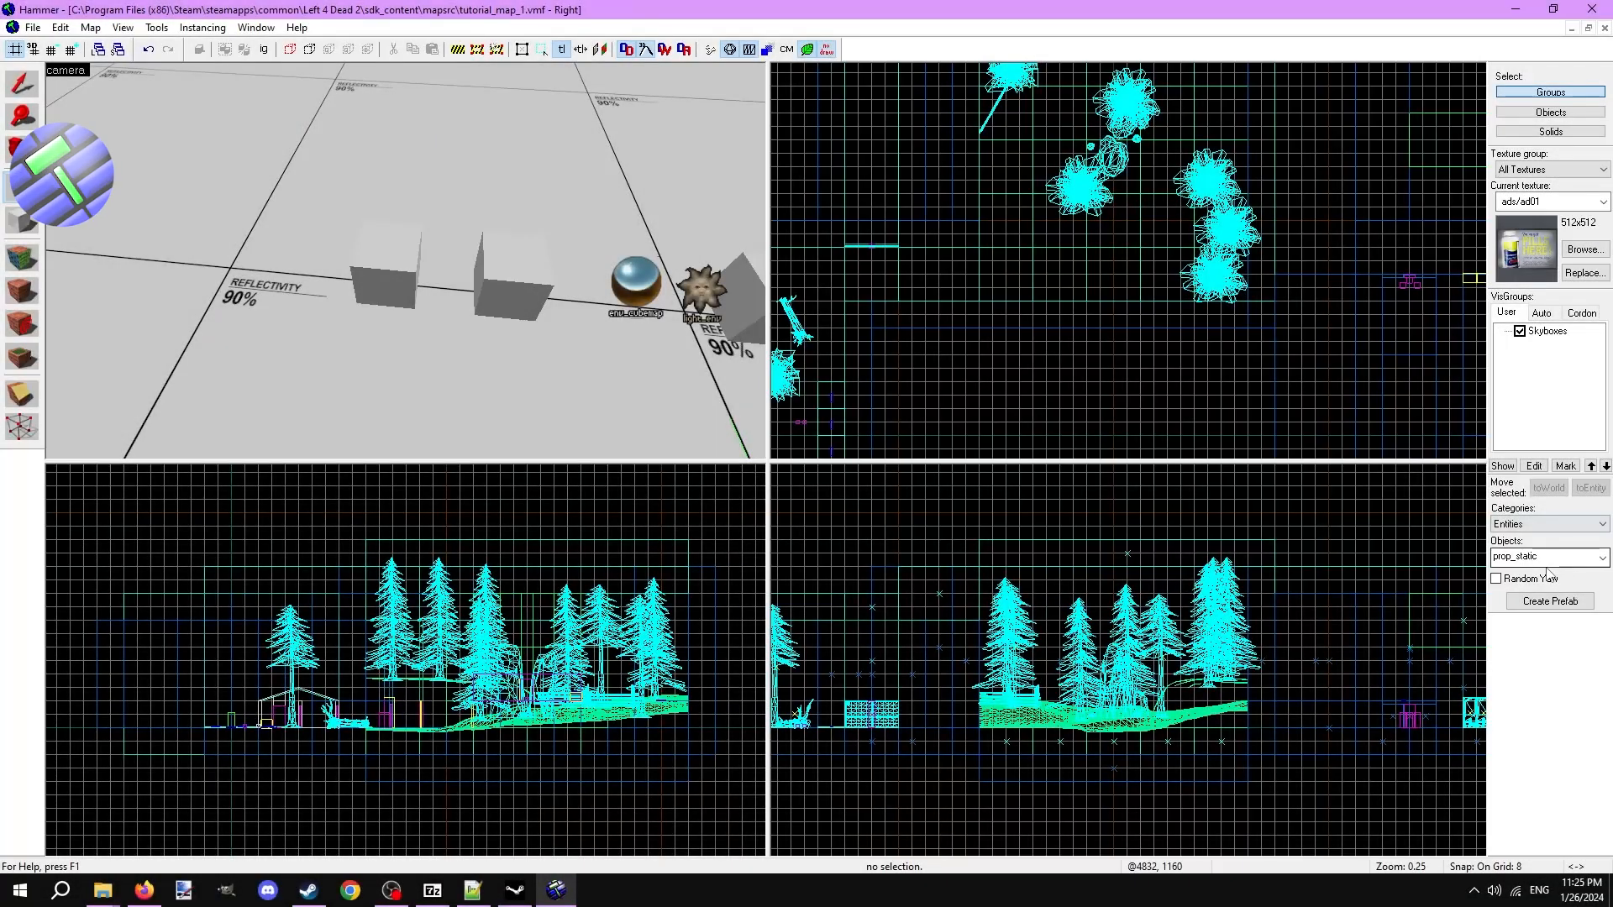
Add a logic_auto output firing OnMapSpawn at the director entity.
{"action": "type", "text": "logic"}
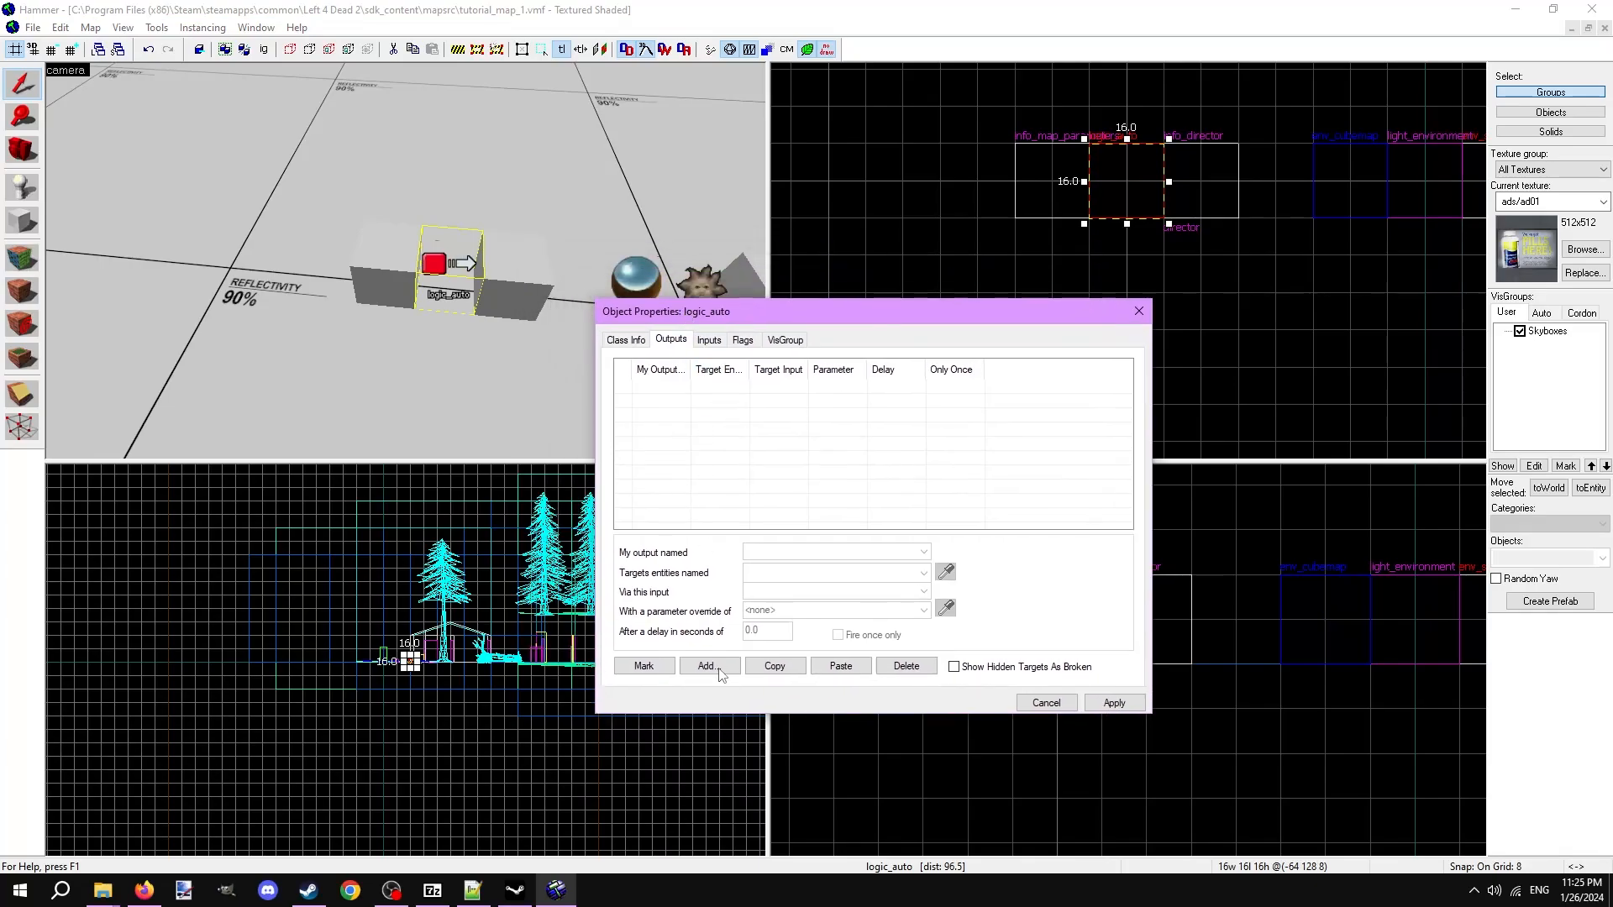
{"action": "left_click", "coordinate": [707, 665]}
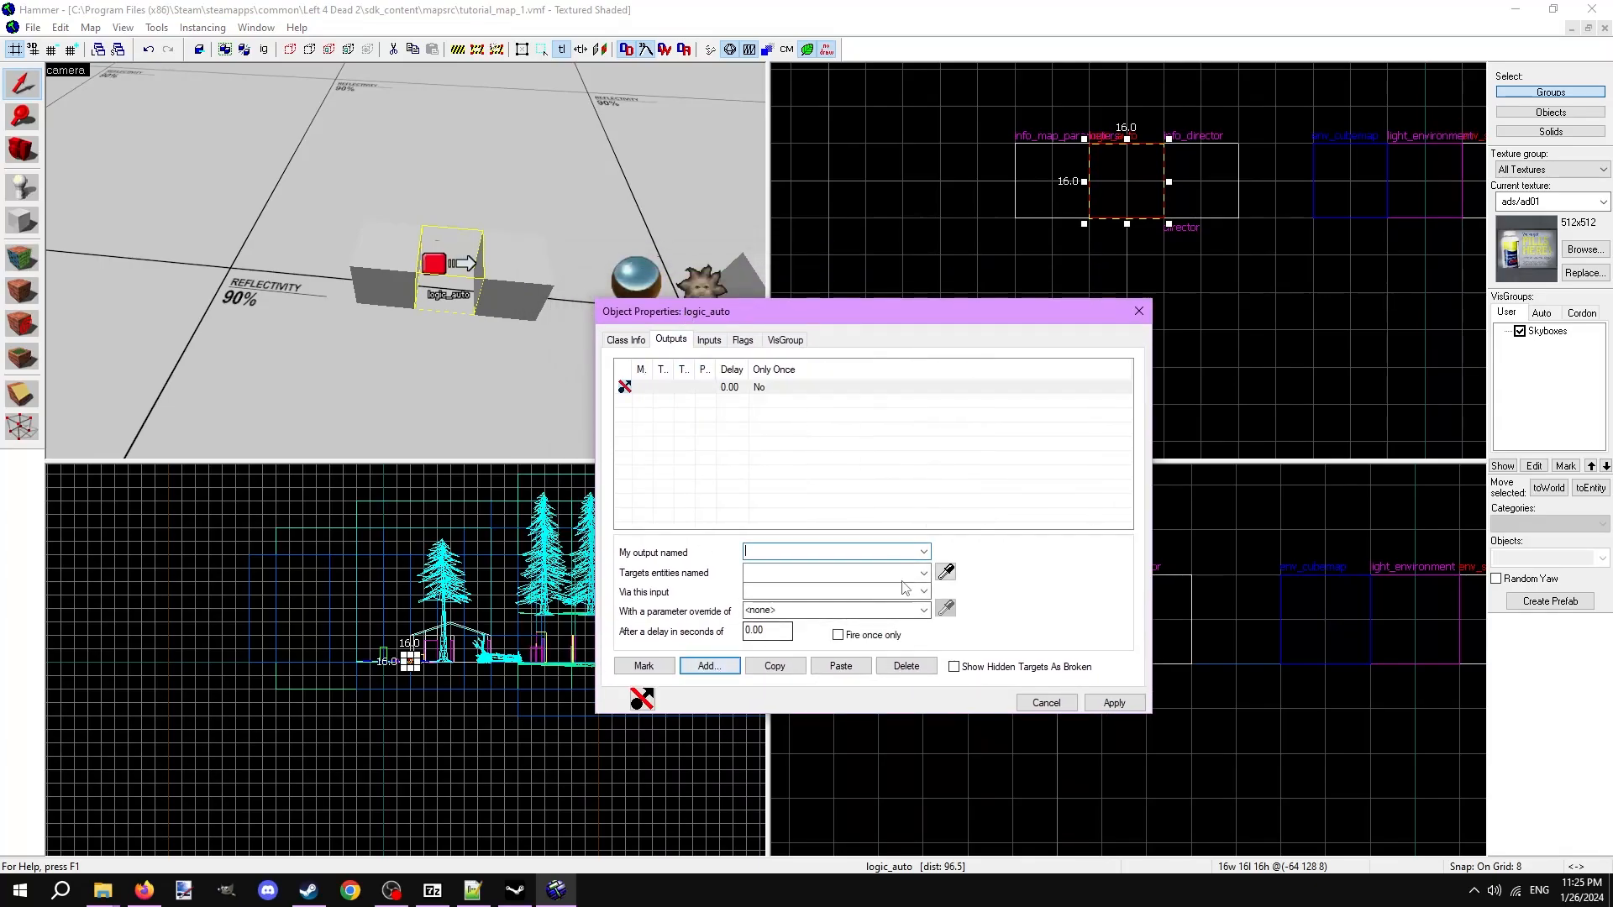
{"action": "left_click", "coordinate": [833, 551]}
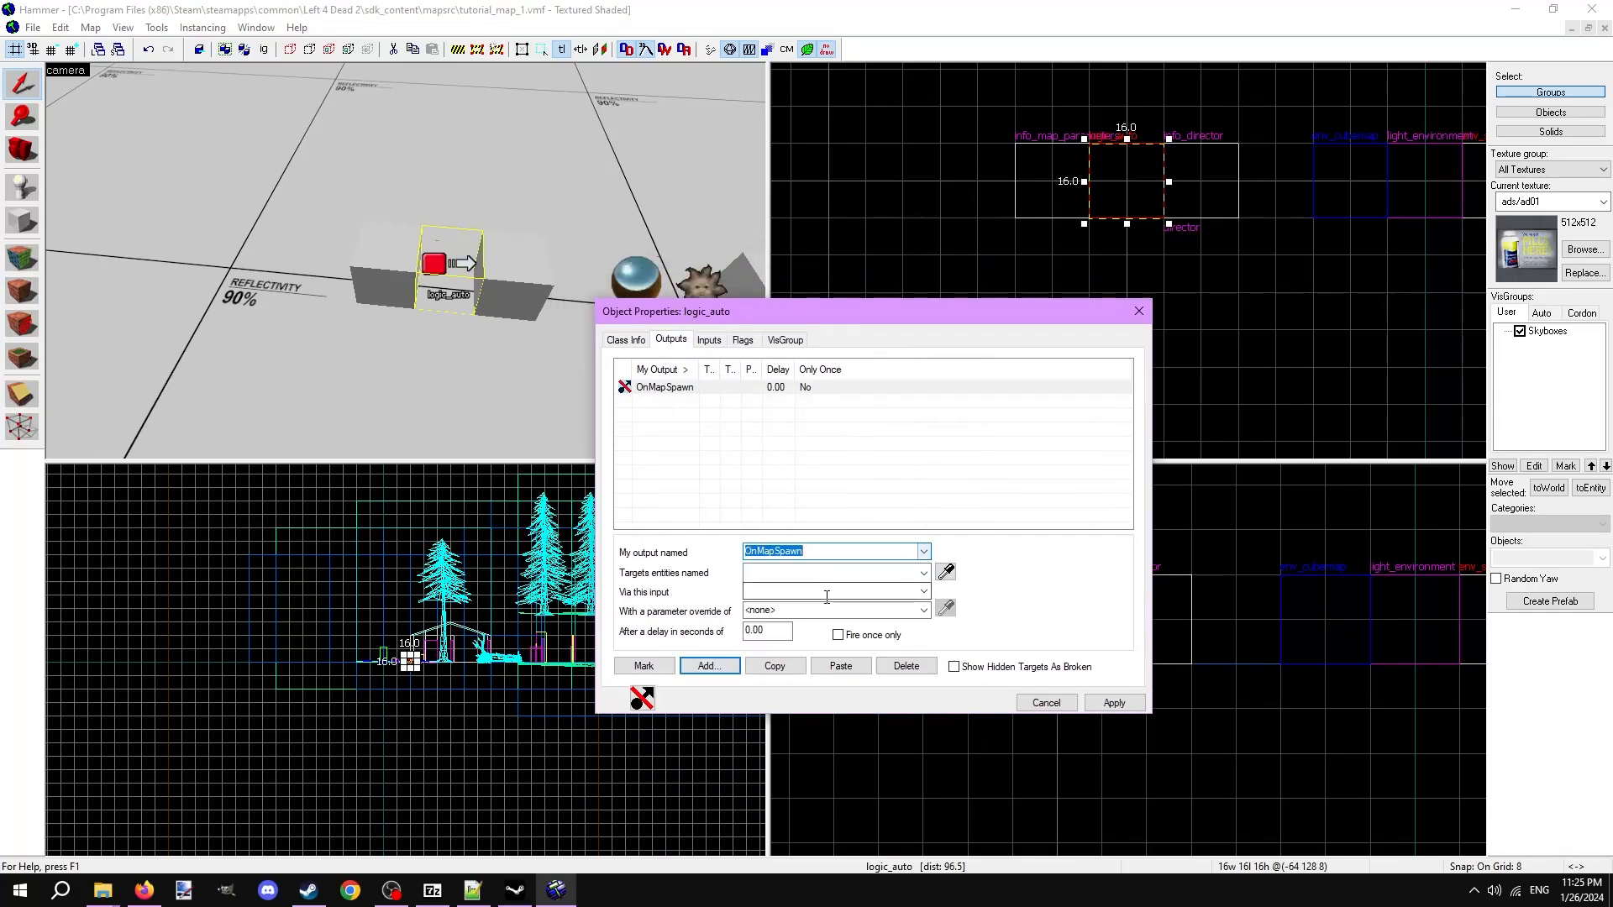
{"action": "left_click", "coordinate": [923, 573]}
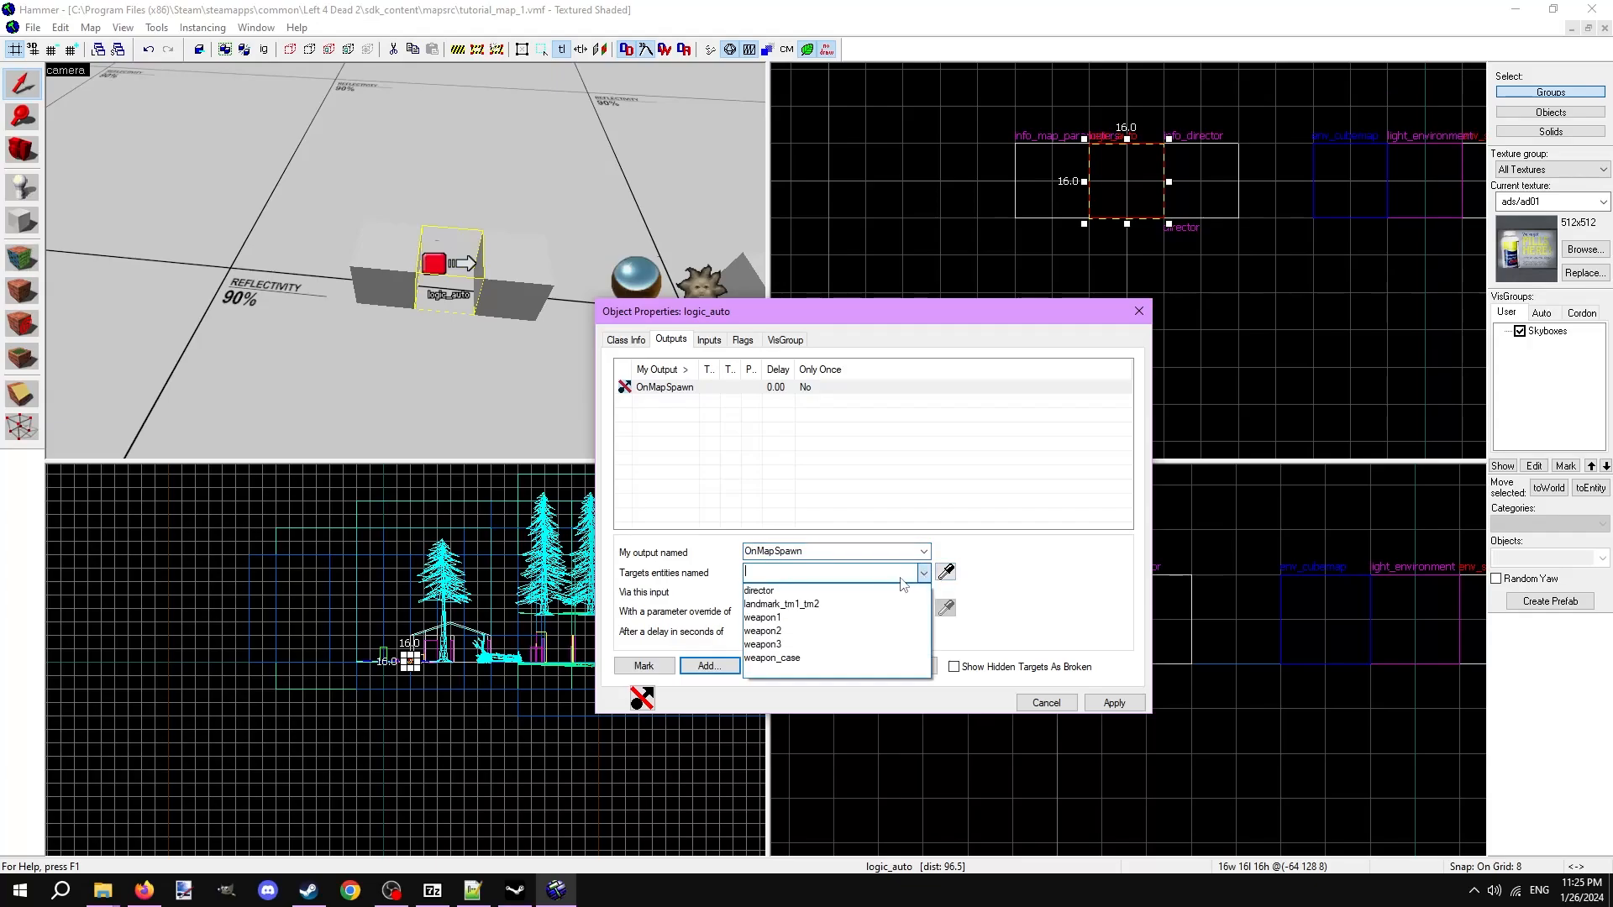
{"action": "left_click", "coordinate": [758, 591]}
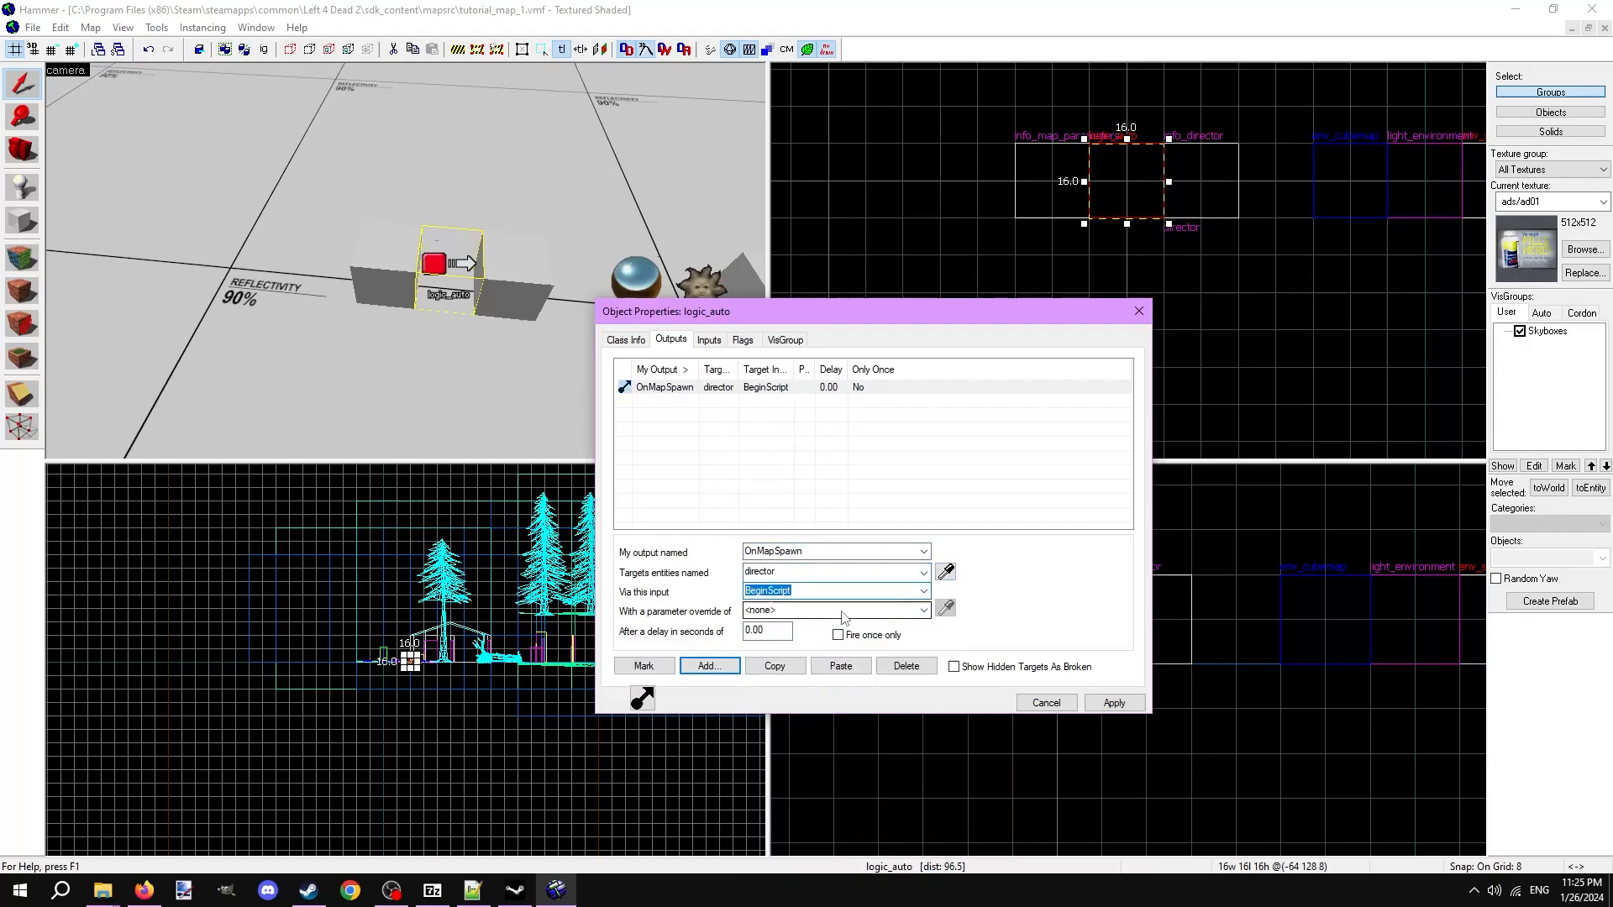
Set the output's BeginScript parameter to tutorial_script and apply it.
{"action": "left_click", "coordinate": [833, 609]}
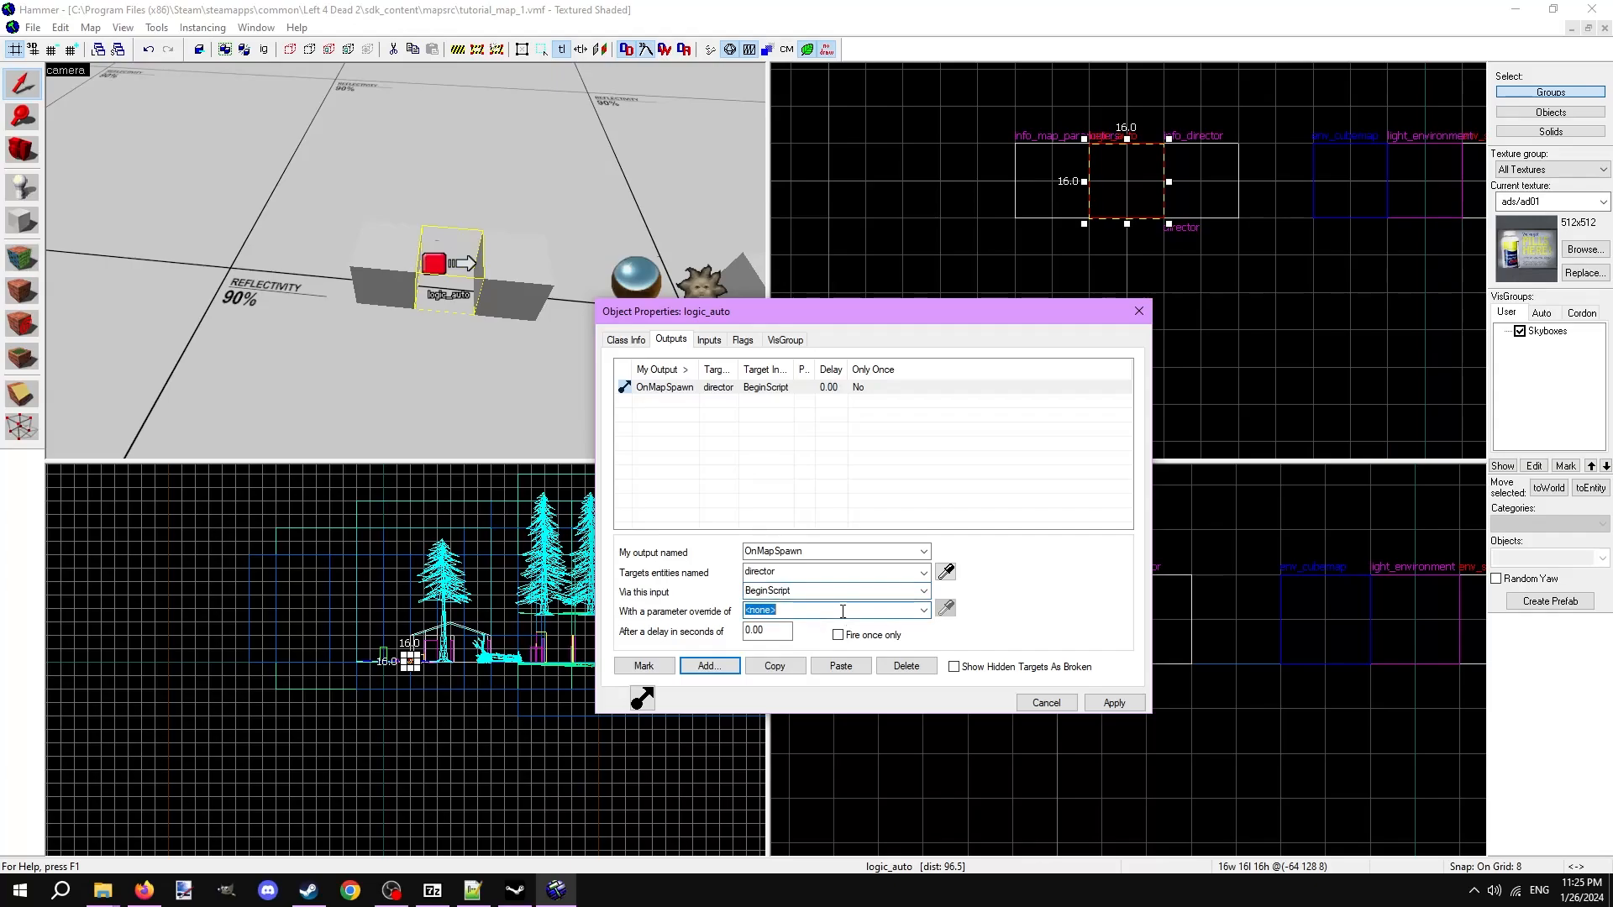
{"action": "type", "text": "tutorial_script"}
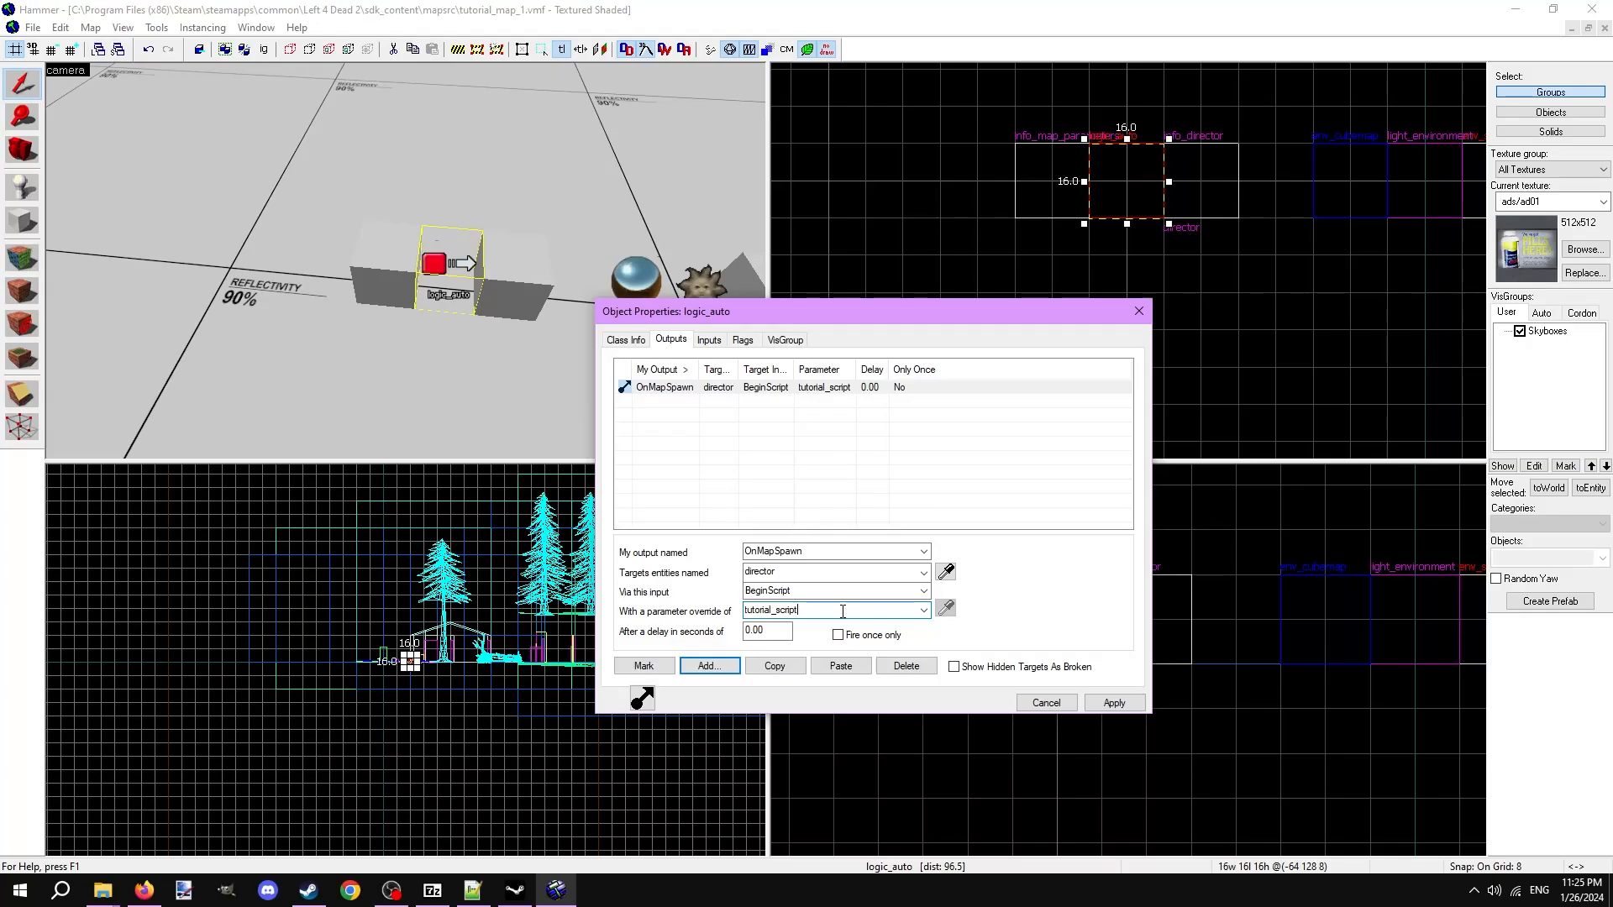
{"action": "left_click", "coordinate": [1114, 702]}
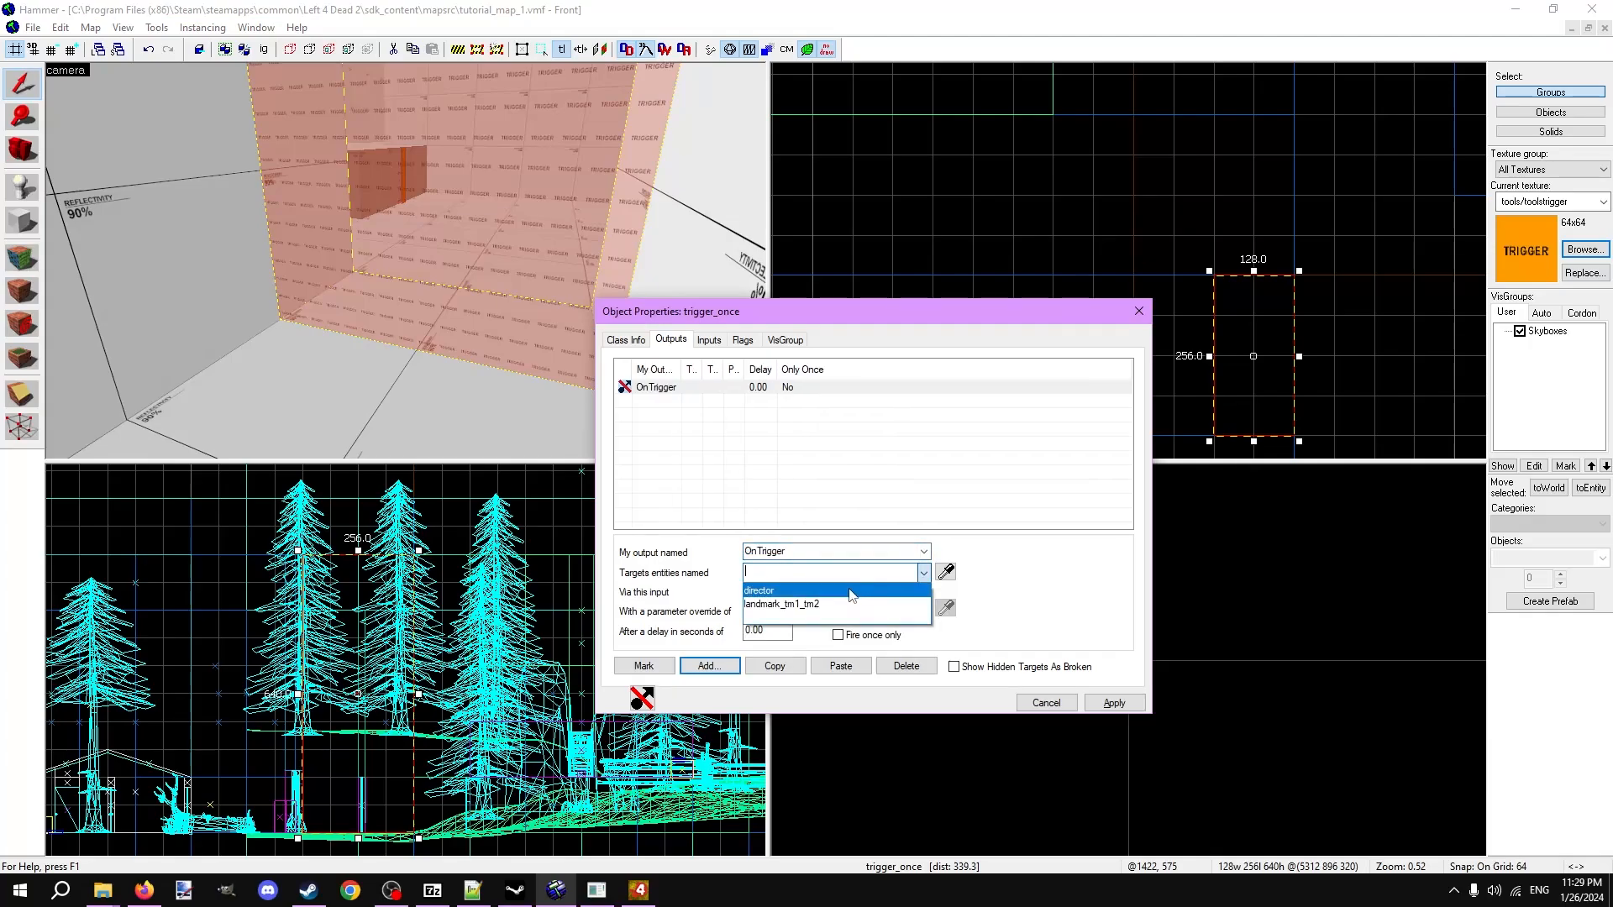
Aim the trigger_once's OnTrigger output at the director and choose its input.
{"action": "left_click", "coordinate": [760, 590]}
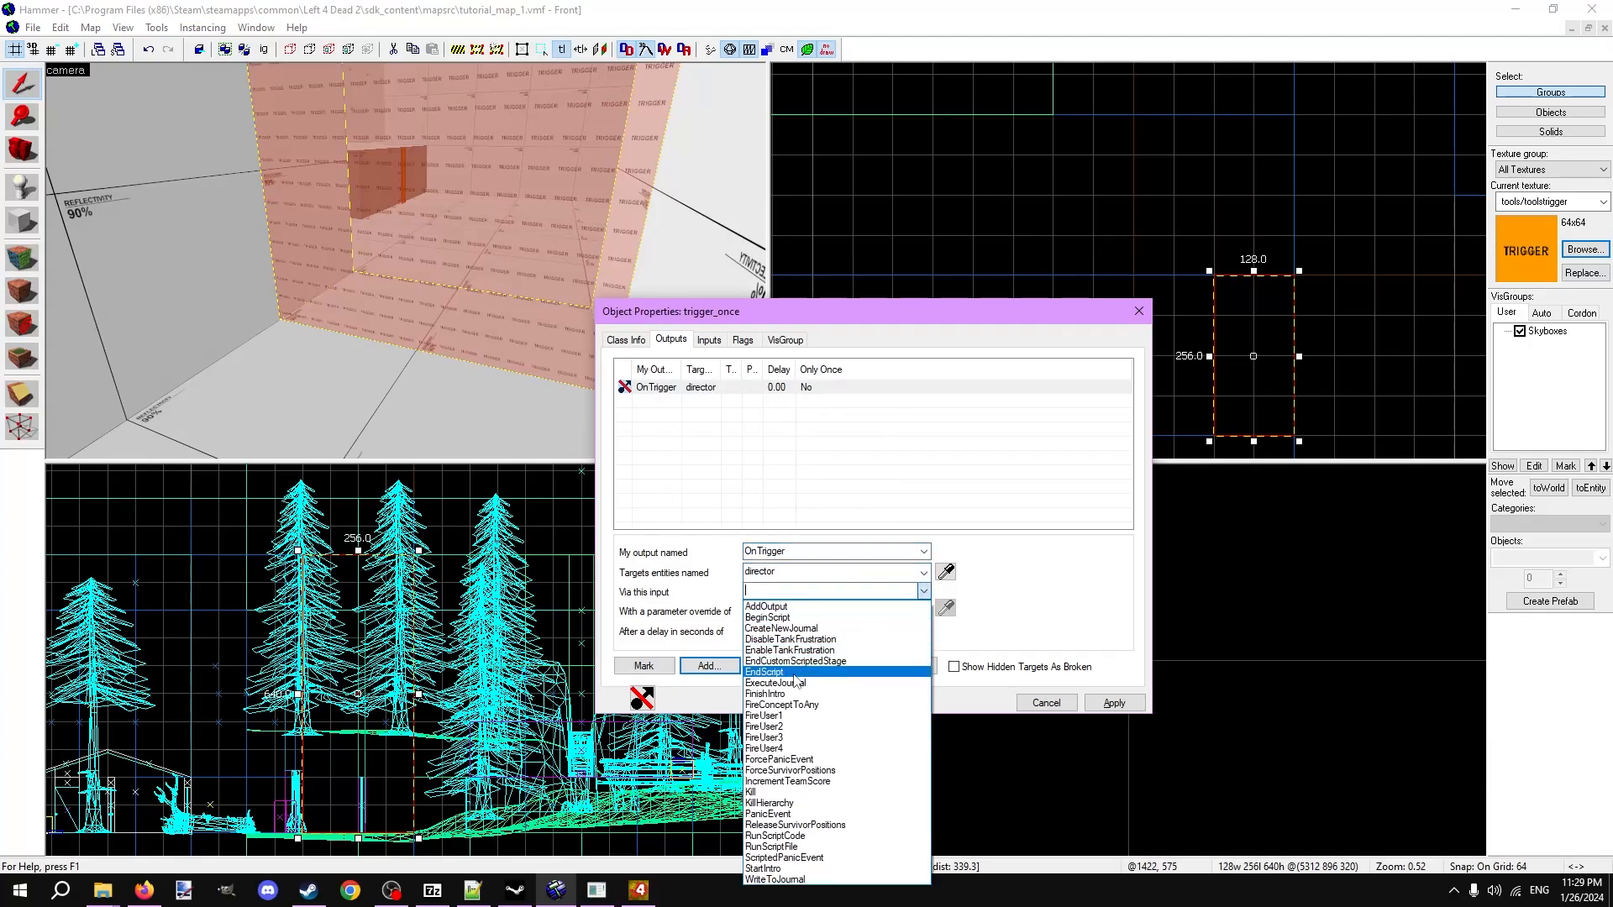
{"action": "left_click", "coordinate": [765, 672]}
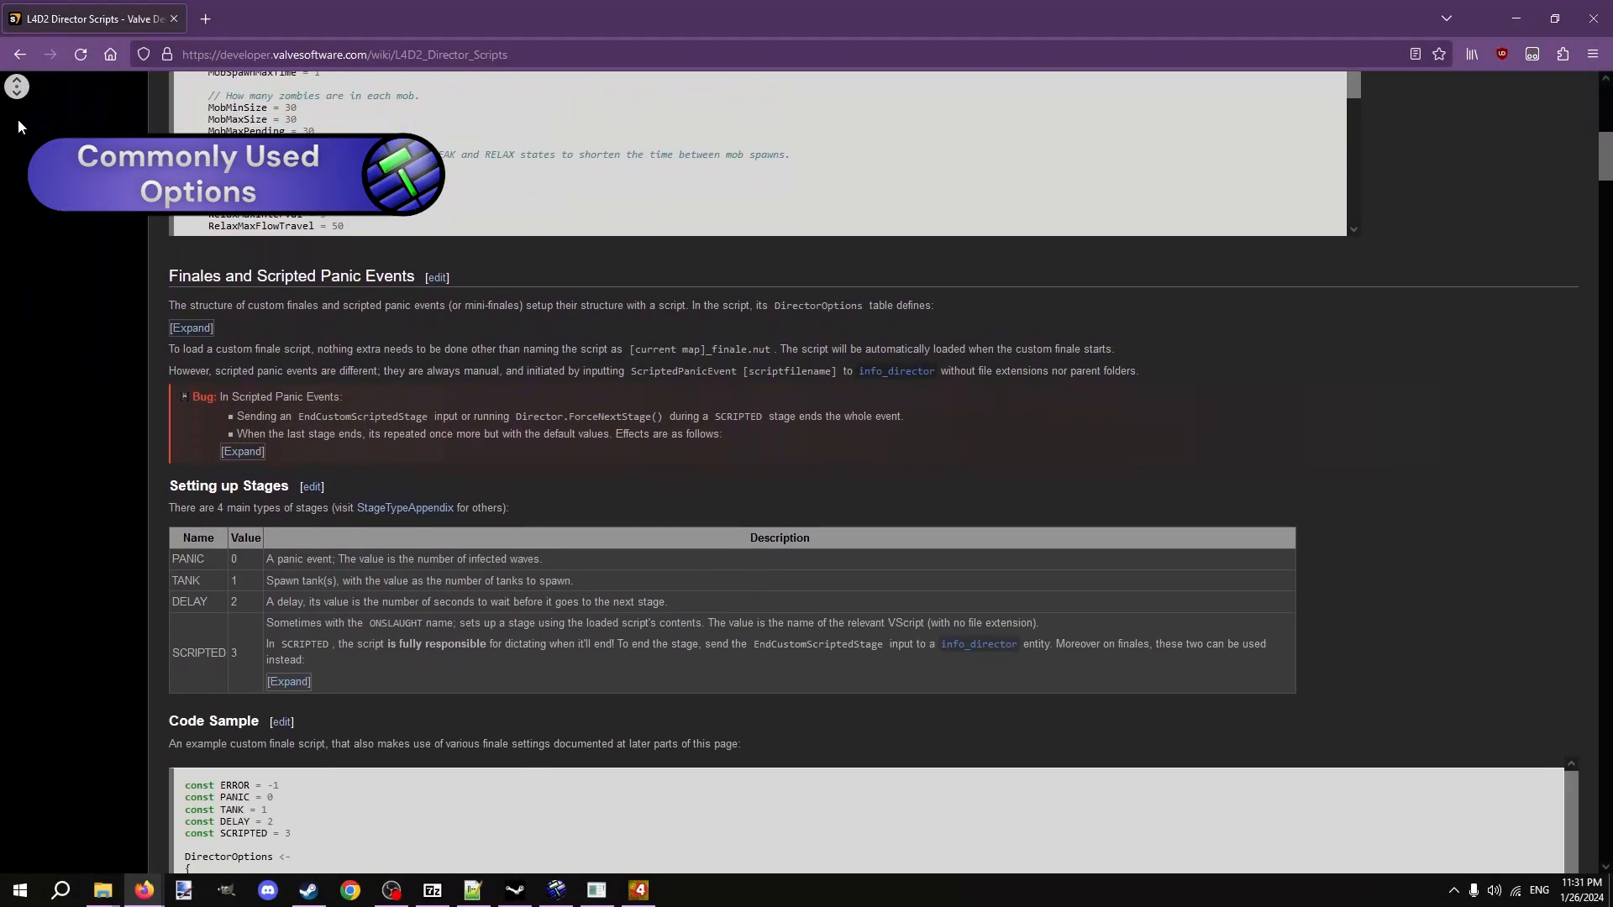
Scroll the L4D2 Director Scripts wiki page down to the DirectorOptions General table.
{"action": "scroll", "scroll_direction": "down", "scroll_amount": 3}
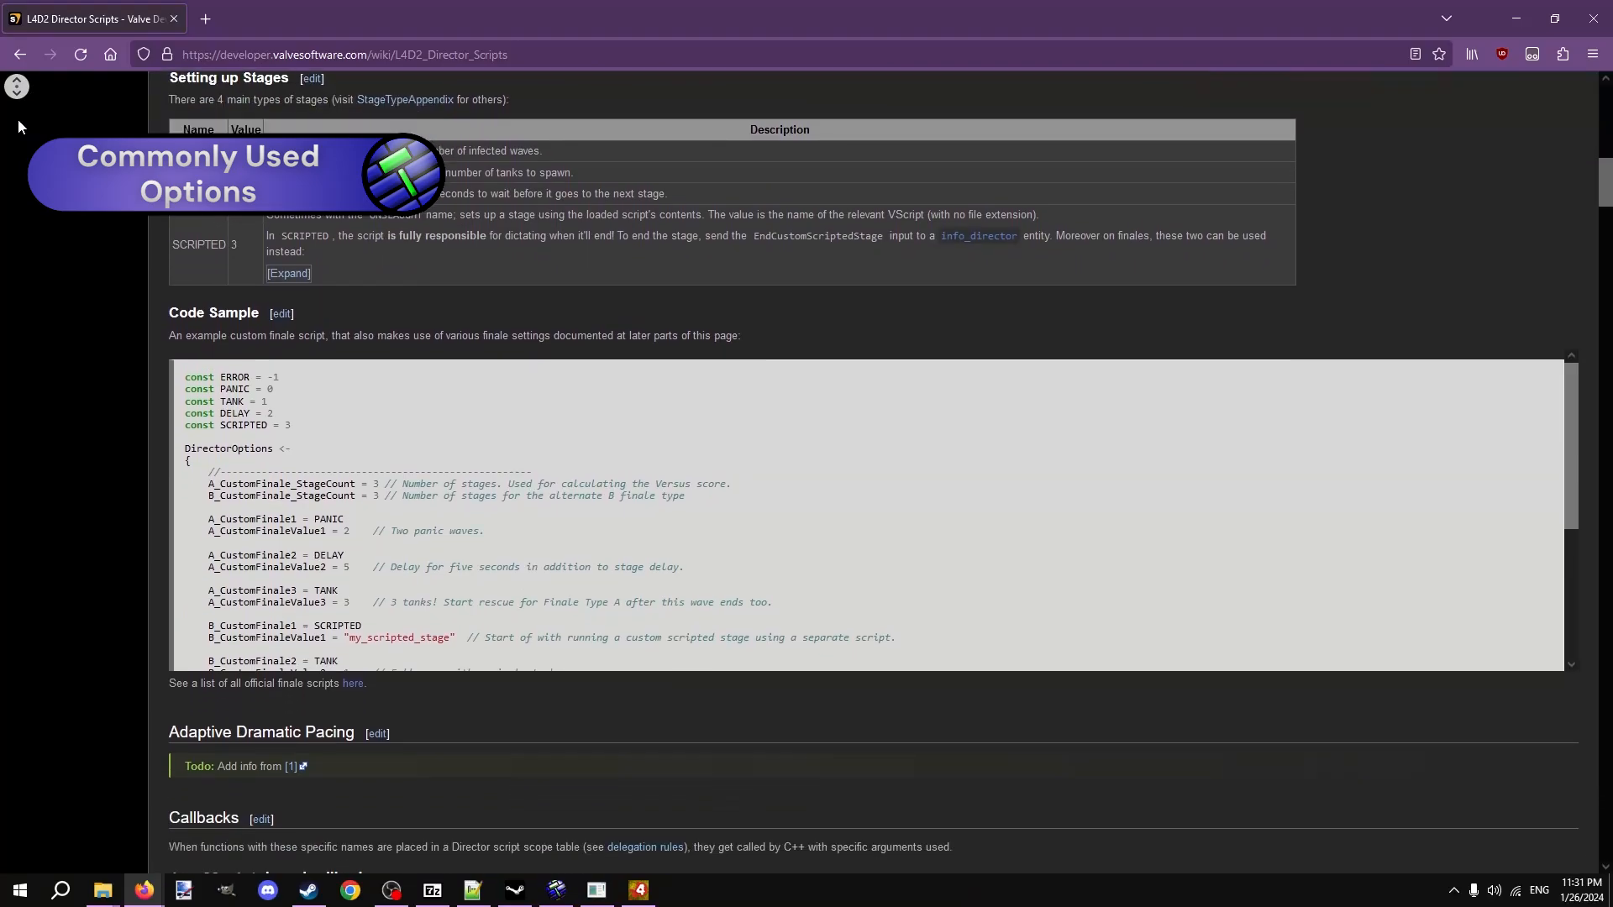
{"action": "scroll", "scroll_direction": "down", "scroll_amount": 3}
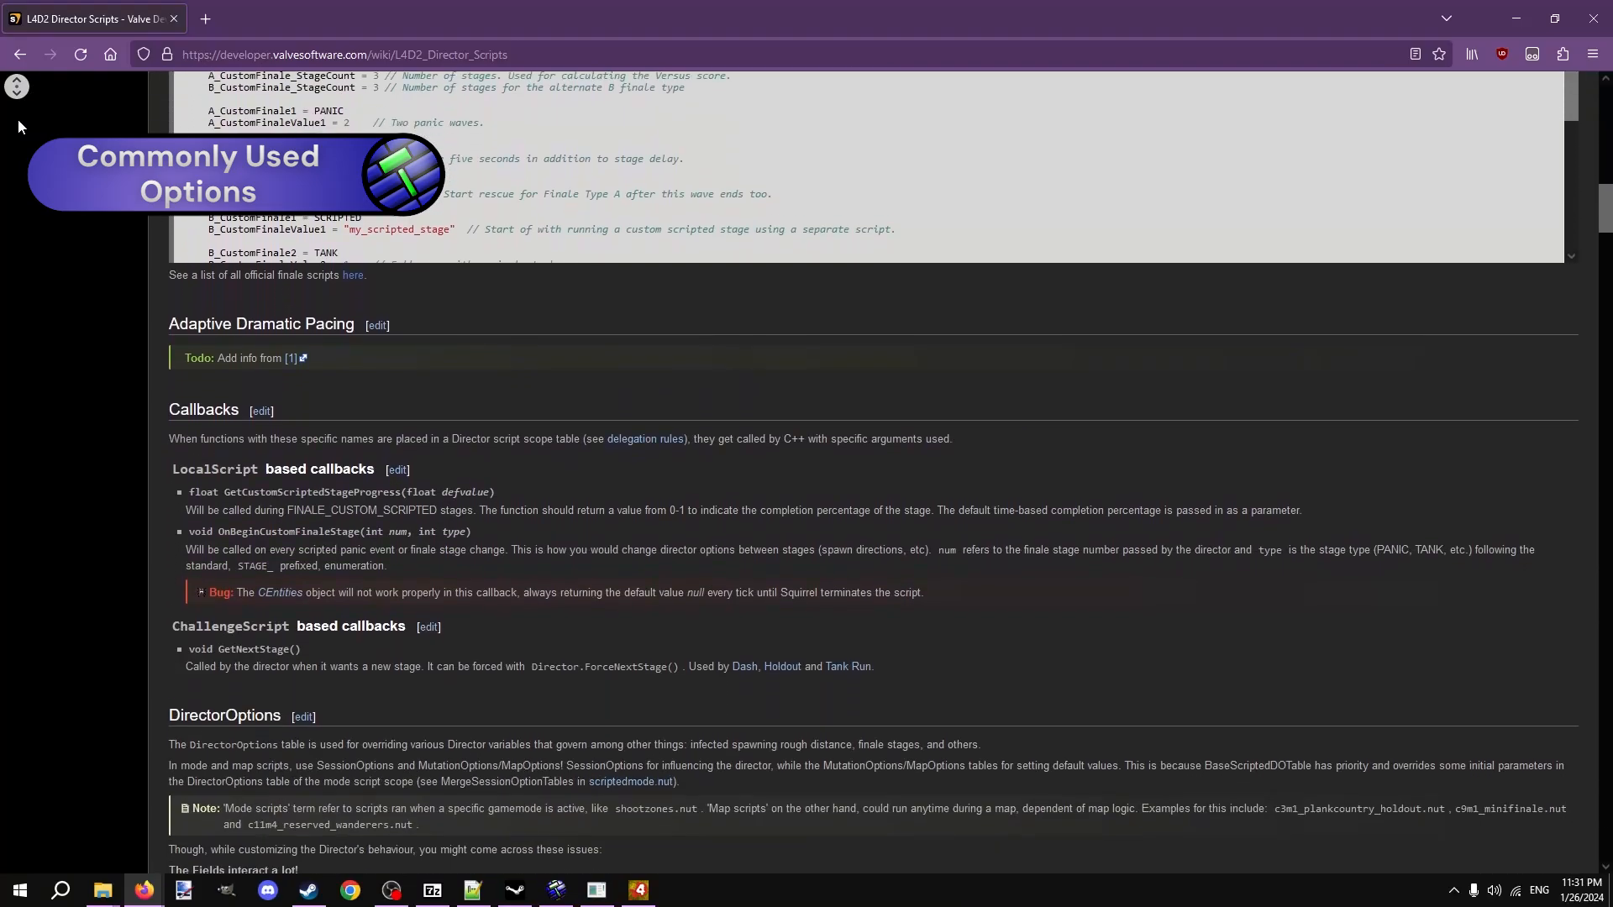
{"action": "scroll", "scroll_direction": "down", "scroll_amount": 3}
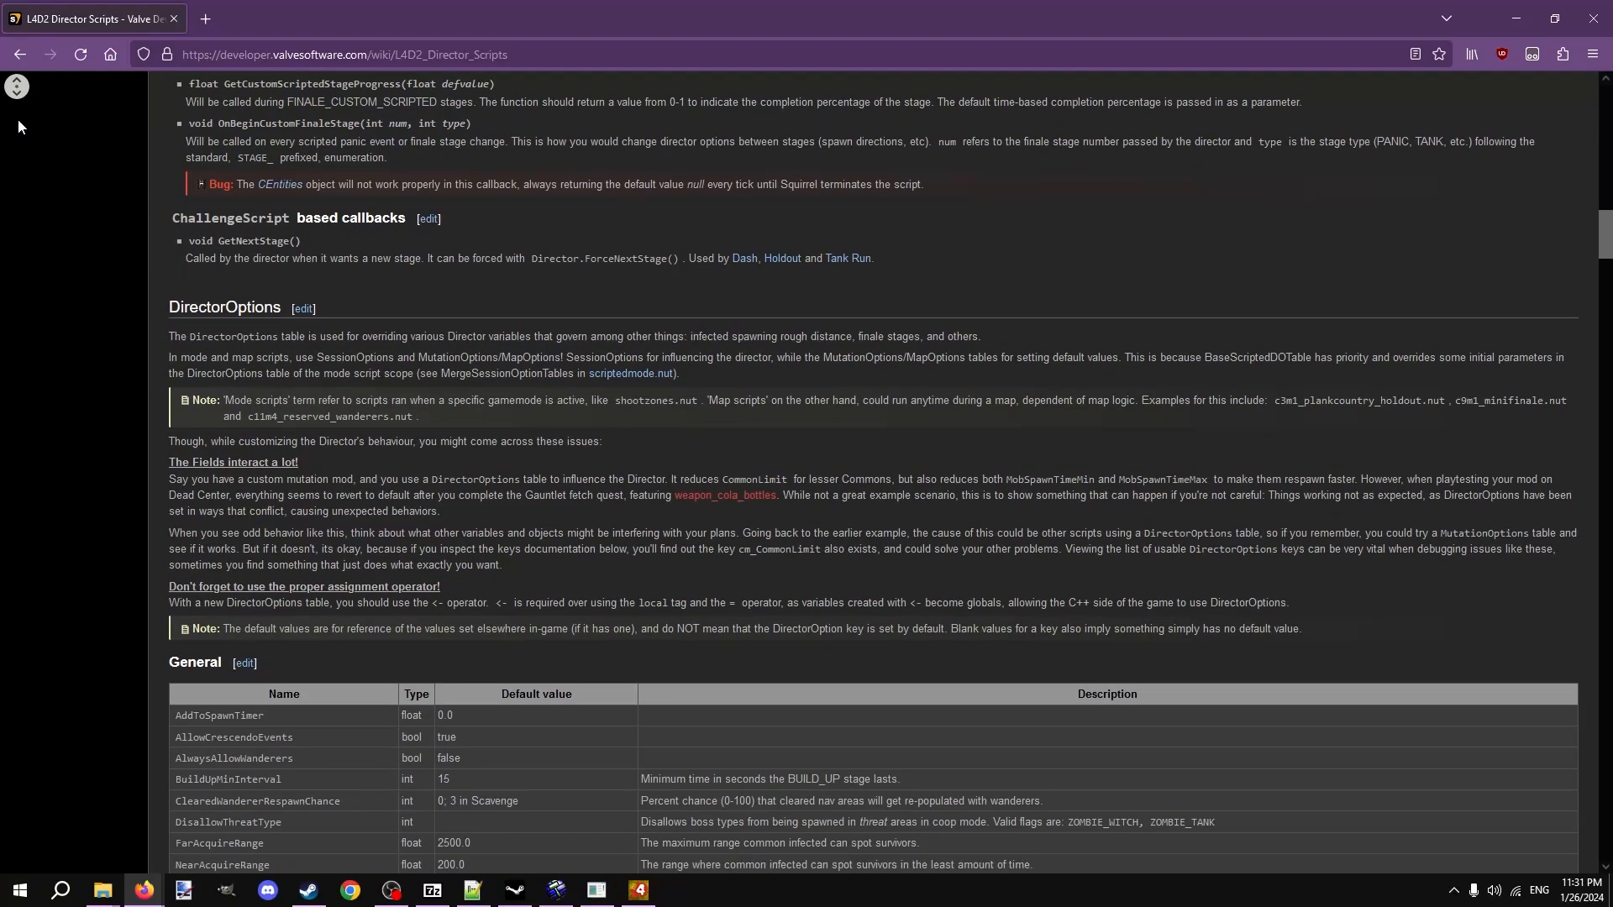
{"action": "scroll", "scroll_direction": "down", "scroll_amount": 3}
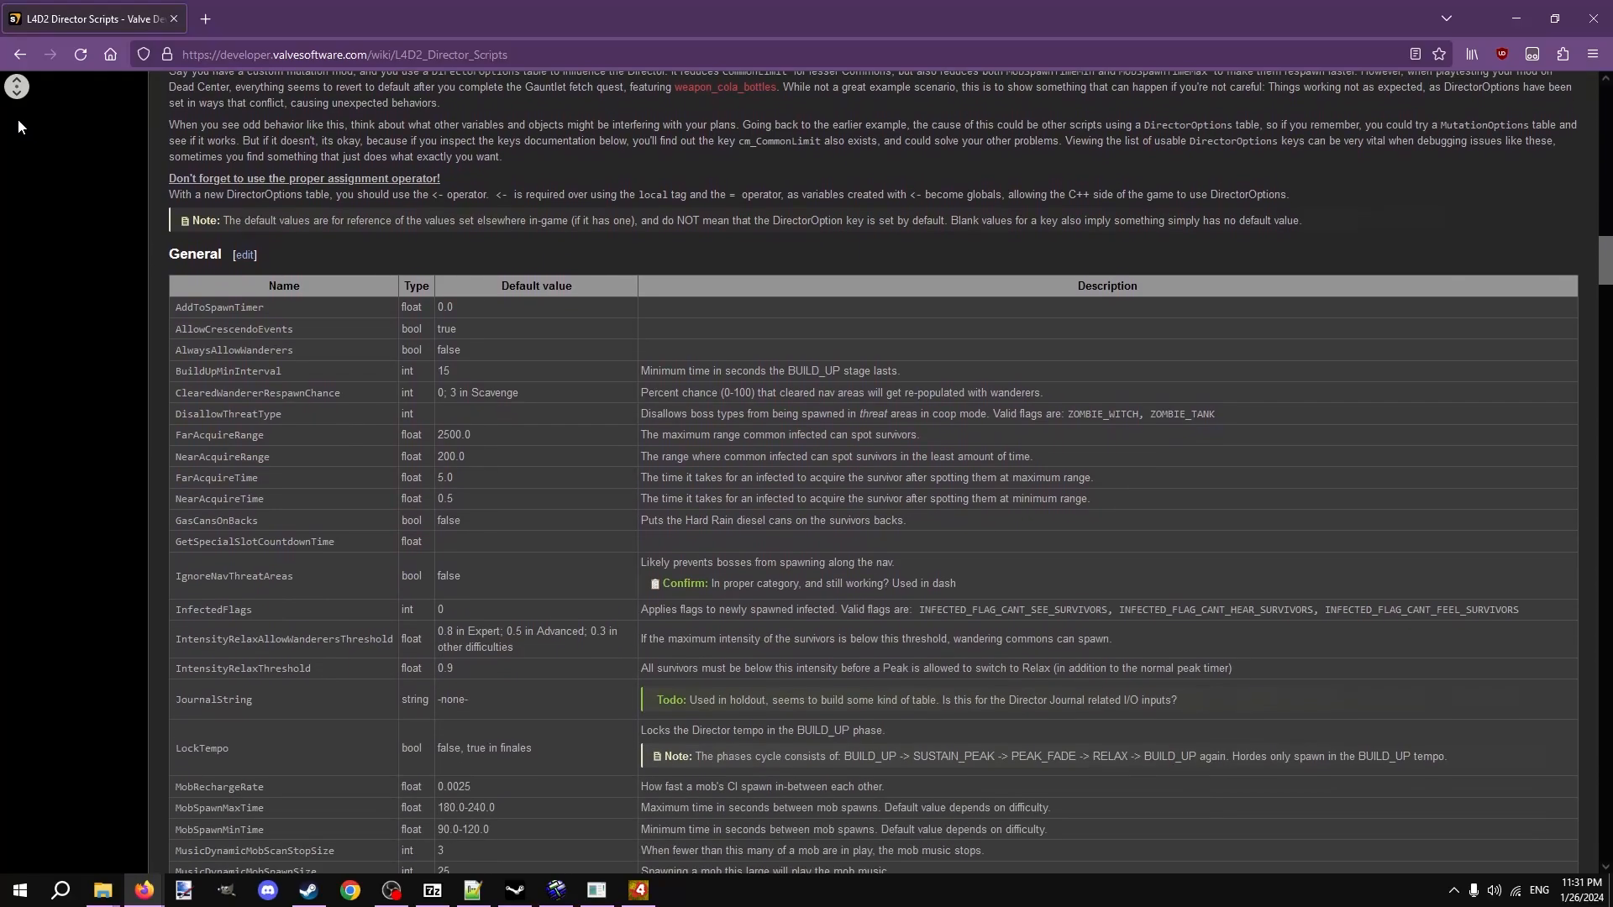
{"action": "scroll", "scroll_direction": "down", "scroll_amount": 3}
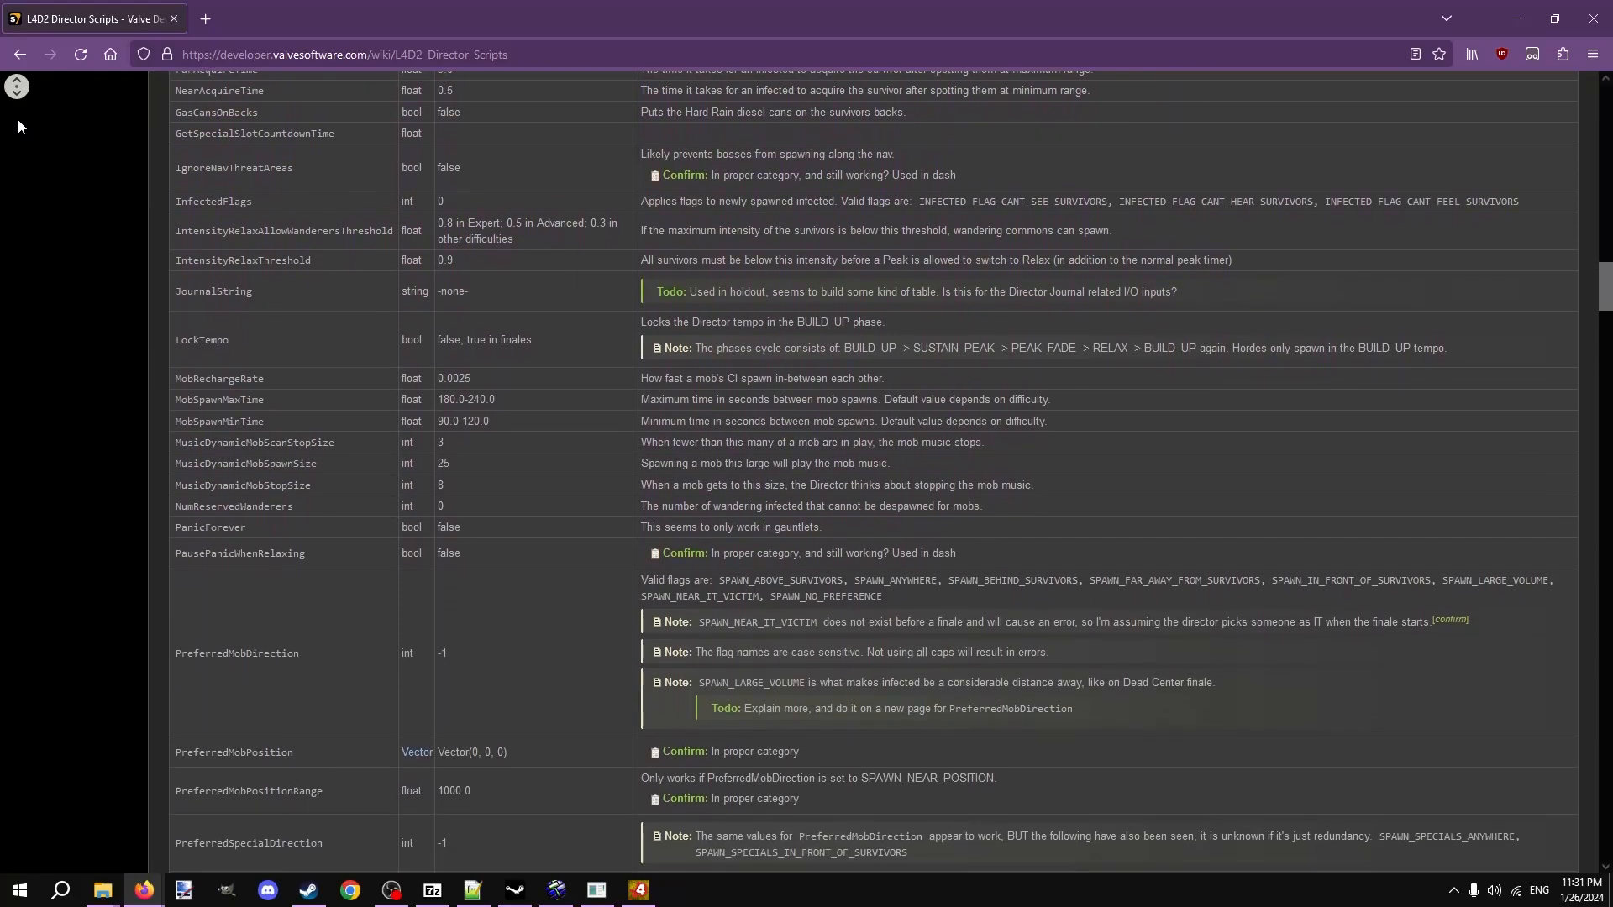
{"action": "scroll", "scroll_direction": "down", "scroll_amount": 3}
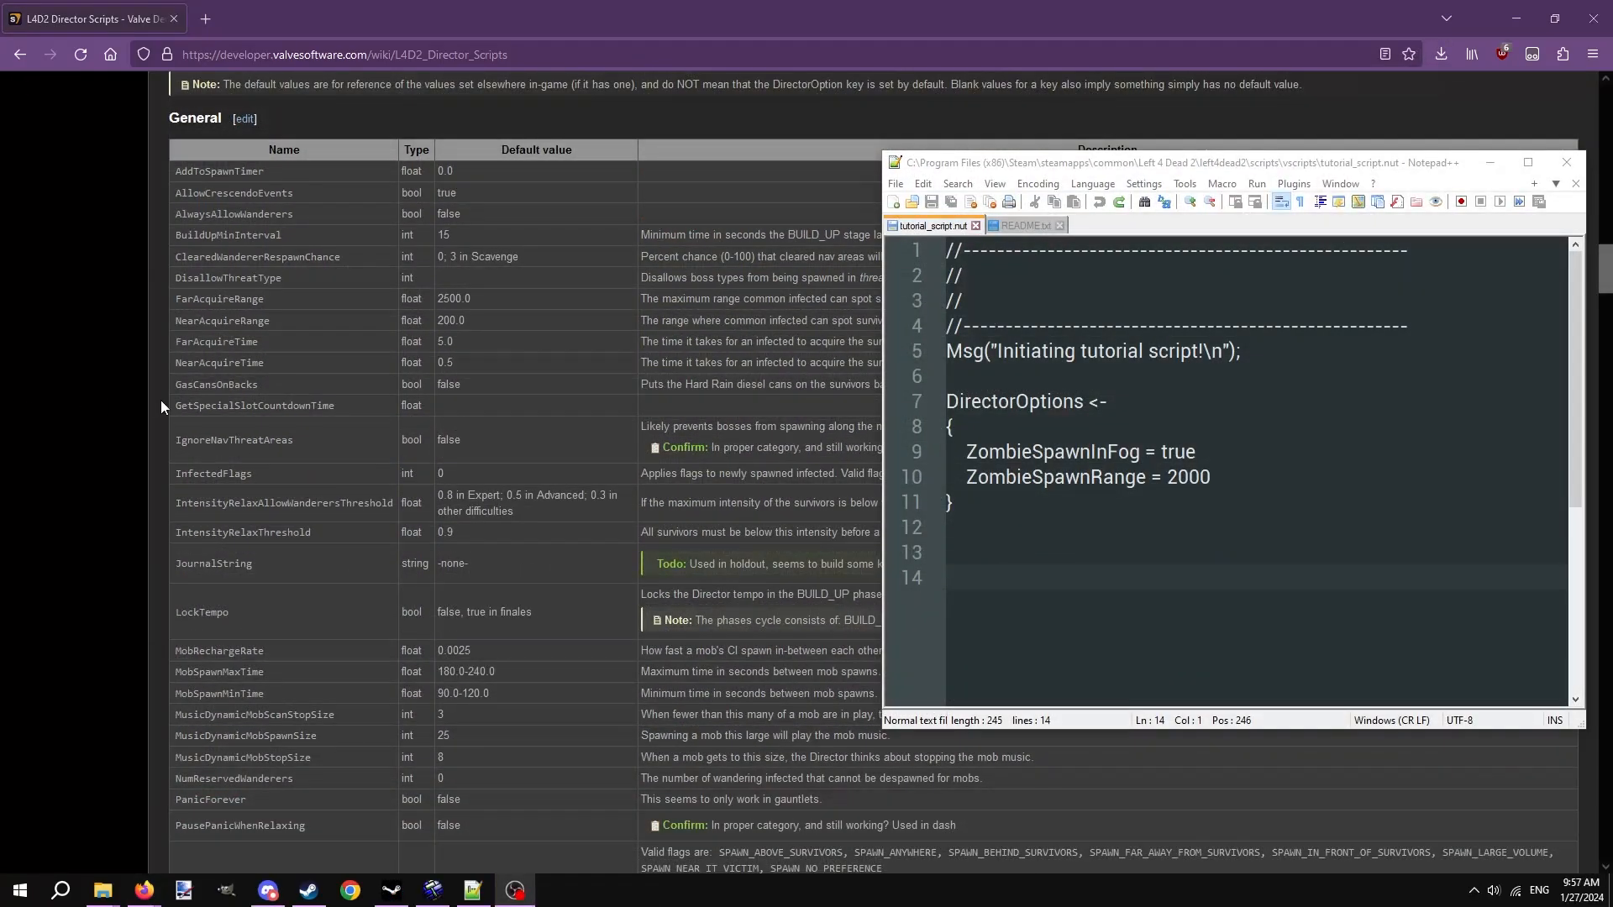
Pick wanderer settings from the wiki table and return to the end of the ZombieSpawnRange line.
{"action": "double_click", "coordinate": [235, 214]}
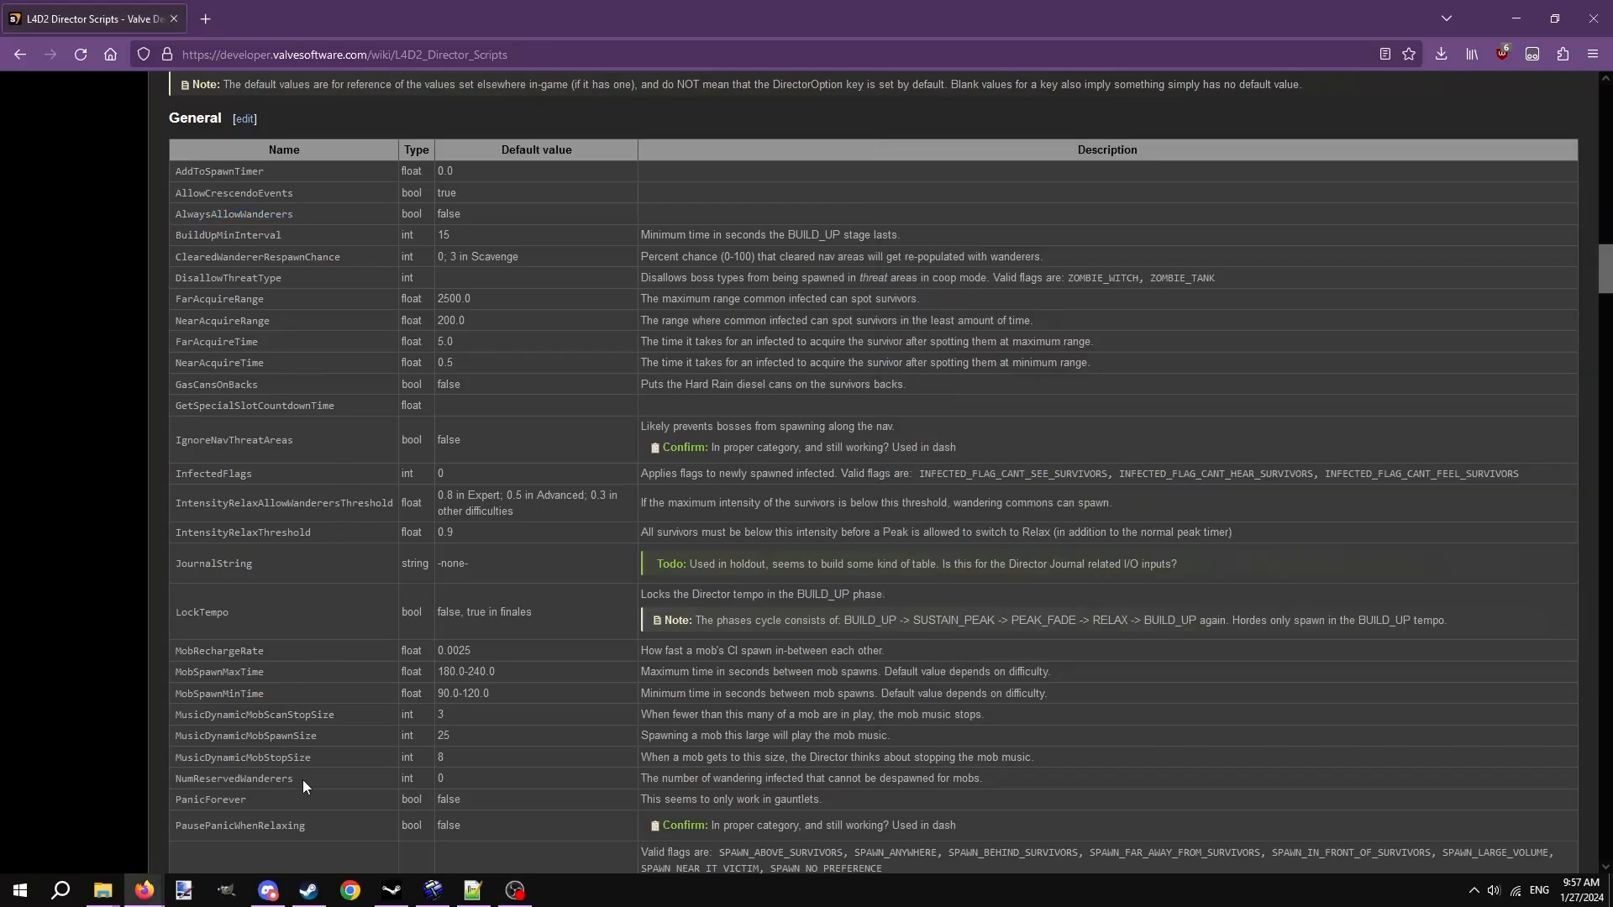
{"action": "double_click", "coordinate": [232, 778]}
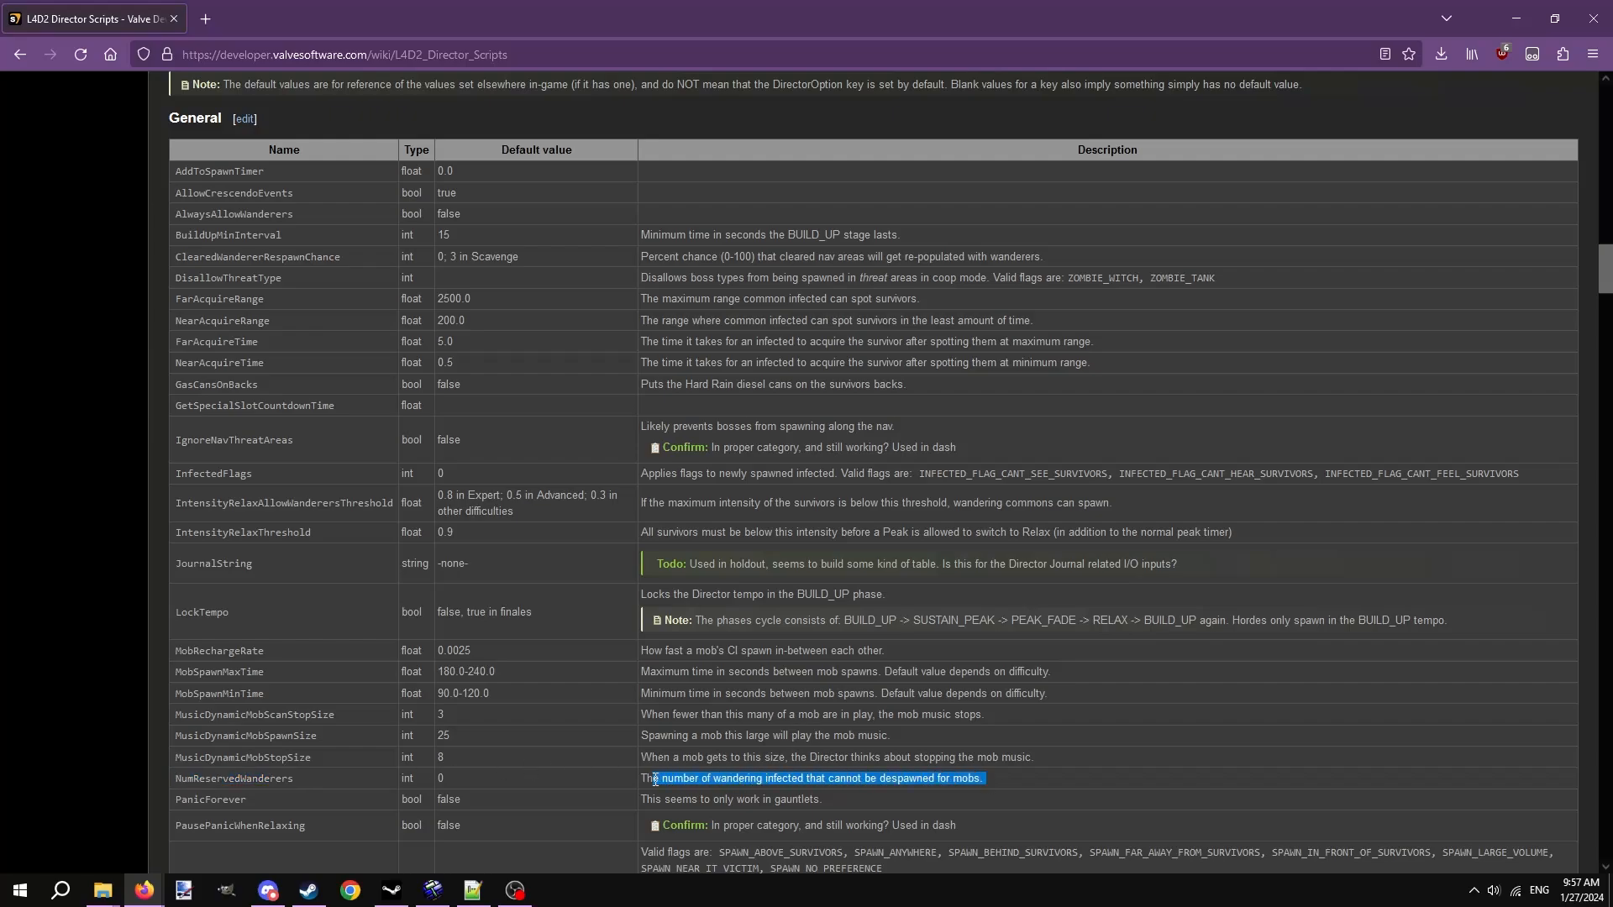
{"action": "left_click", "coordinate": [616, 783]}
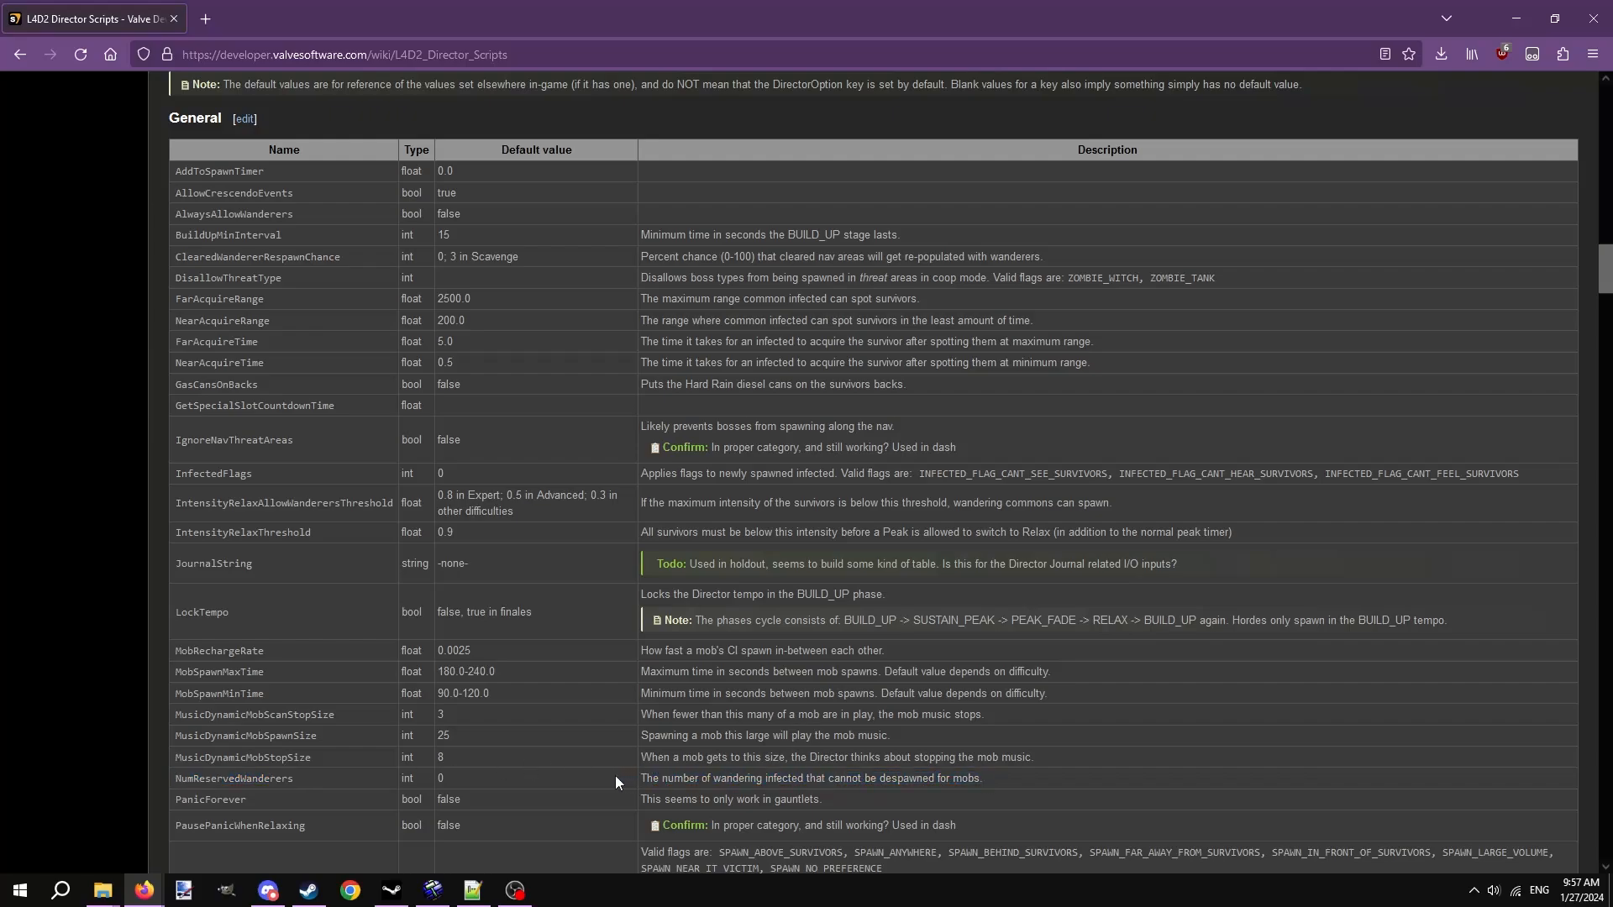
{"action": "left_click", "coordinate": [472, 889]}
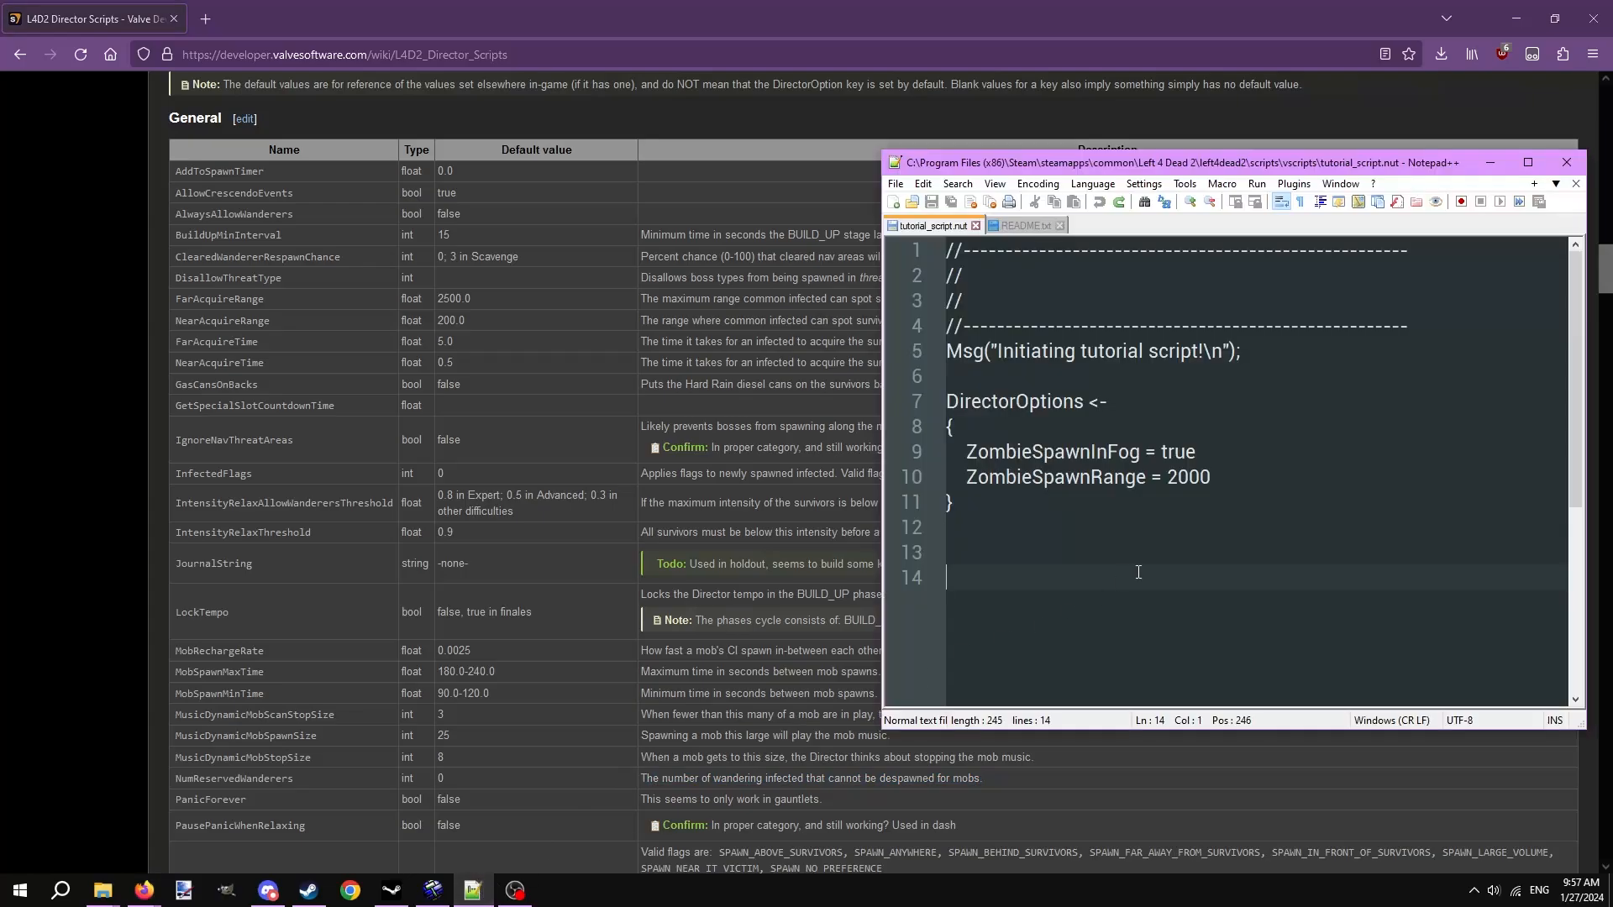
{"action": "left_click", "coordinate": [1211, 476]}
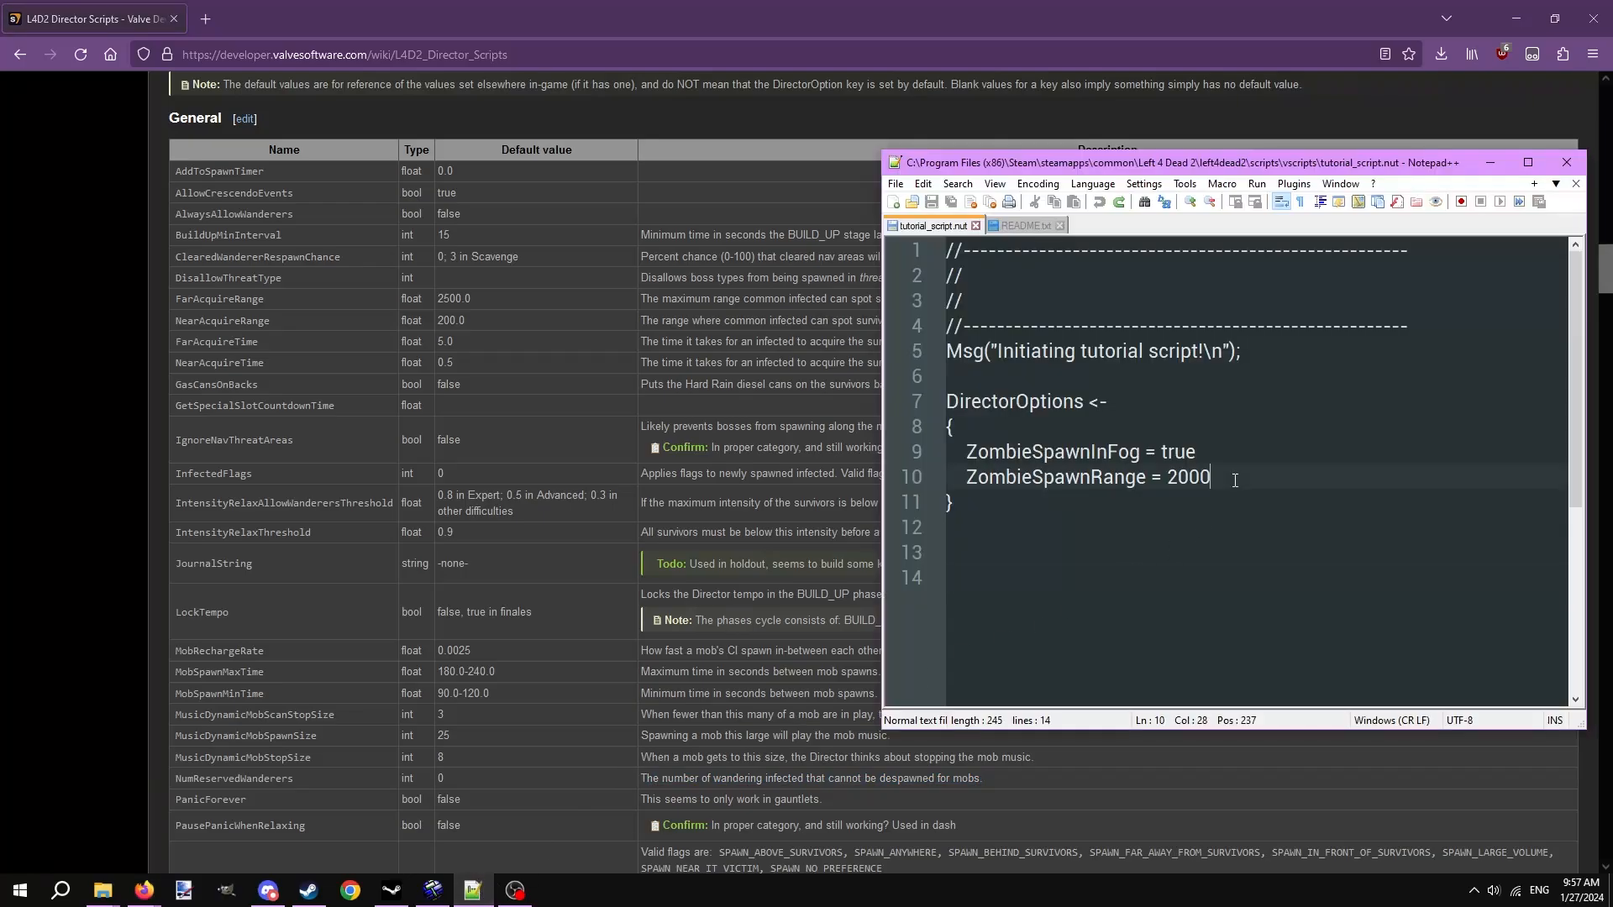
Add AlwaysAllowWanderers = true and NumReservedWanderers = 8 to DirectorOptions.
{"action": "type", "text": "AlwaysAS"}
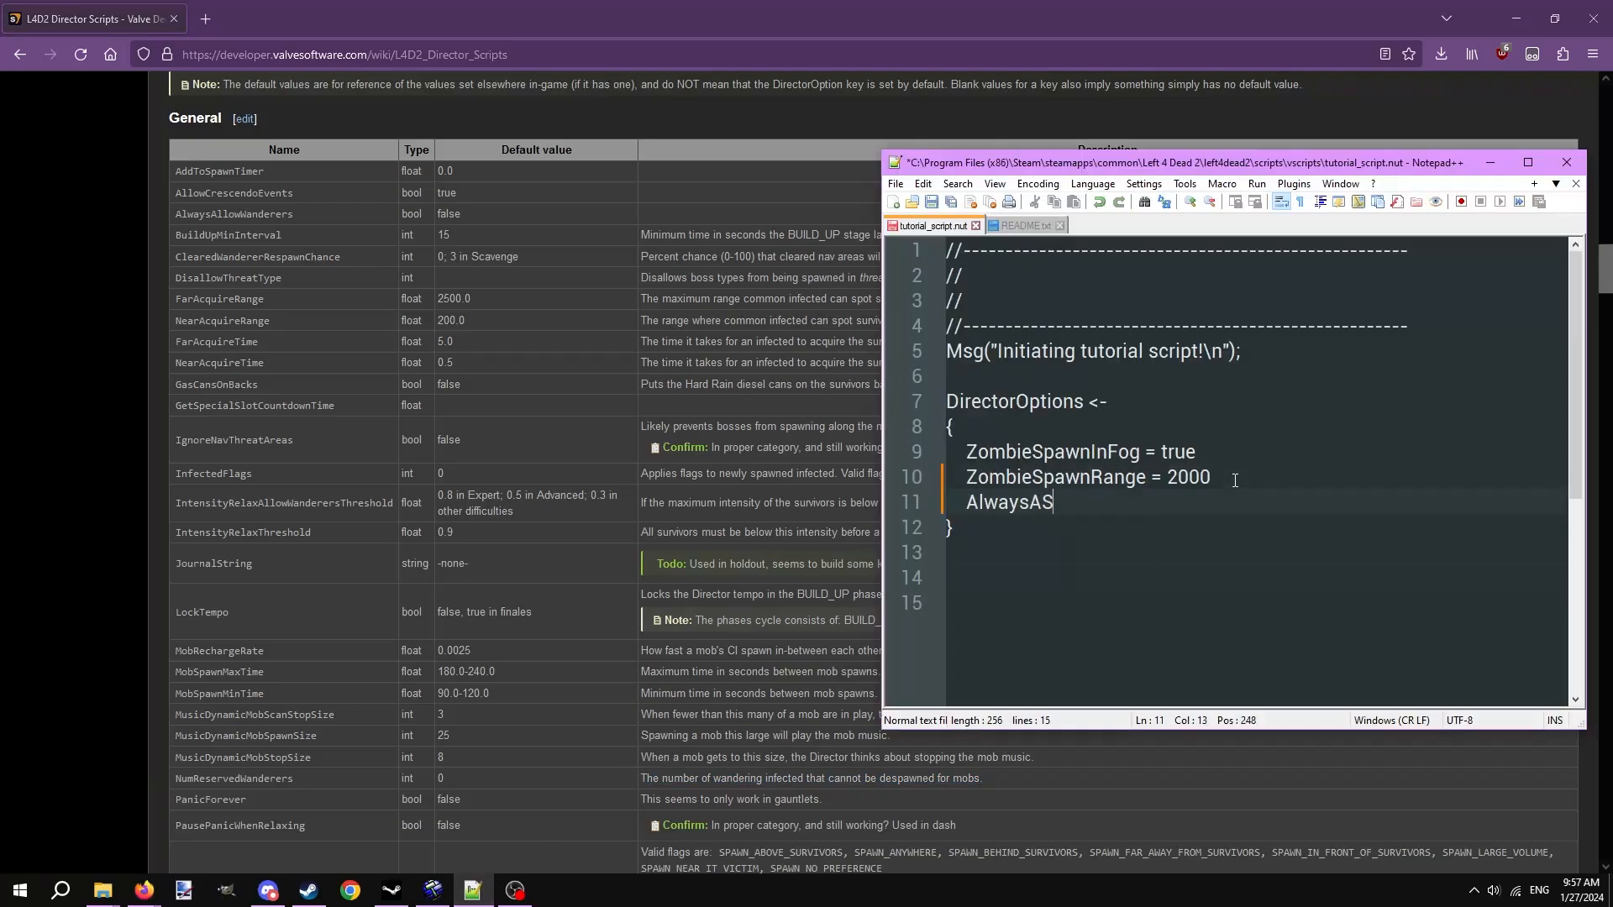
{"action": "type", "text": "llowWanderers = true"}
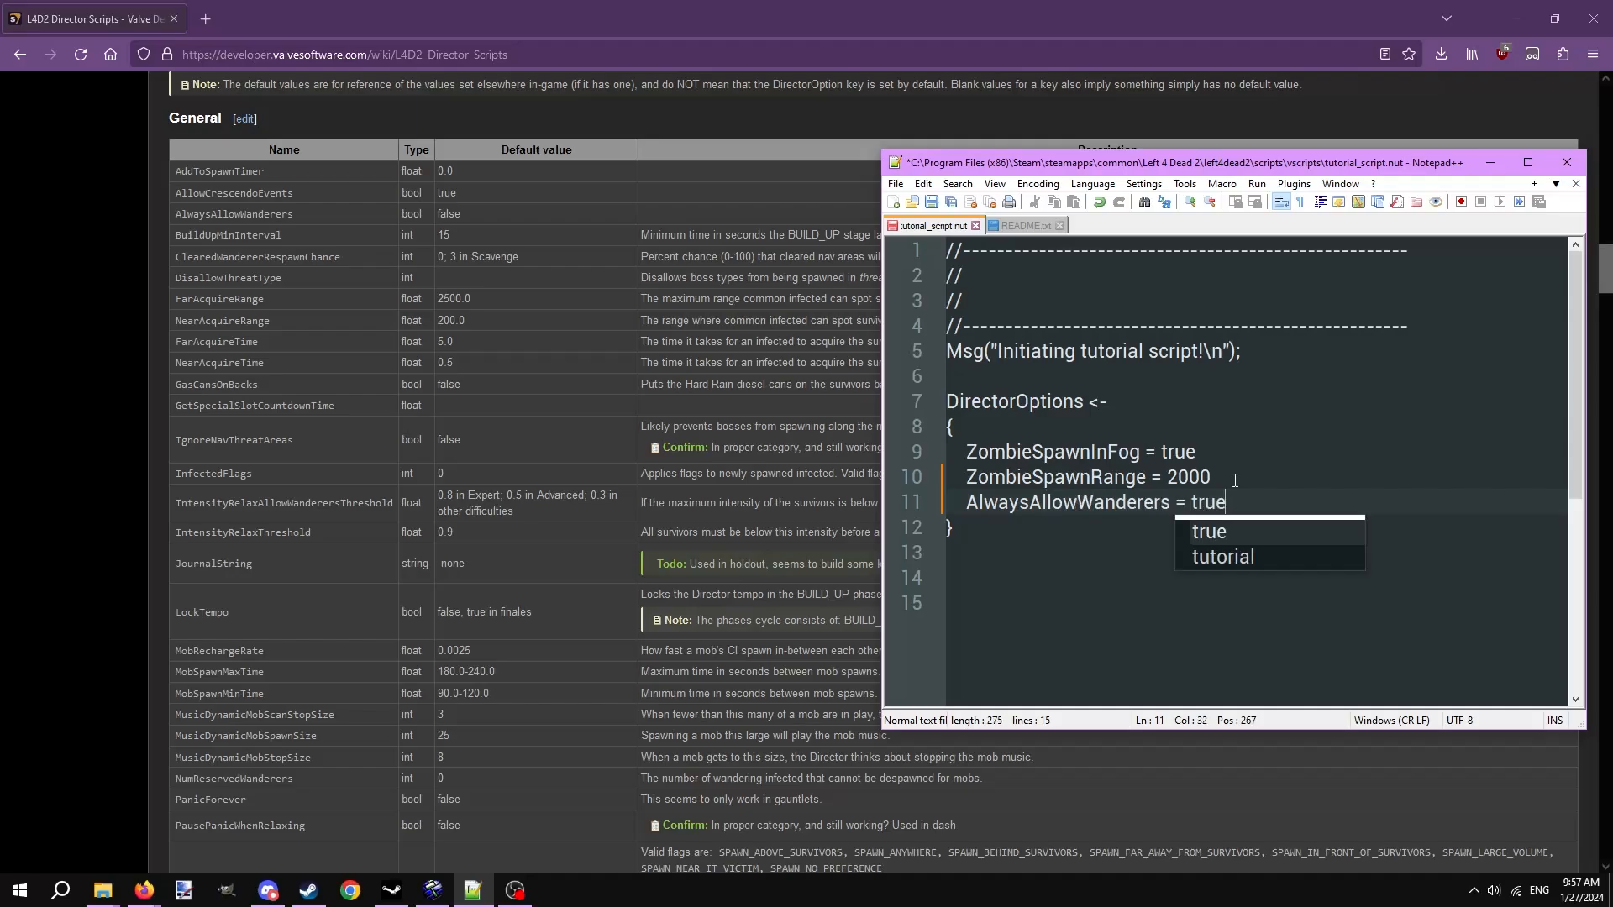
{"action": "type", "text": "Num"}
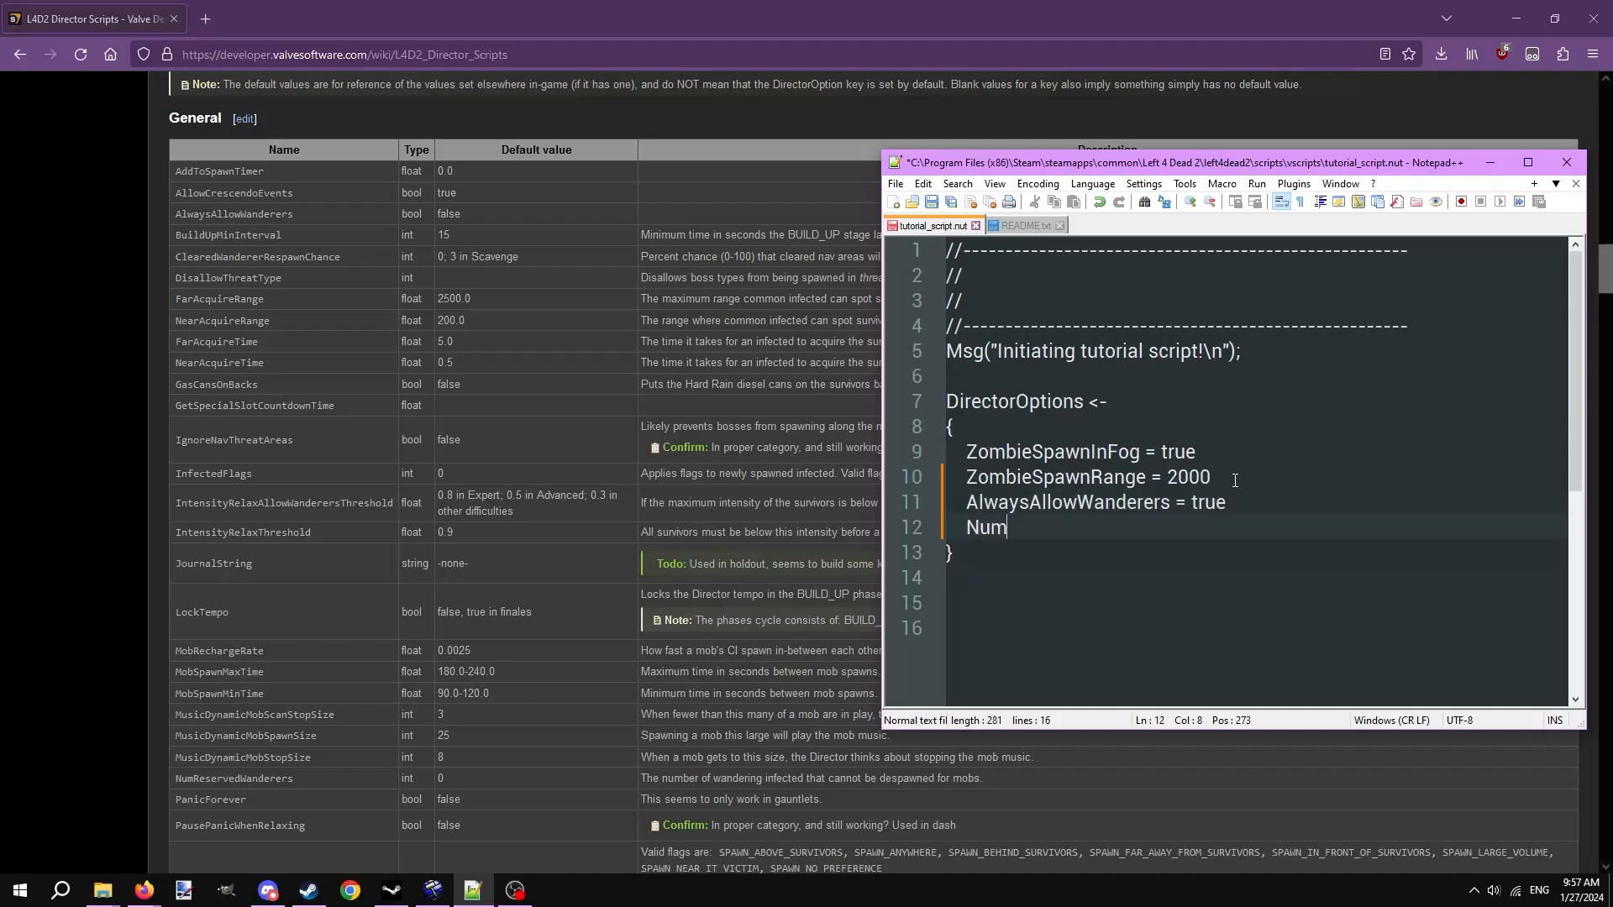
{"action": "type", "text": "ReservedWan"}
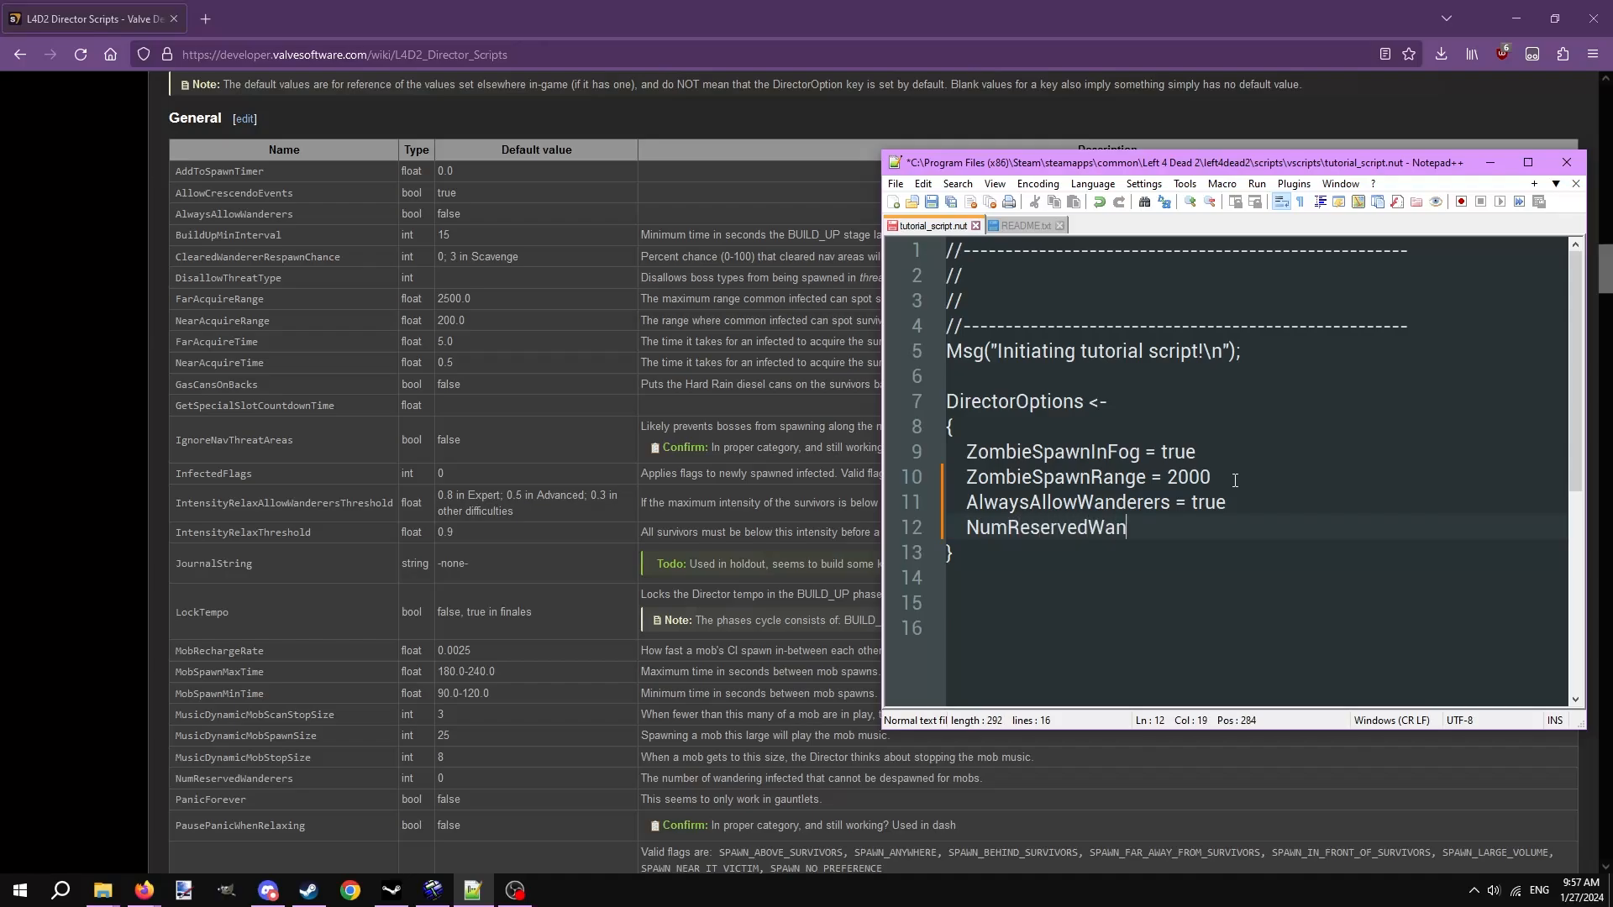
{"action": "type", "text": "derers = 8"}
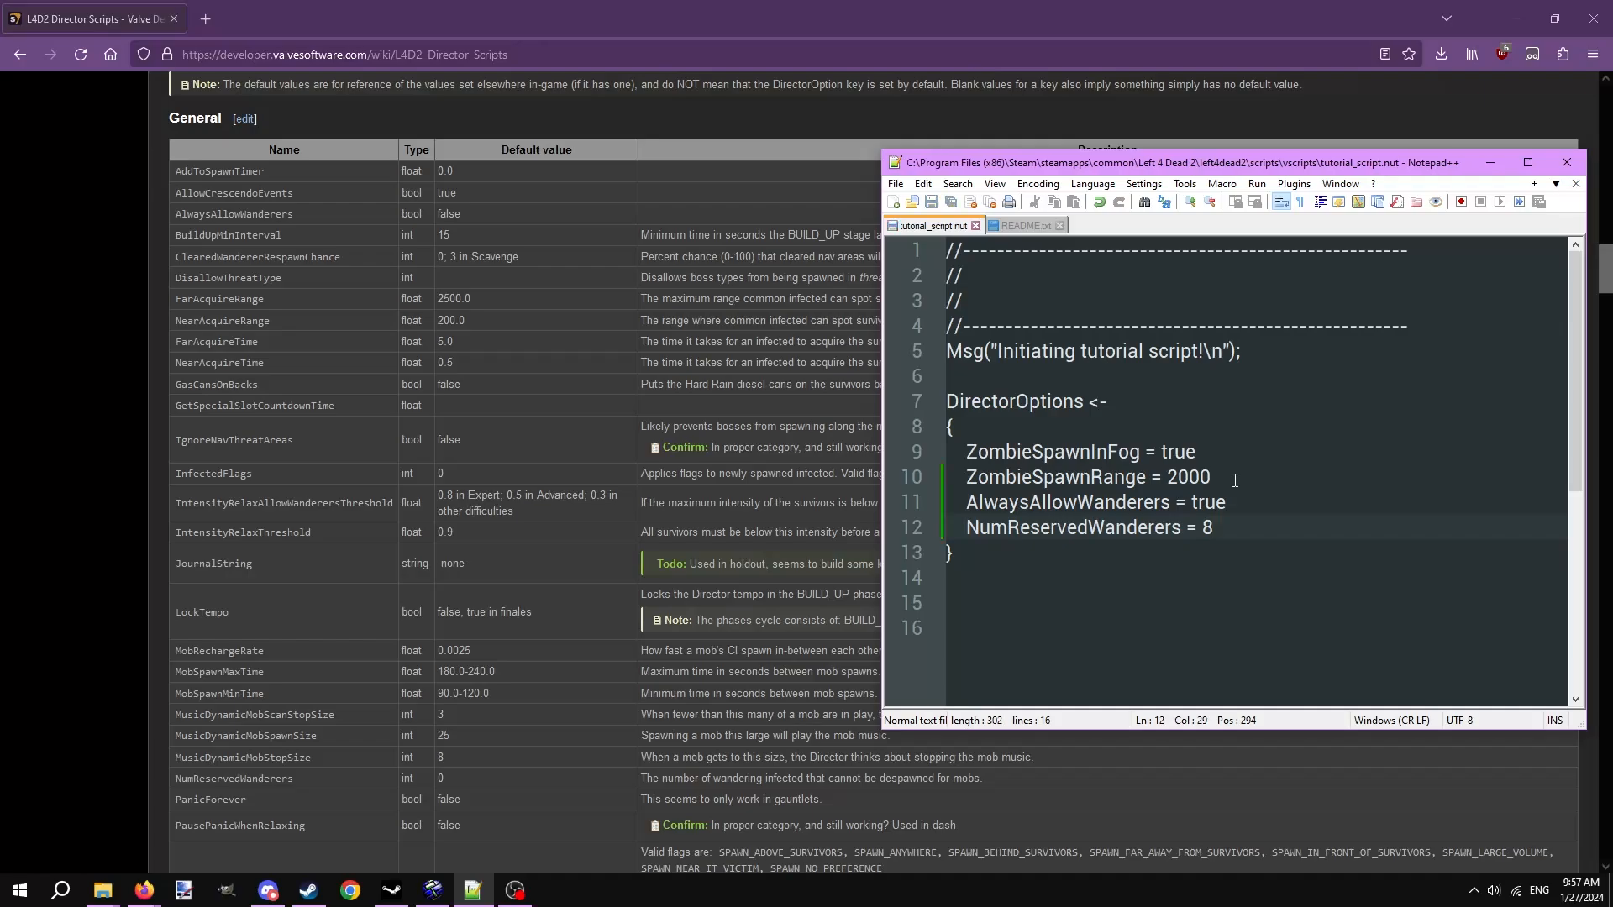
{"action": "scroll", "scroll_direction": "down", "scroll_amount": 3}
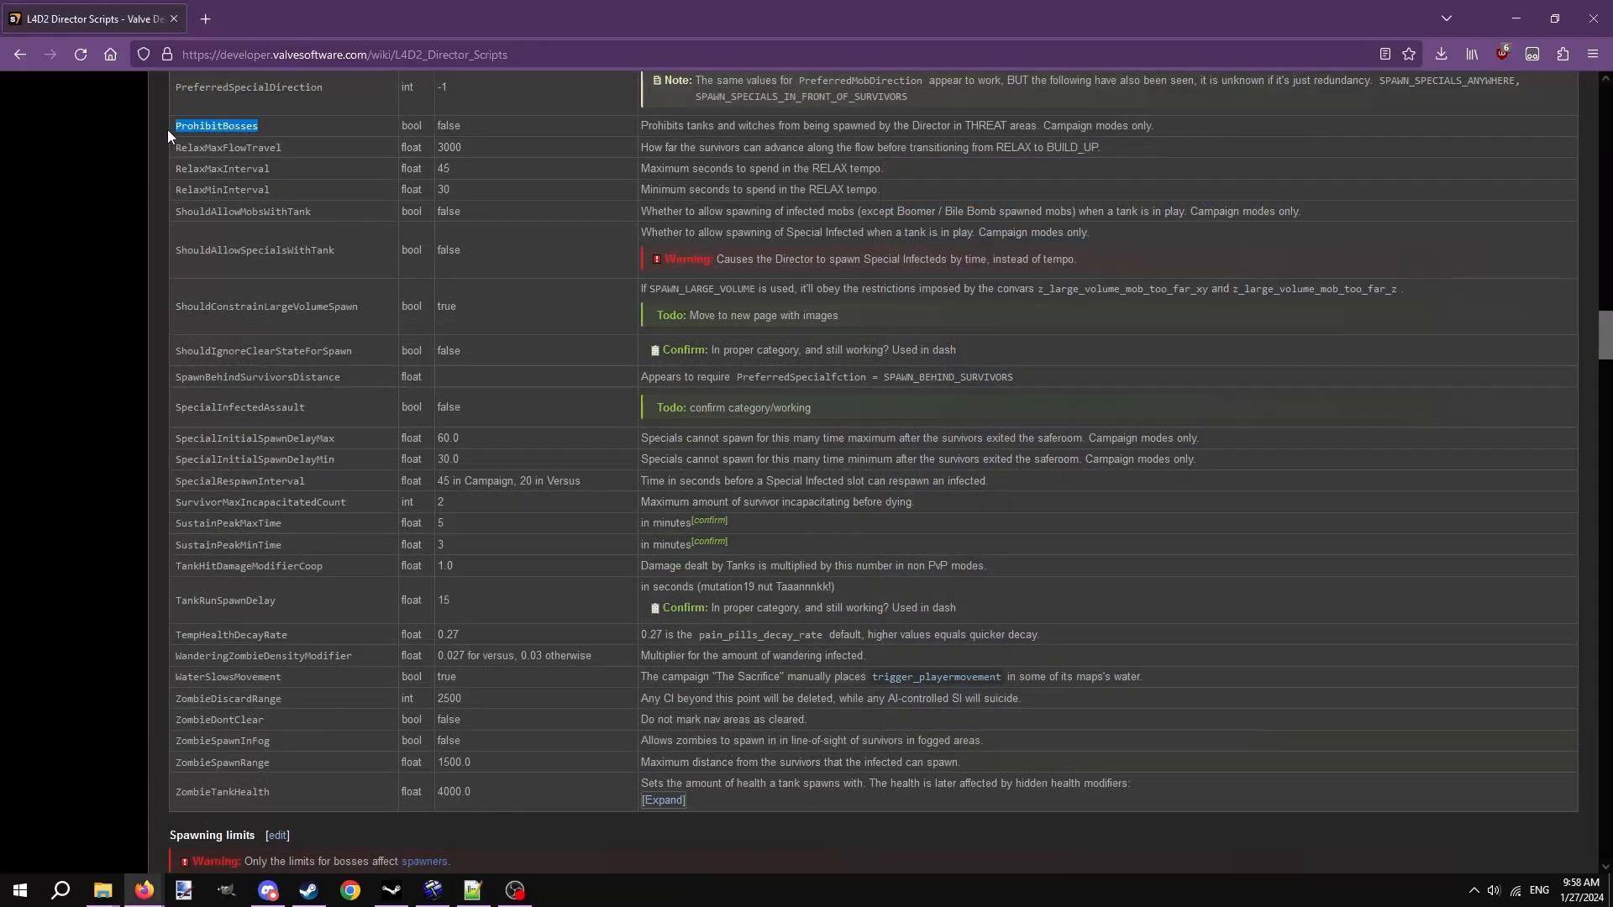
Add ProhibitBosses = true to the script, then highlight CommonLimit's description under Spawning limits.
{"action": "left_click_drag", "start_coordinate": [893, 125], "coordinate": [1155, 124]}
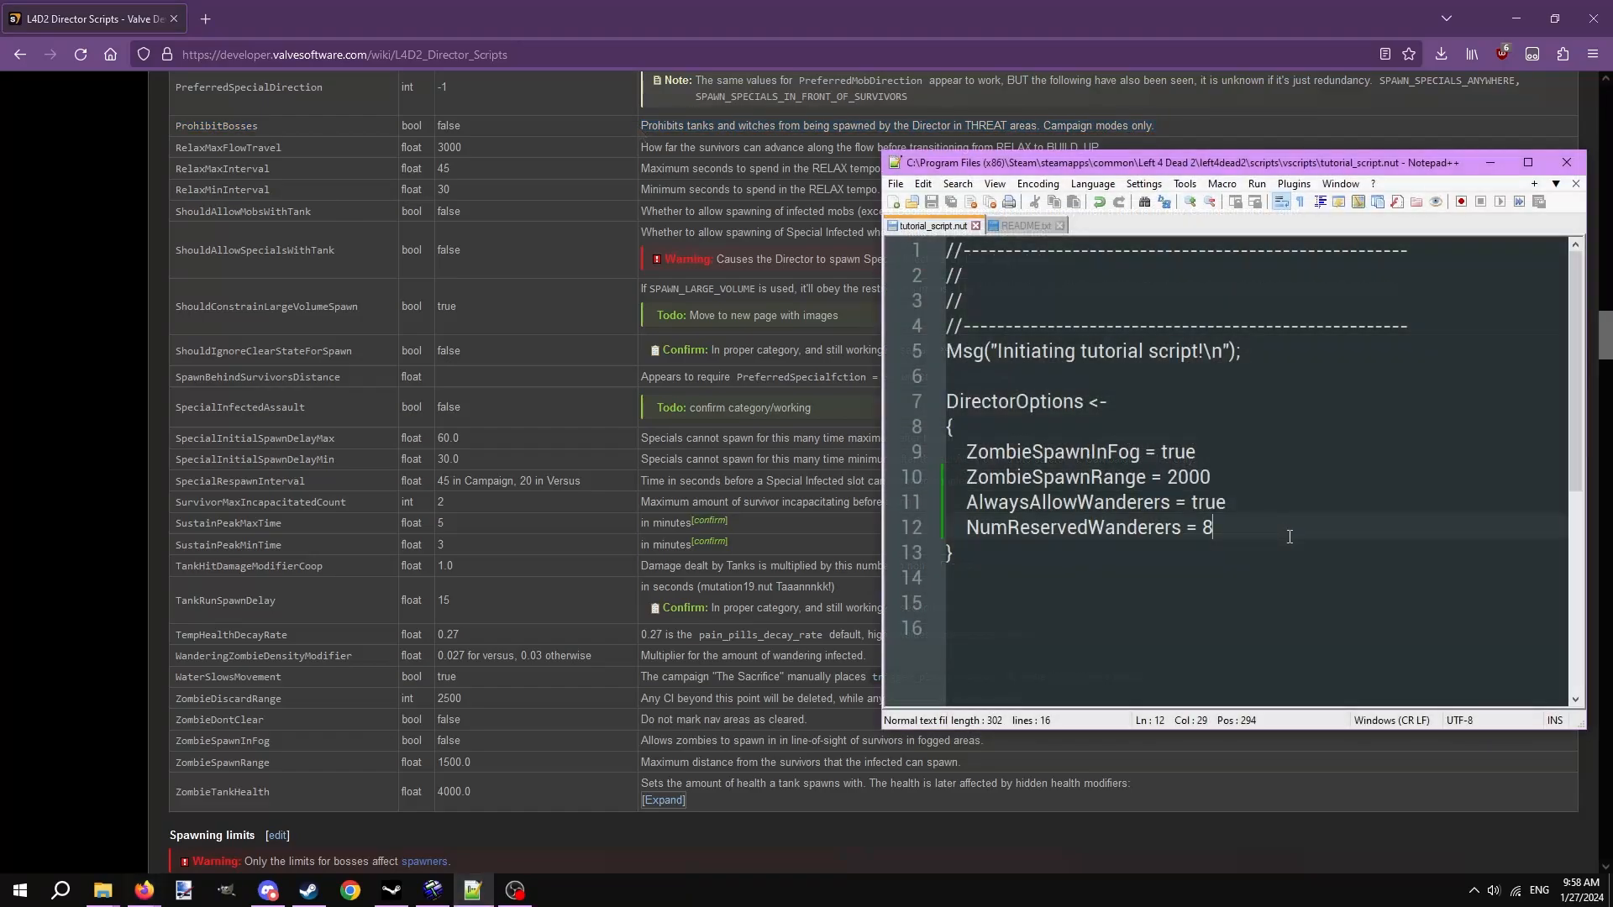
{"action": "type", "text": "ProhibitBosses = true"}
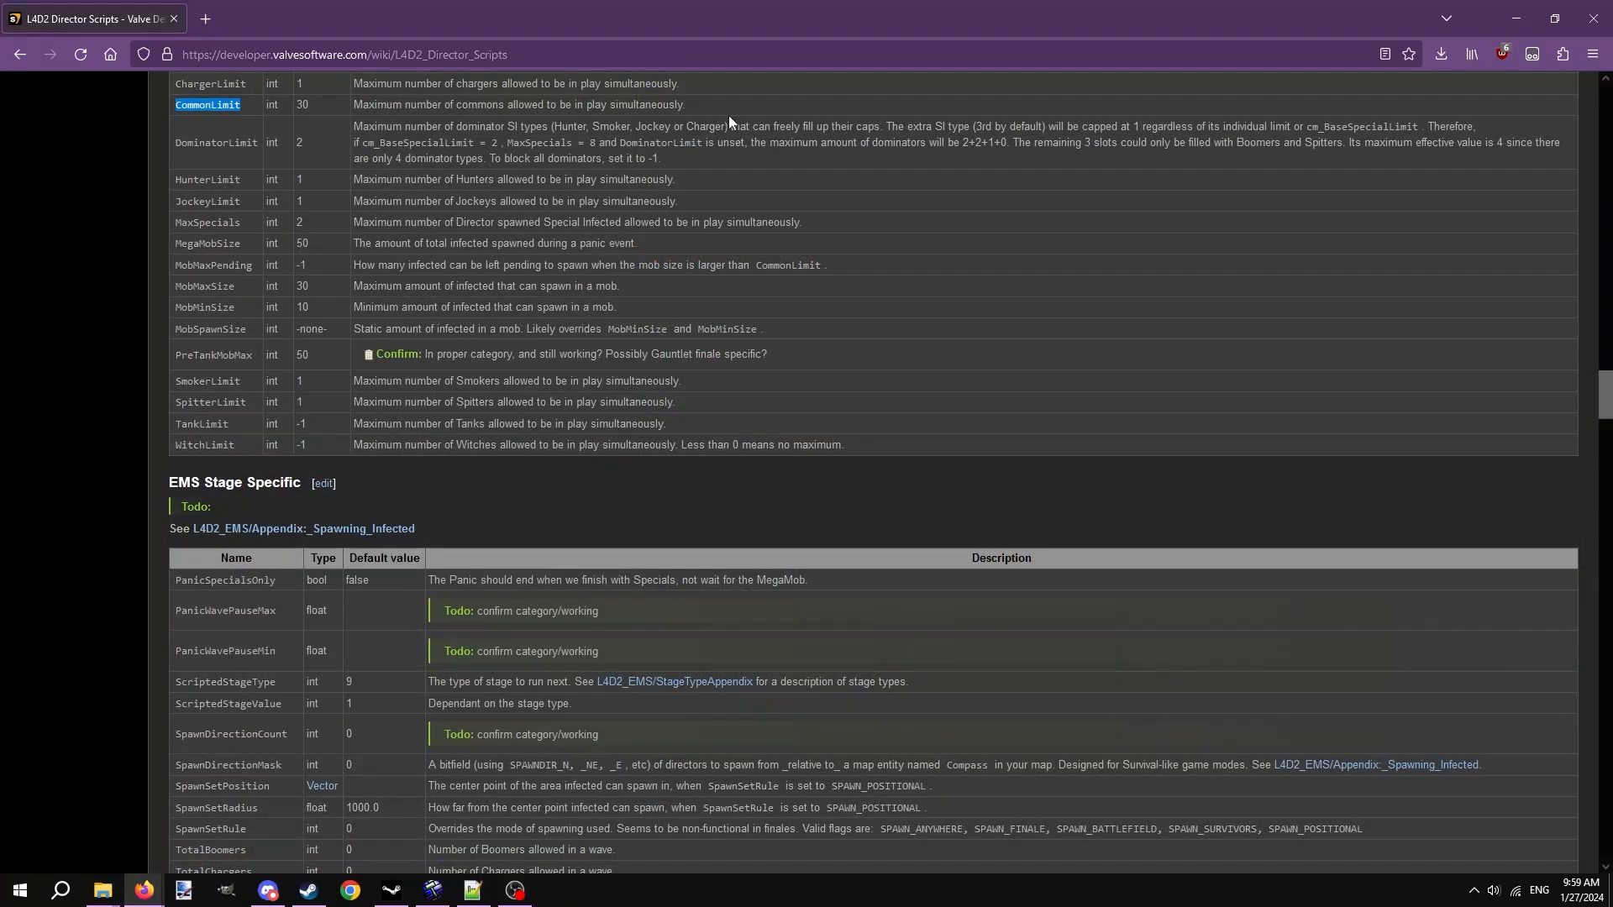
{"action": "left_click_drag", "start_coordinate": [354, 104], "coordinate": [686, 104]}
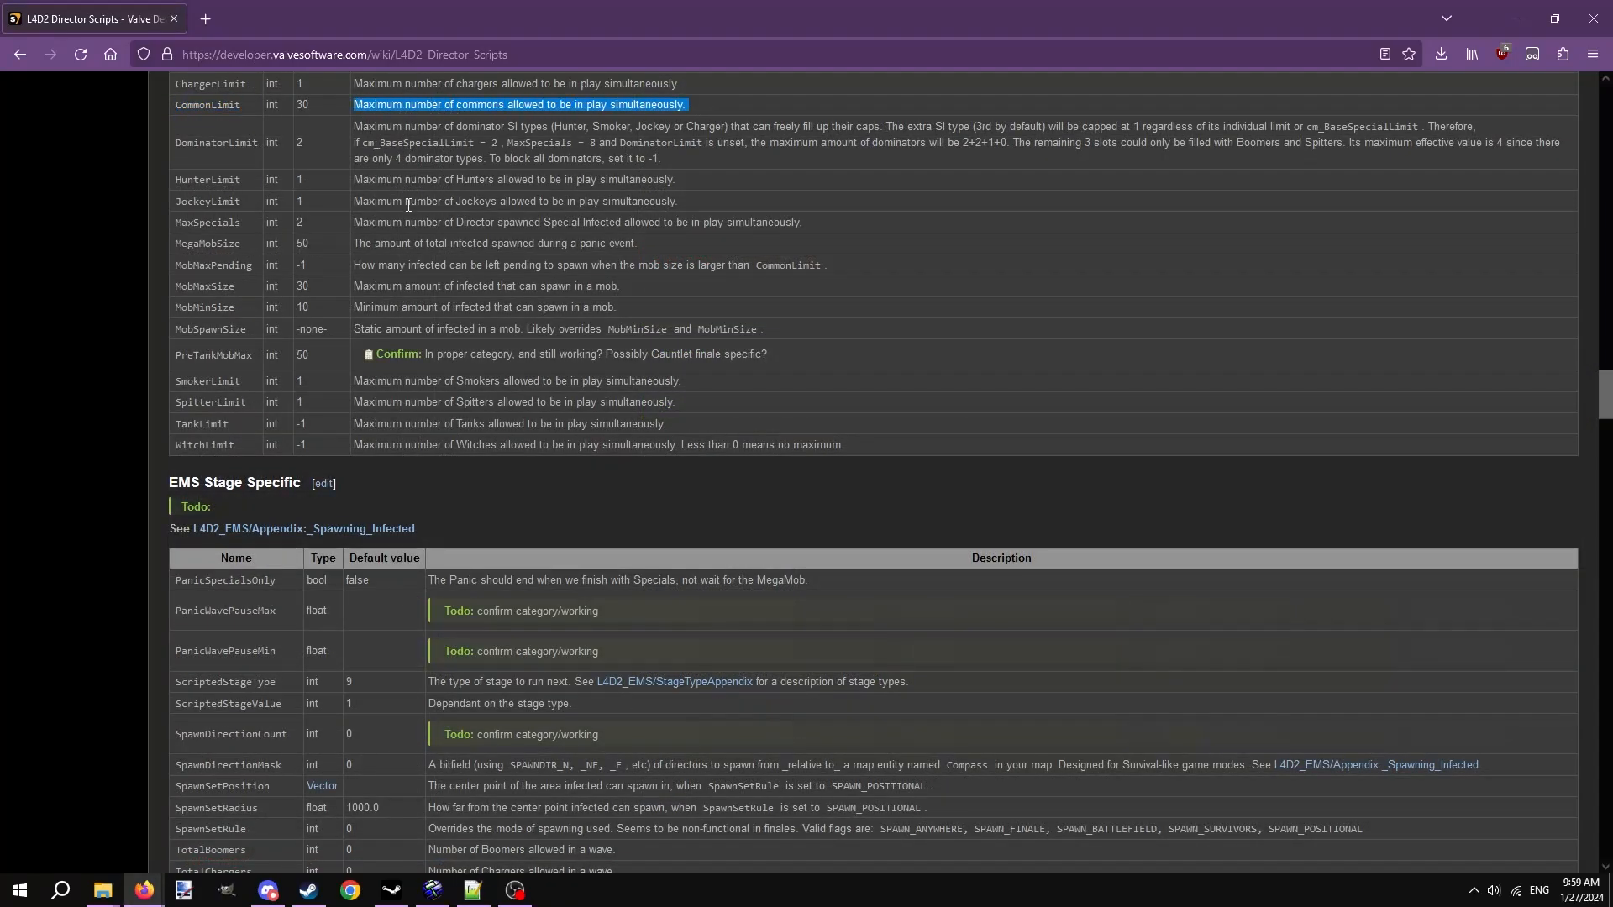
Write CommonLimit = 30 under ProhibitBosses = true, then revise the value to 35 and 40.
{"action": "left_click", "coordinate": [471, 890]}
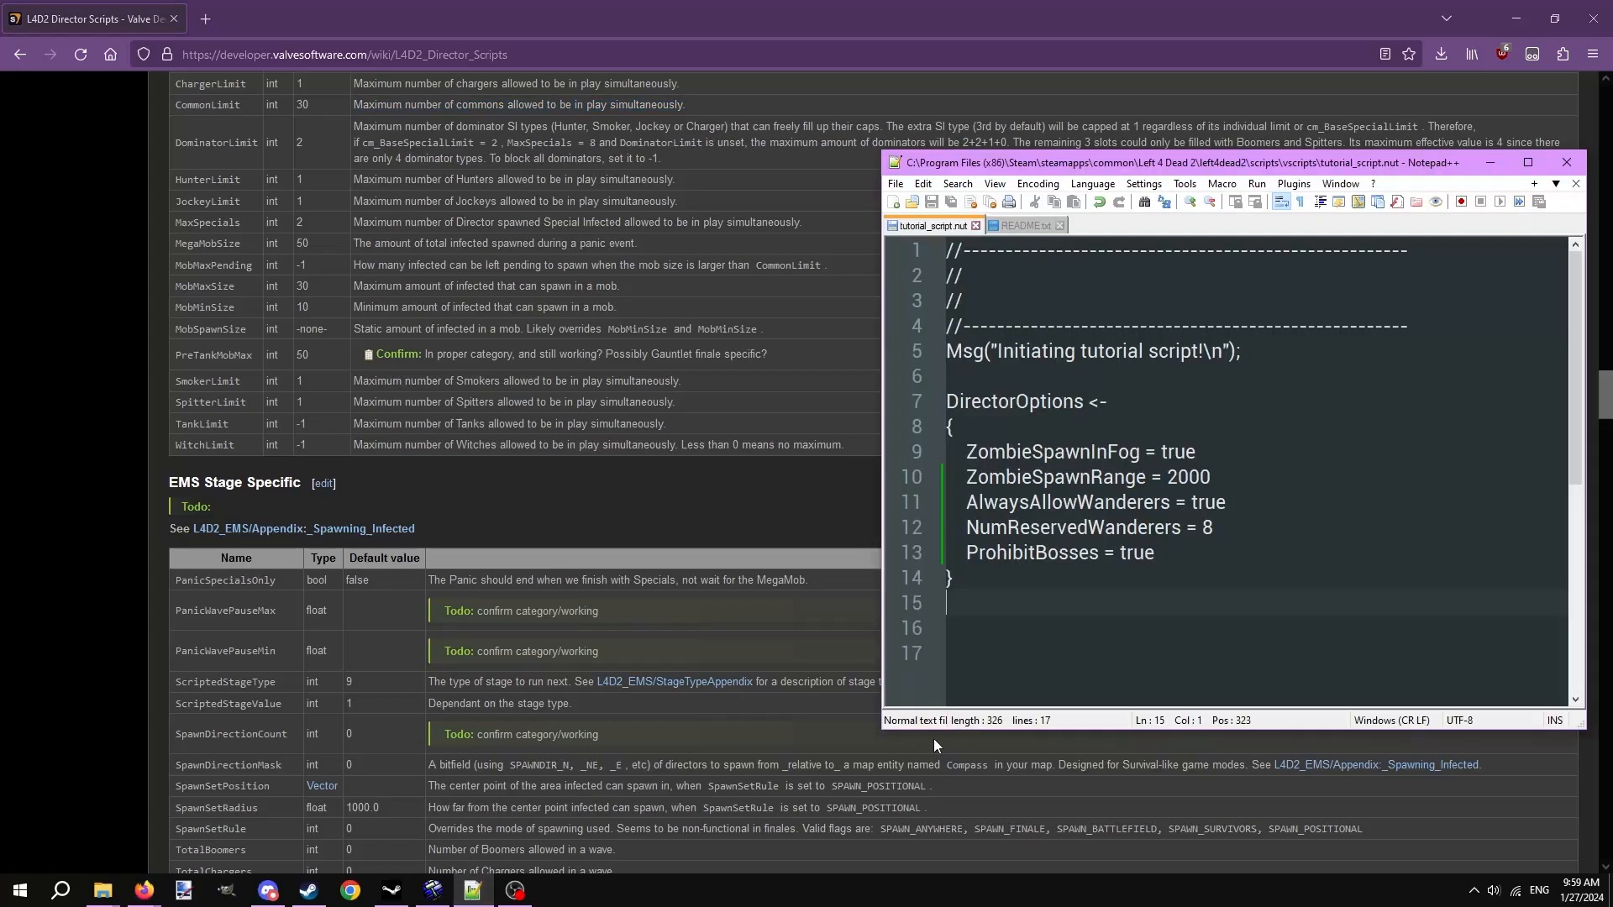
{"action": "type", "text": "CommonLimit = 30"}
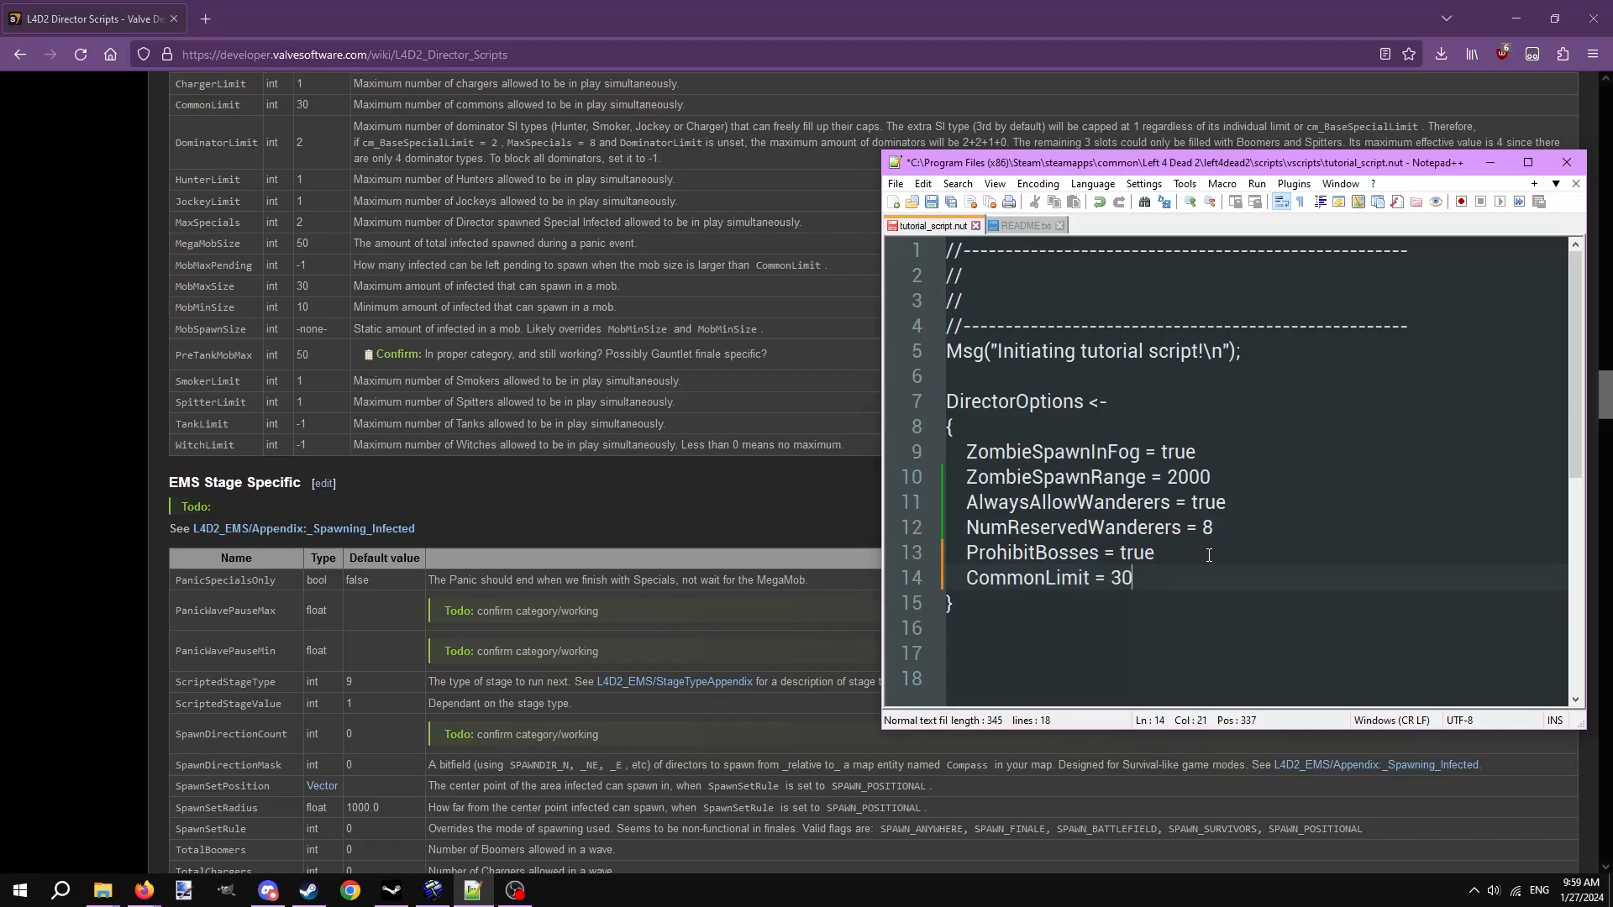
{"action": "type", "text": "5"}
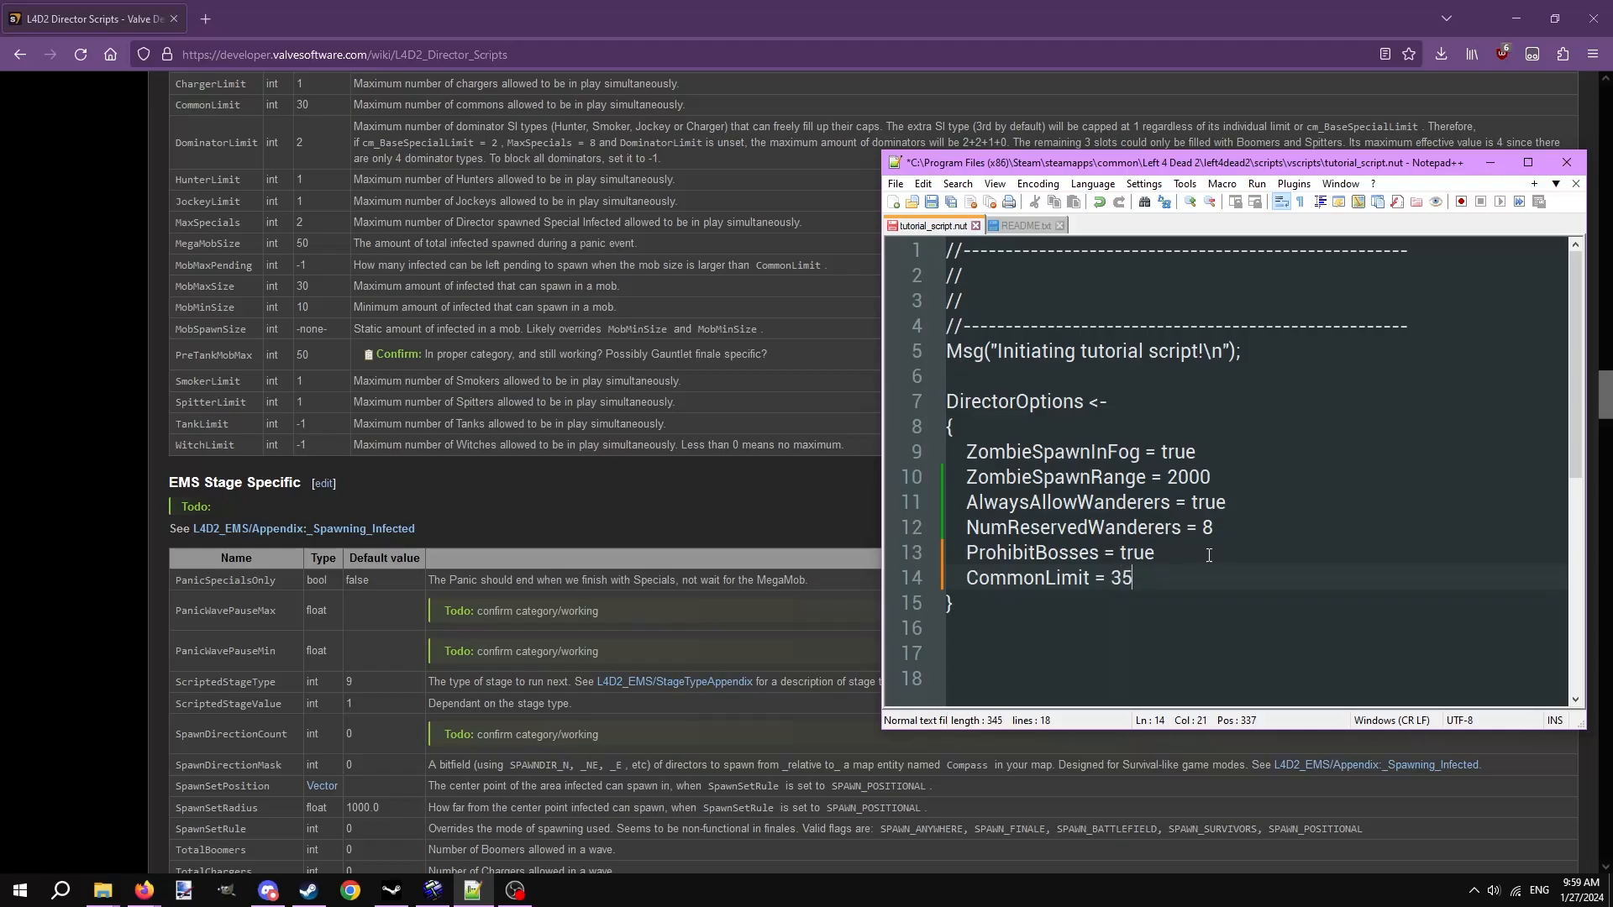
{"action": "type", "text": "40"}
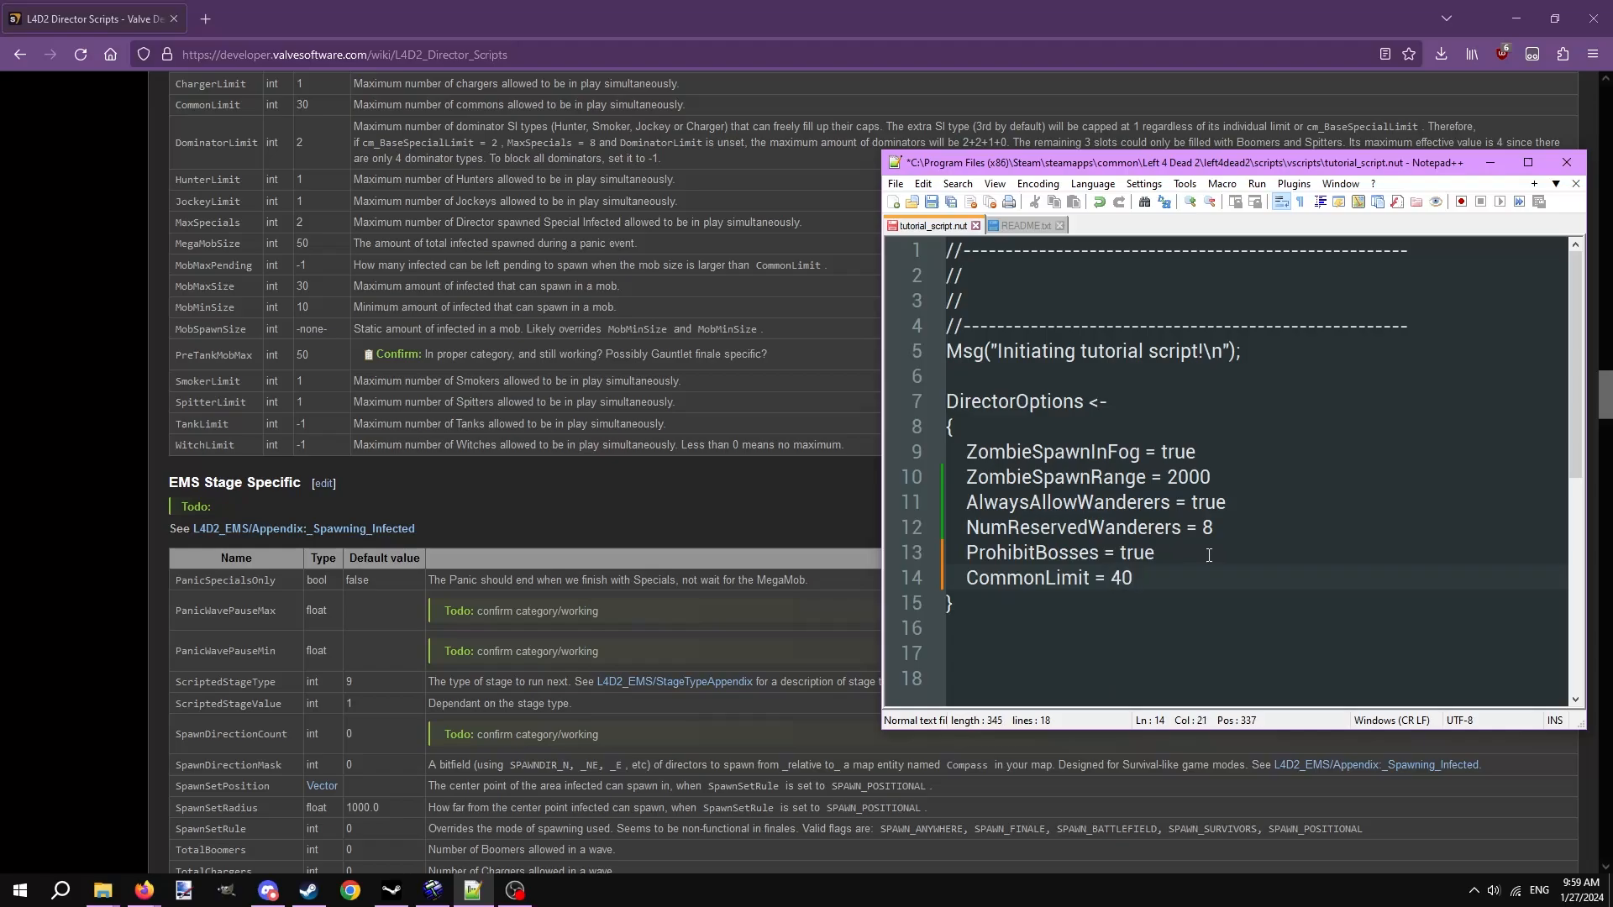
{"action": "type", "text": "25"}
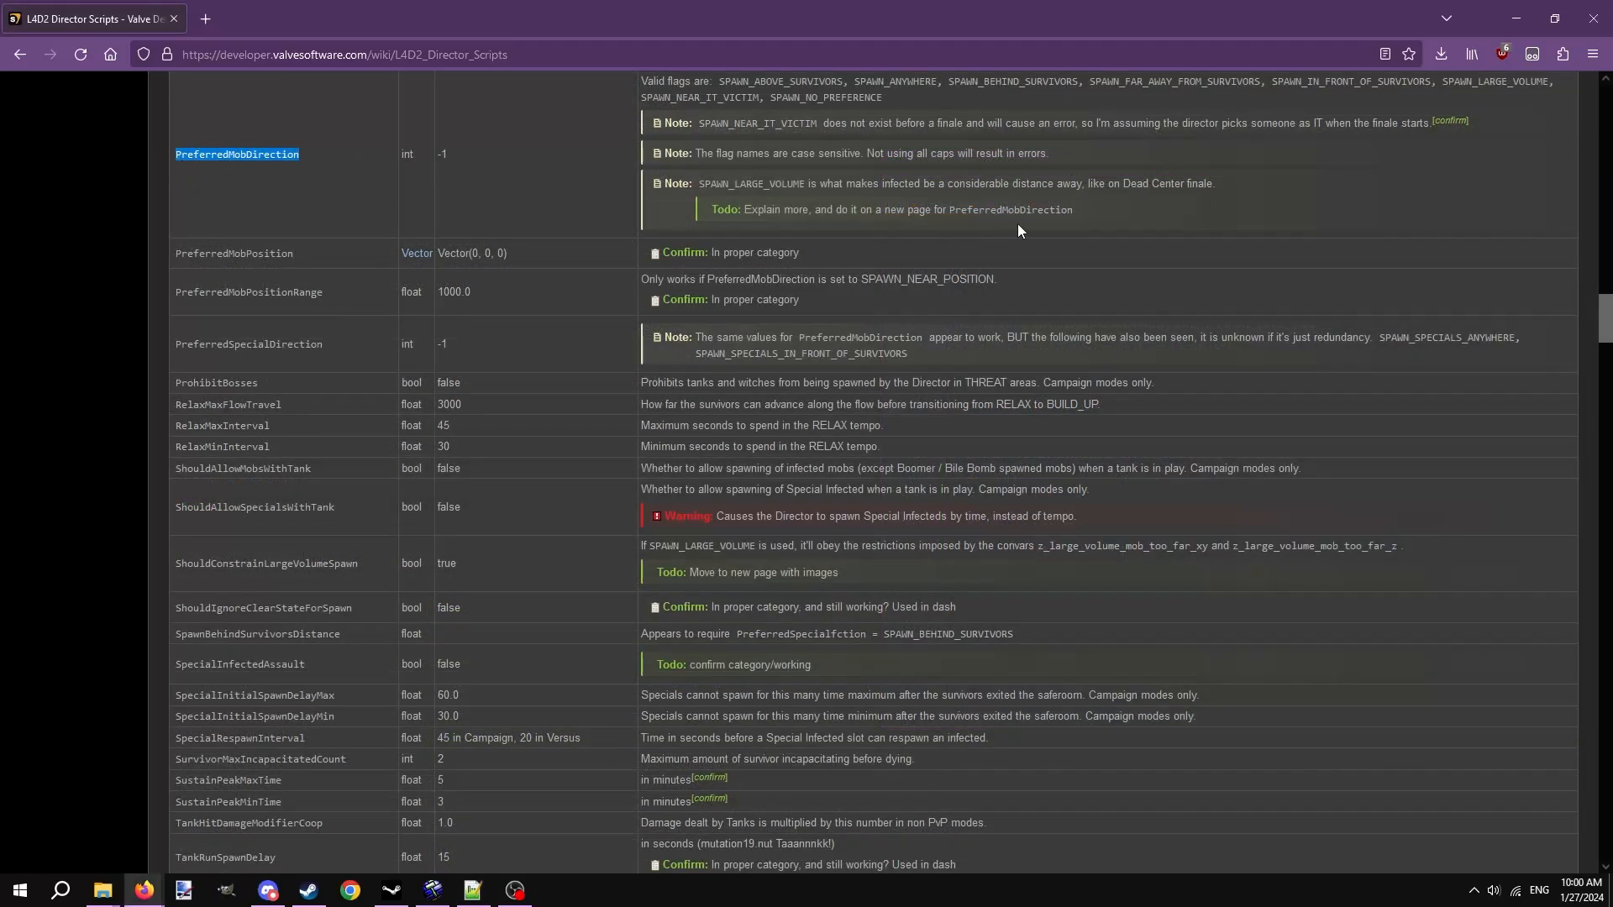
Select the valid PreferredMobDirection flags, then the ZombieDiscardRange description (default 2500).
{"action": "left_click_drag", "start_coordinate": [641, 82], "coordinate": [1072, 209]}
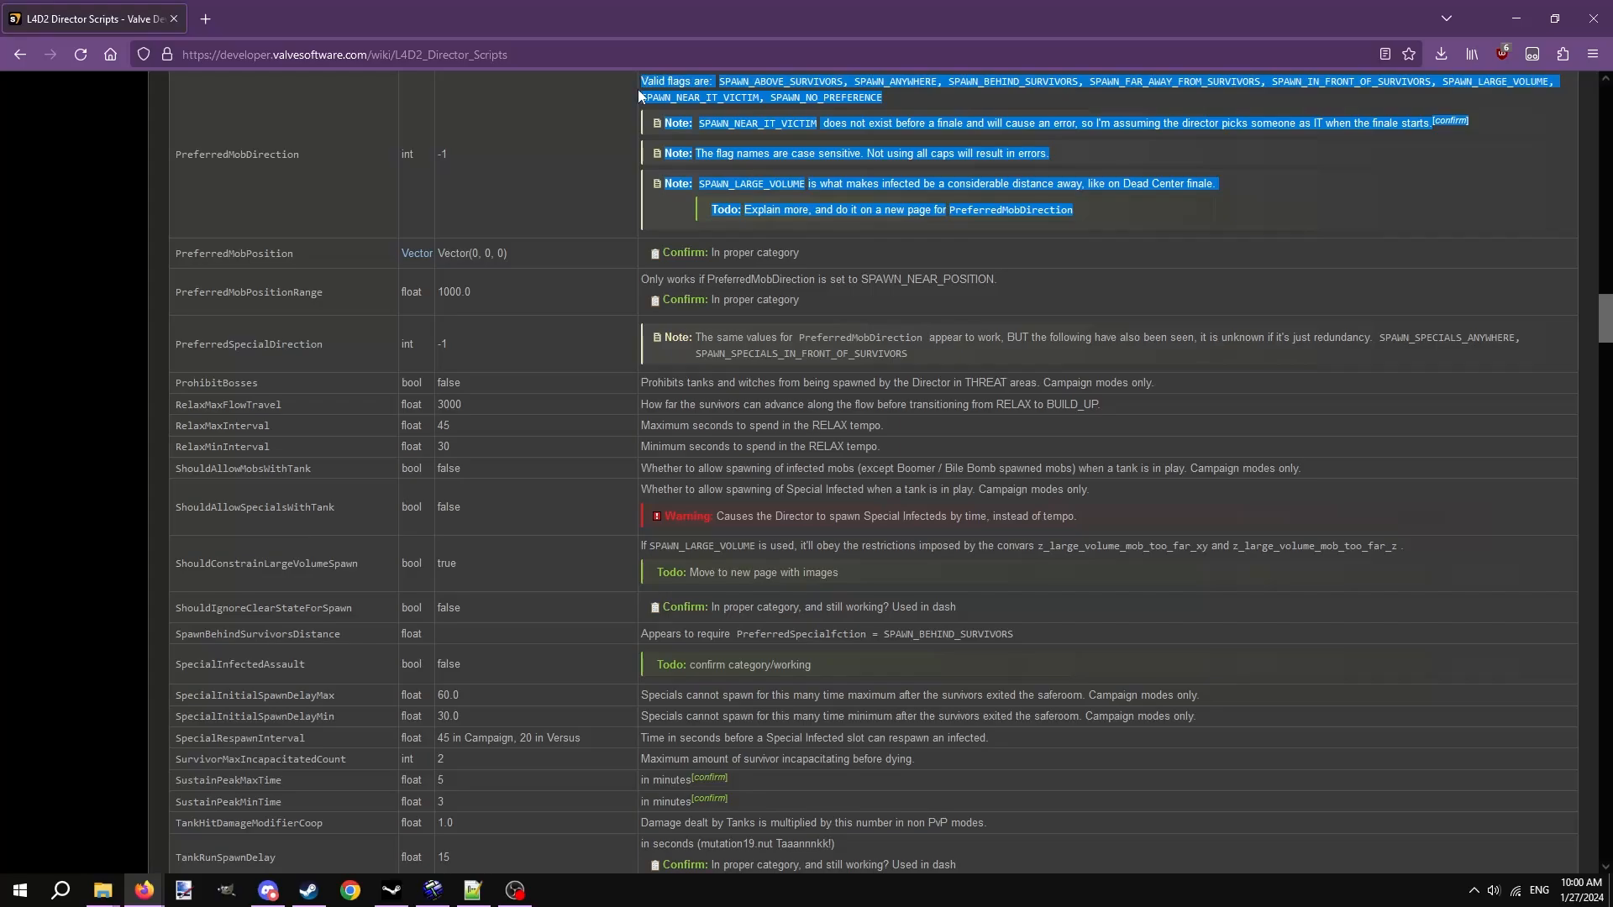
{"action": "left_click", "coordinate": [560, 201]}
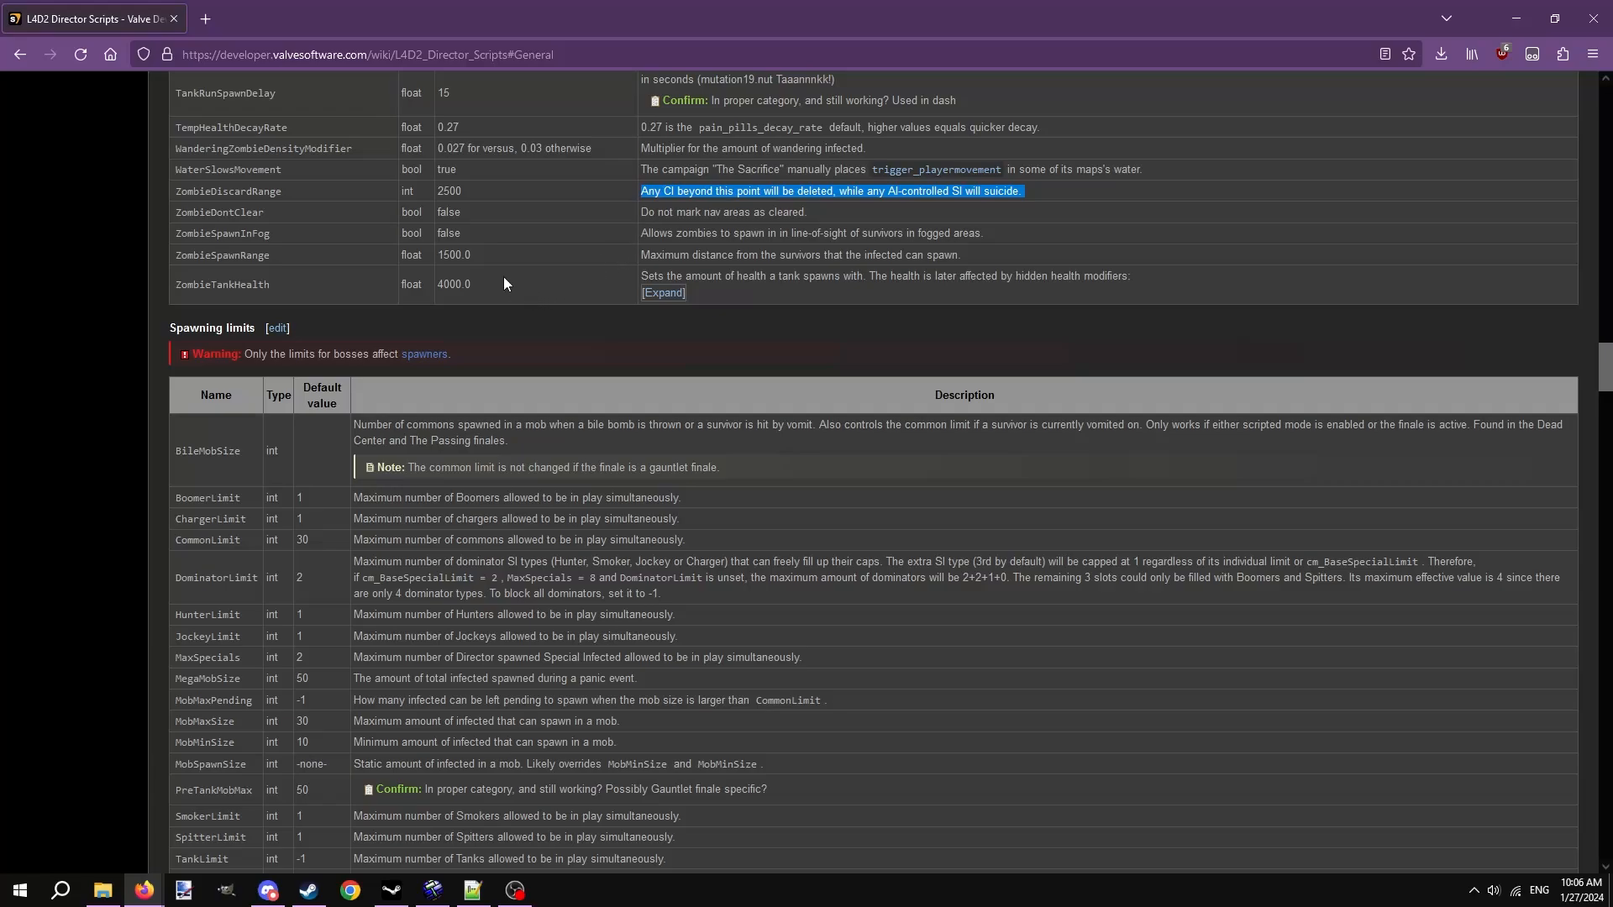
{"action": "mouse_move", "coordinate": [500, 227]}
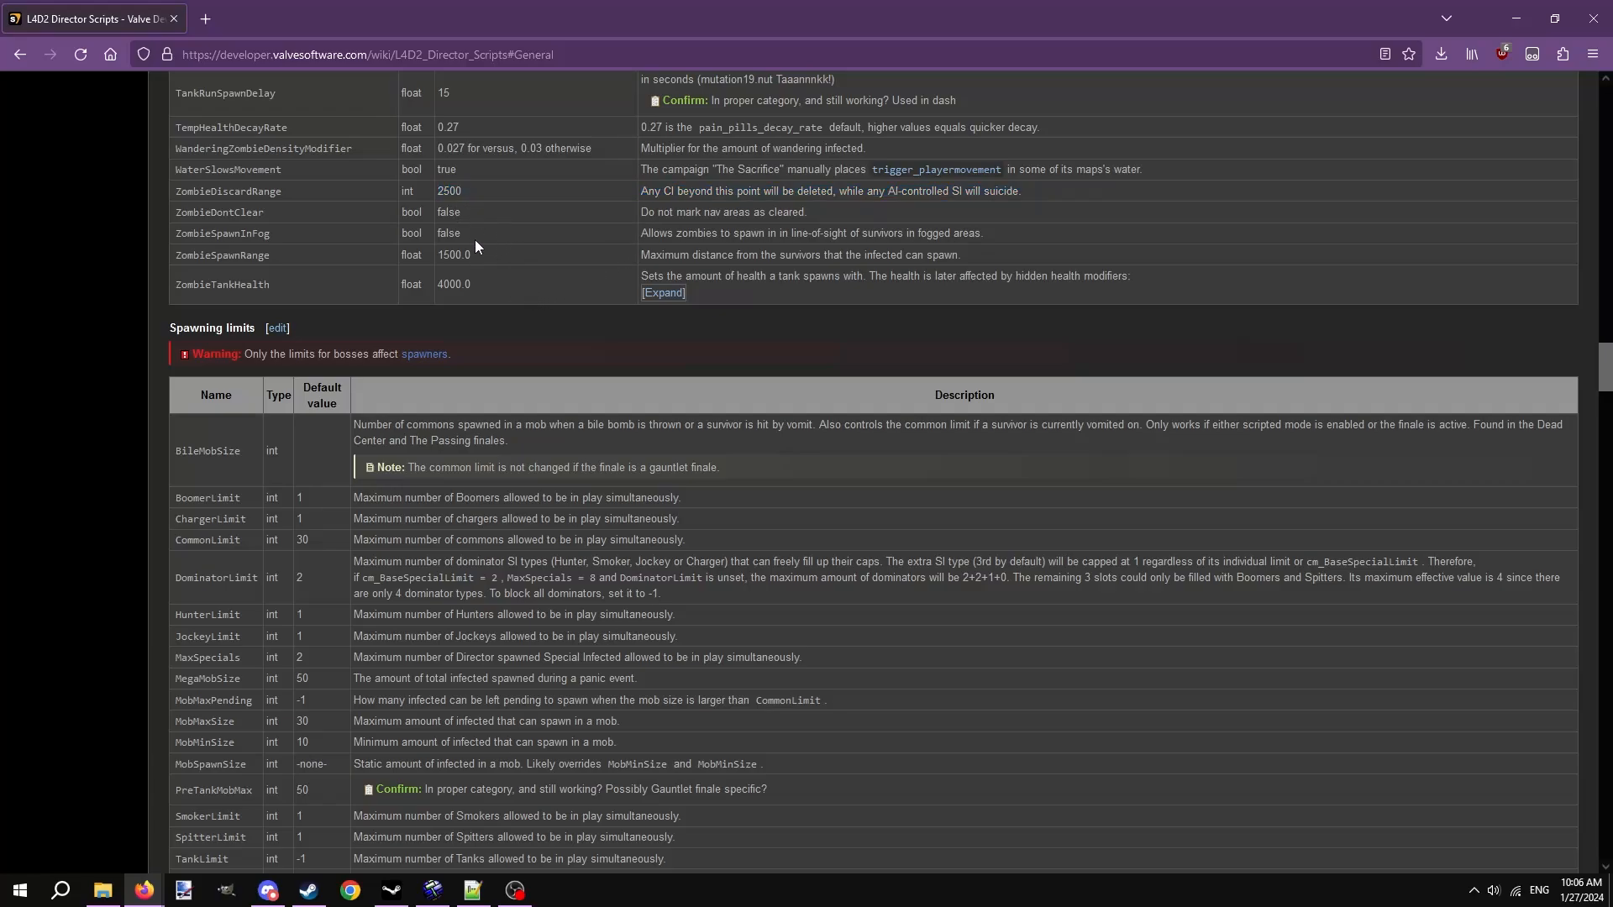
Write ZombieDiscardRange = 2500 on line 16, then revise it through 2700 to 3200.
{"action": "left_click", "coordinate": [472, 890]}
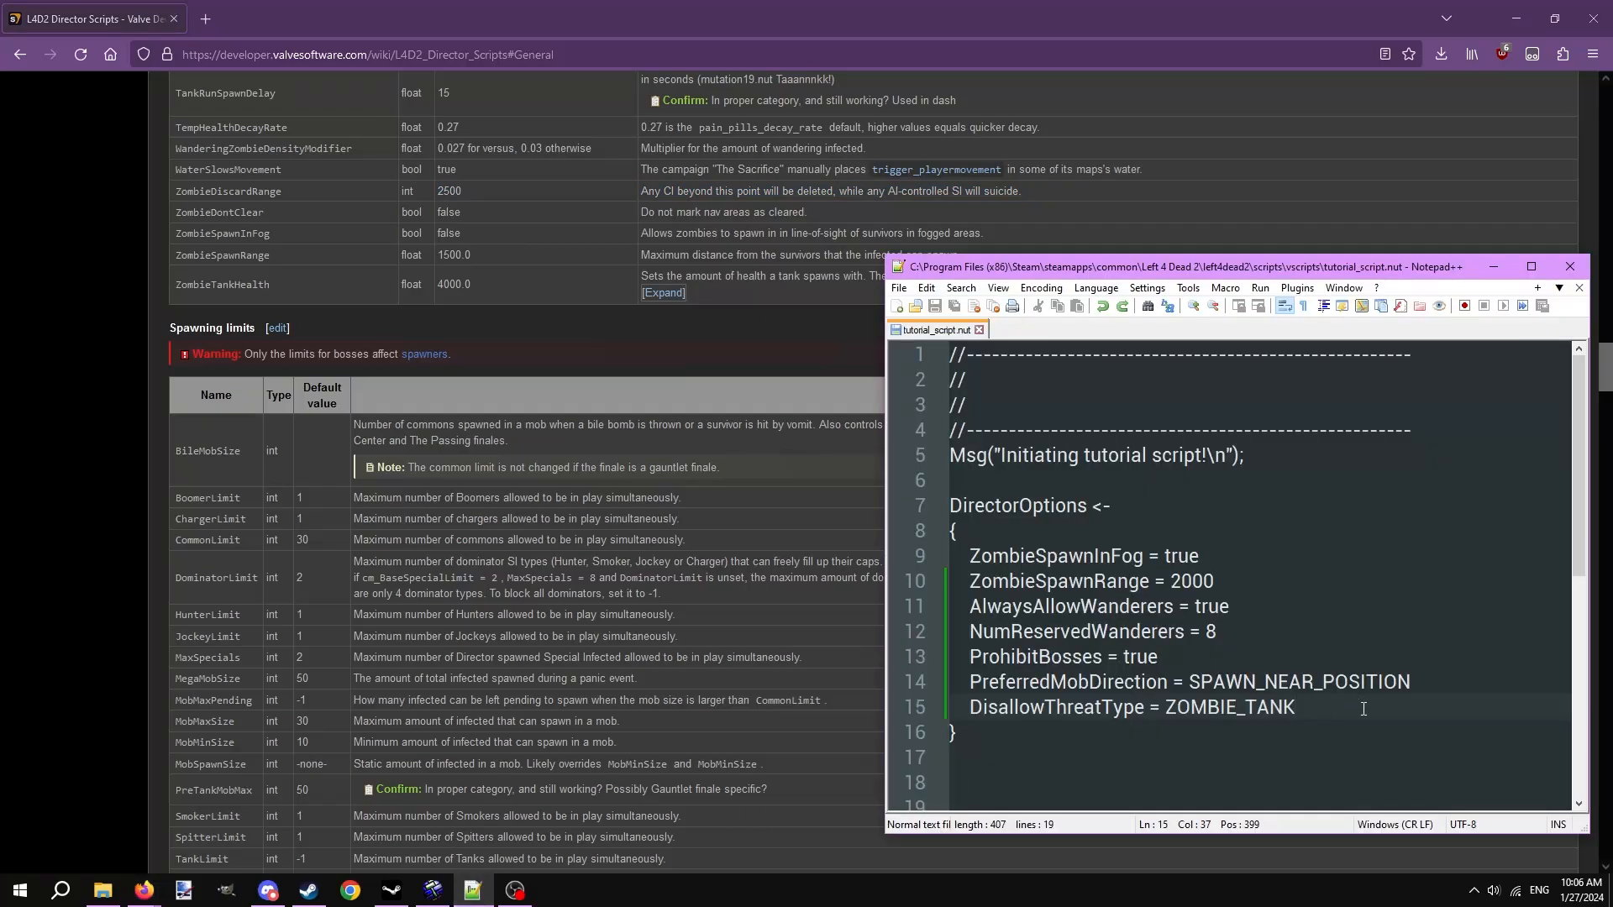
{"action": "type", "text": "Zombie"}
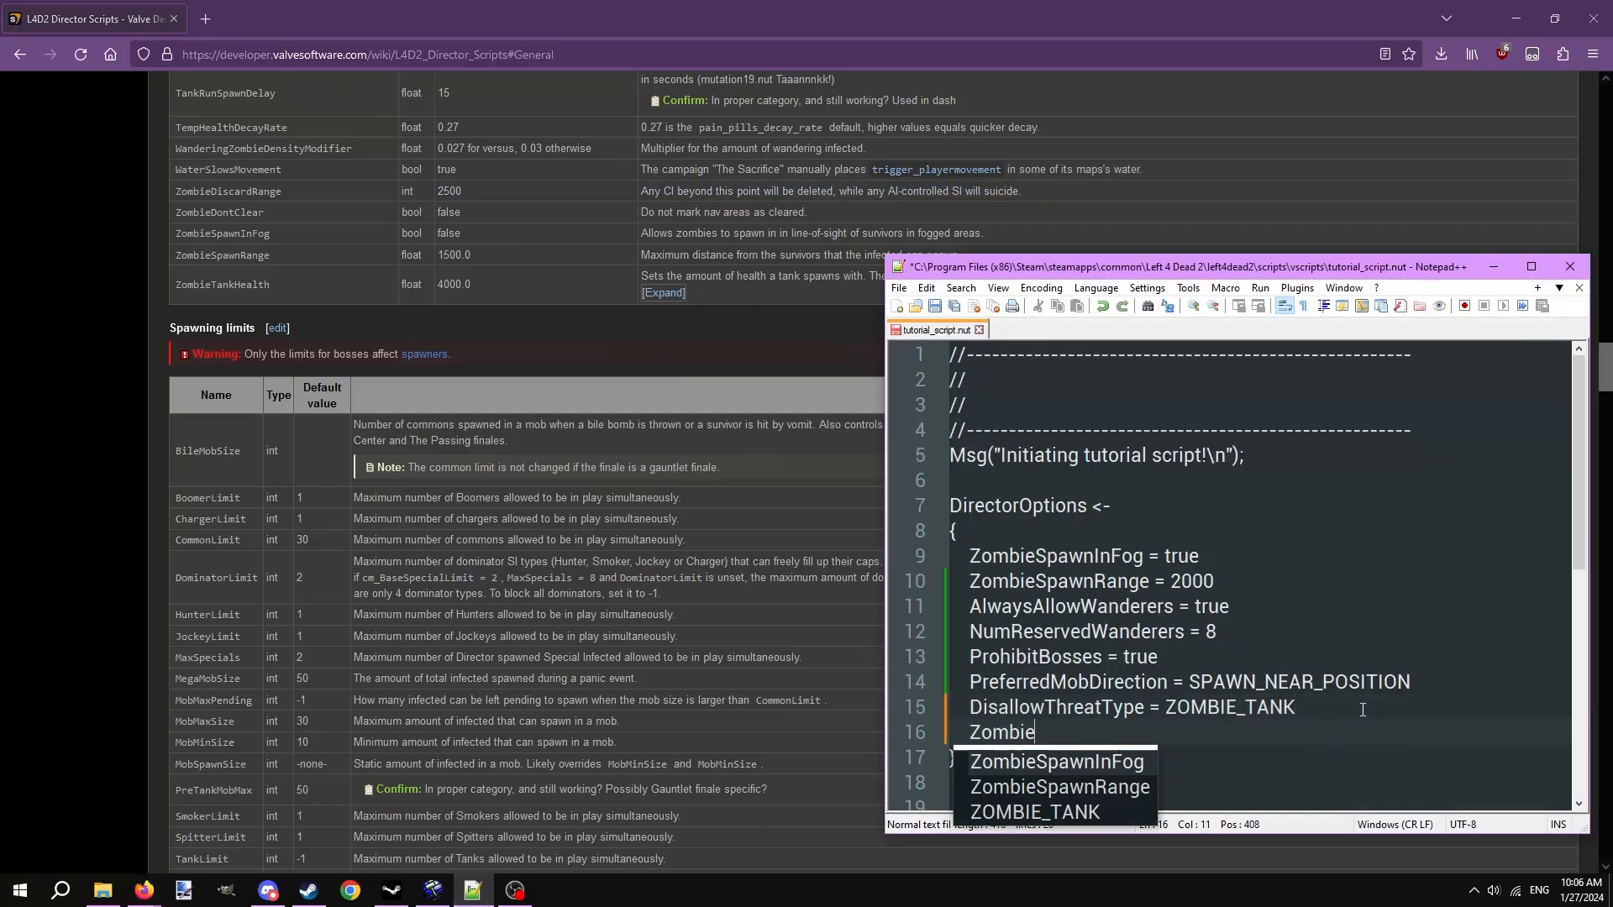
{"action": "type", "text": "DiscardRagn"}
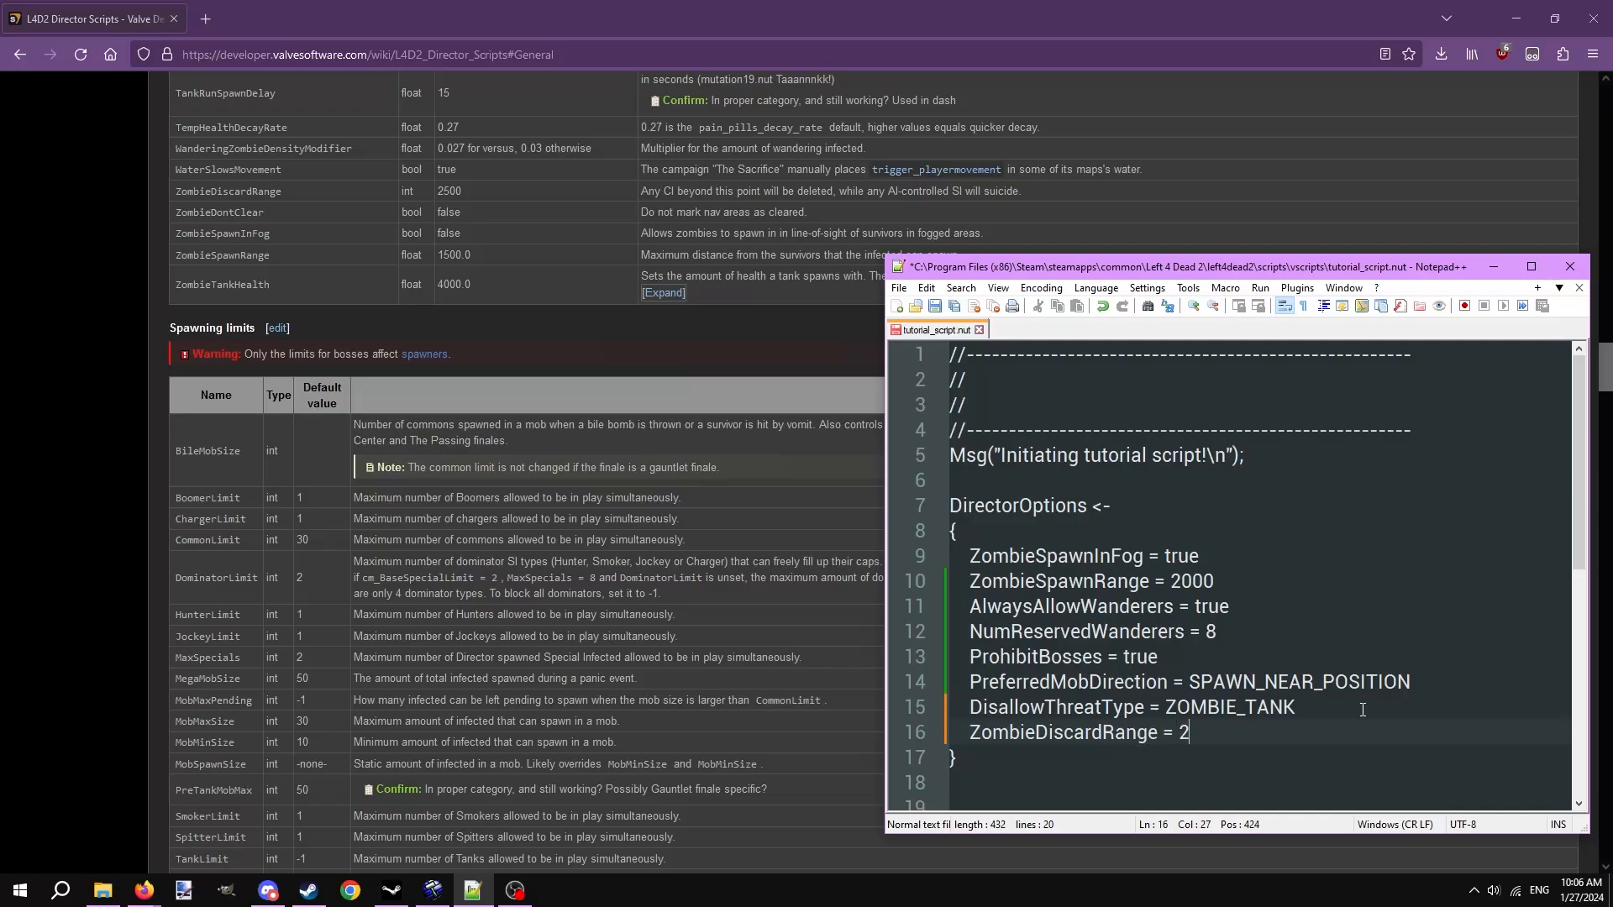
{"action": "type", "text": "500"}
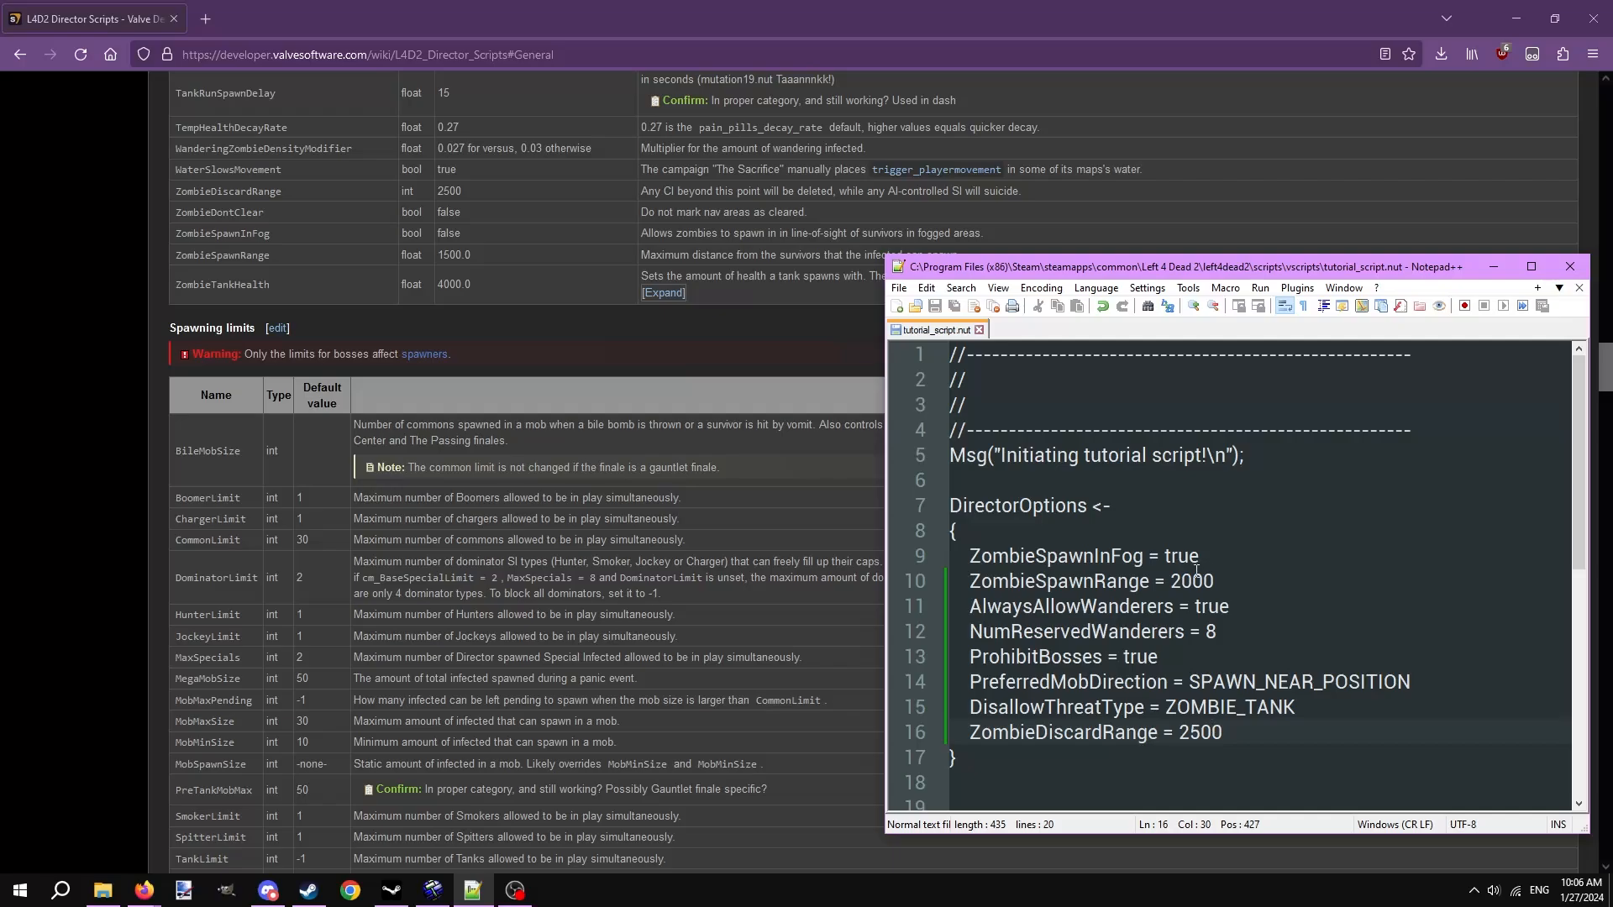
{"action": "type", "text": "2700"}
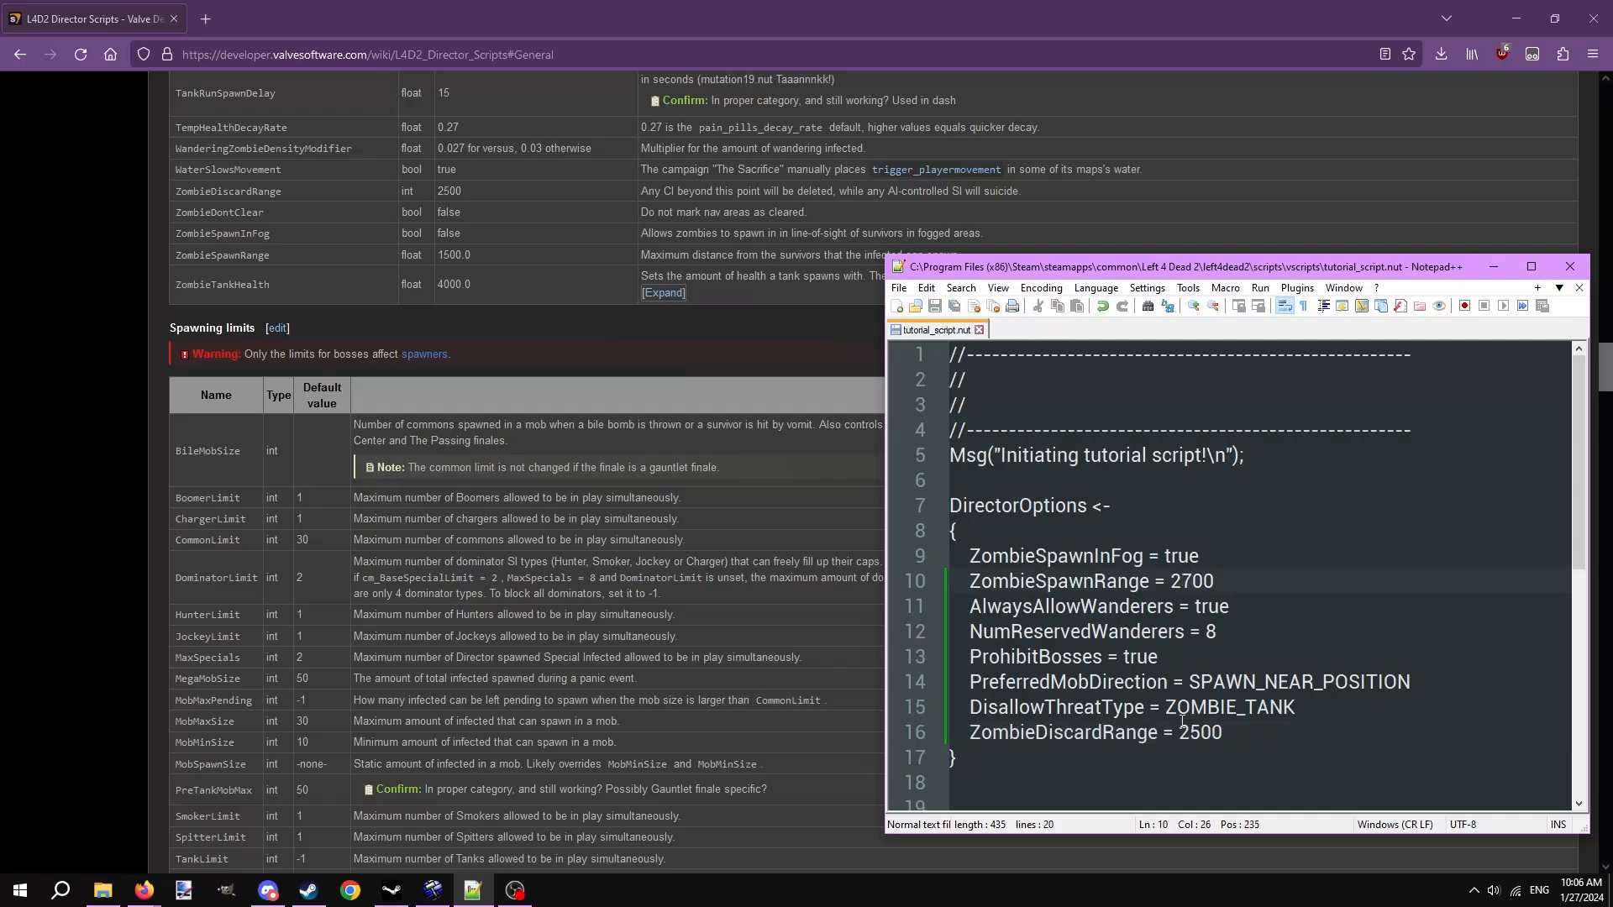
{"action": "type", "text": "3200"}
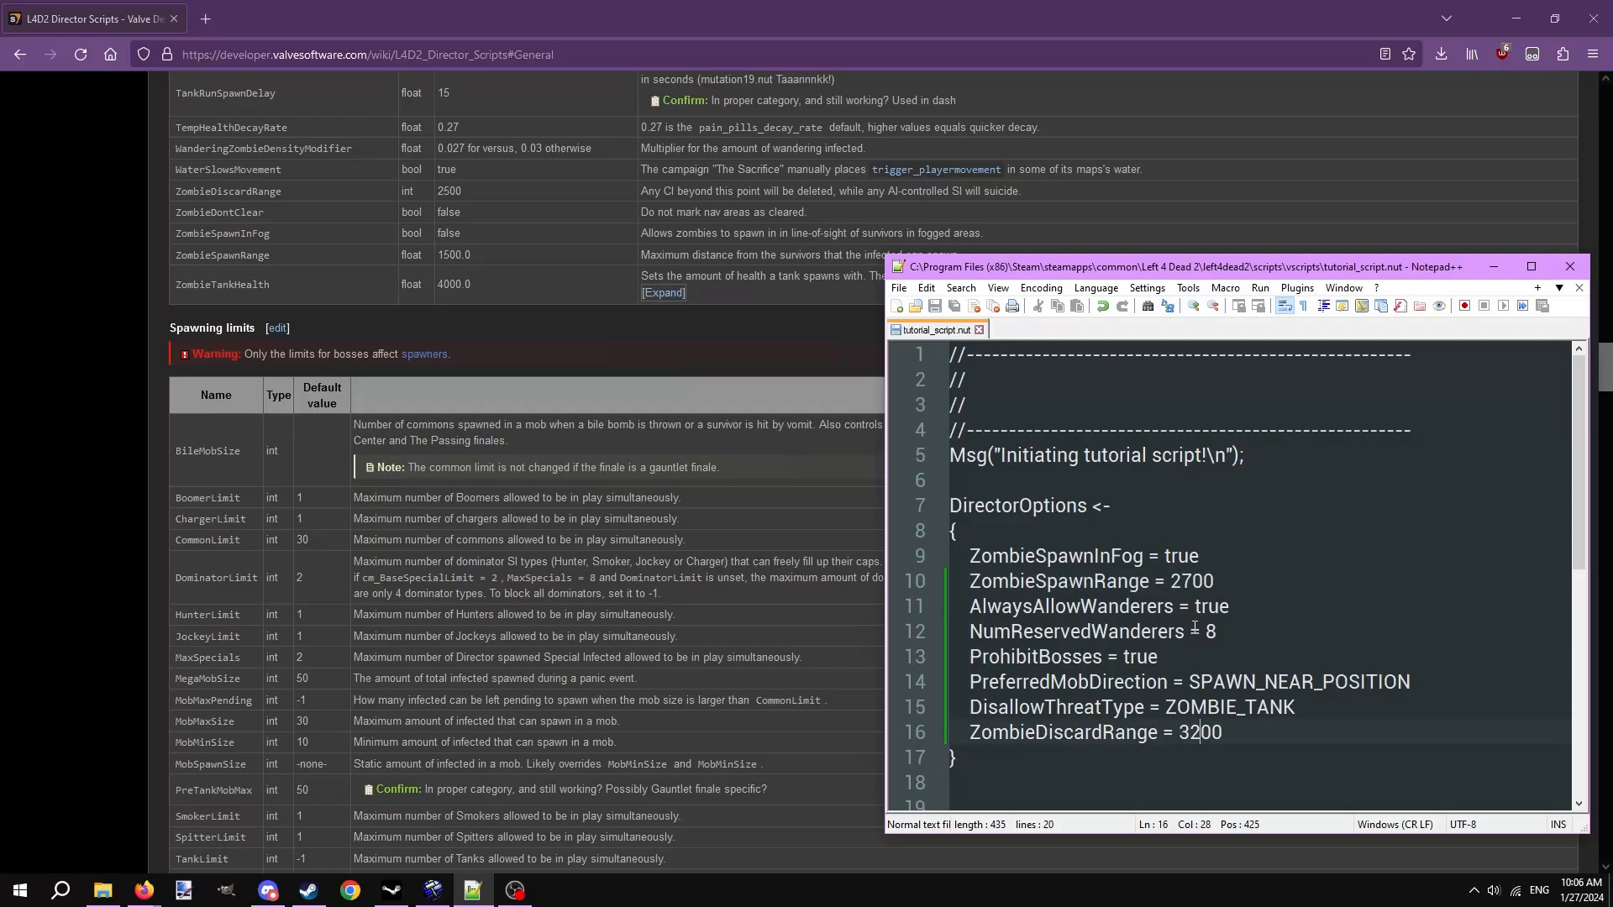
Change ZombieSpawnRange to 1500 in DirectorOptions.
{"action": "type", "text": "1500"}
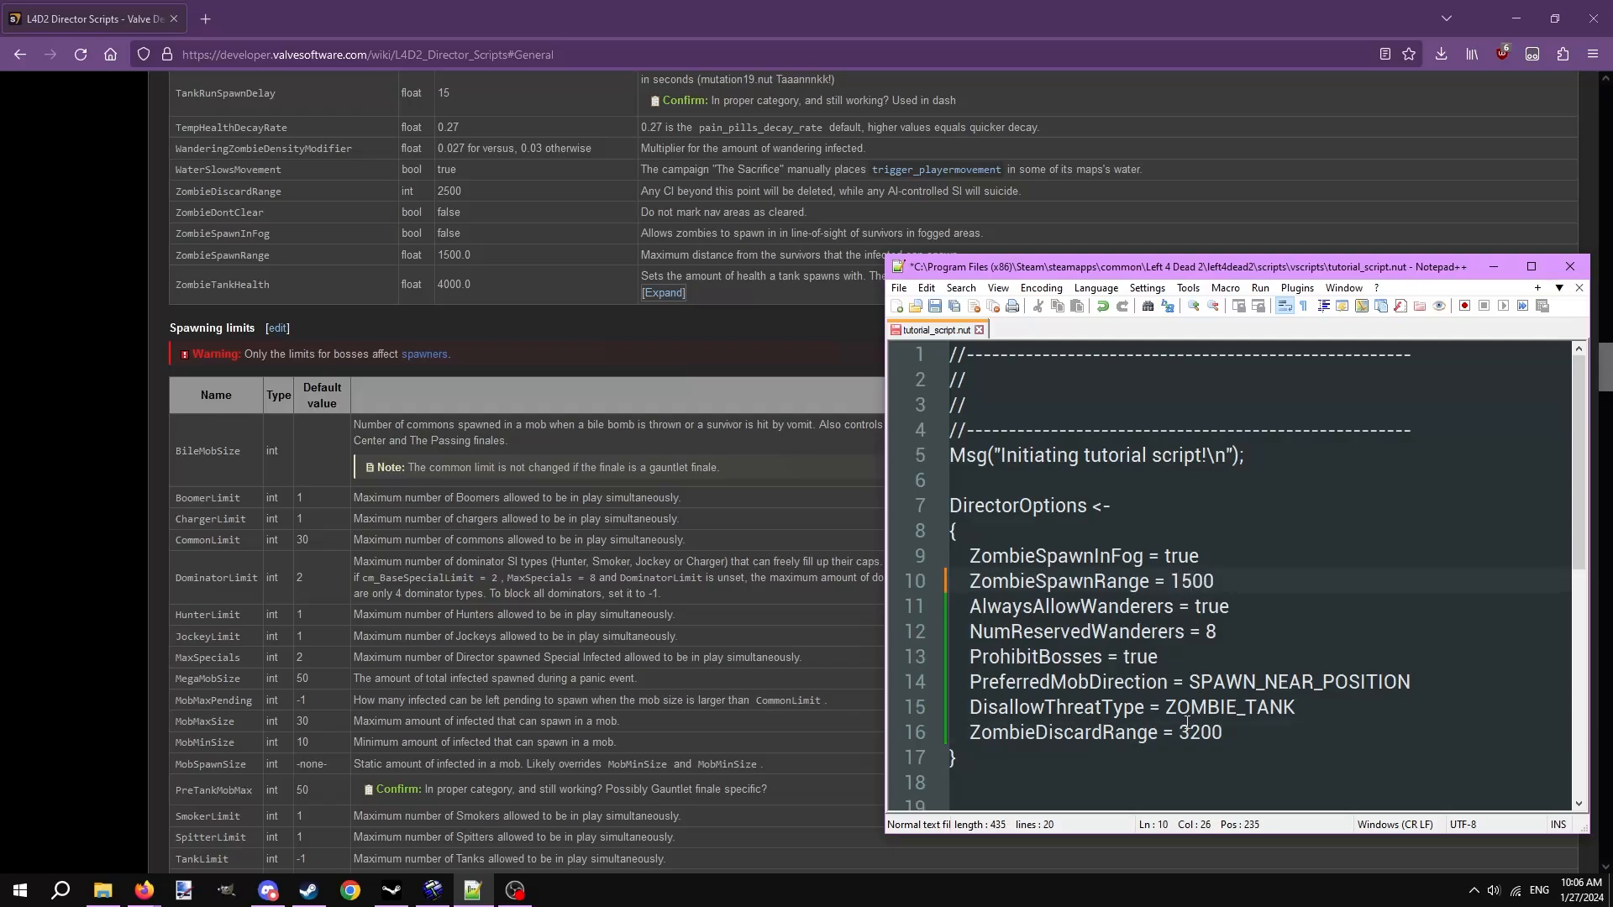